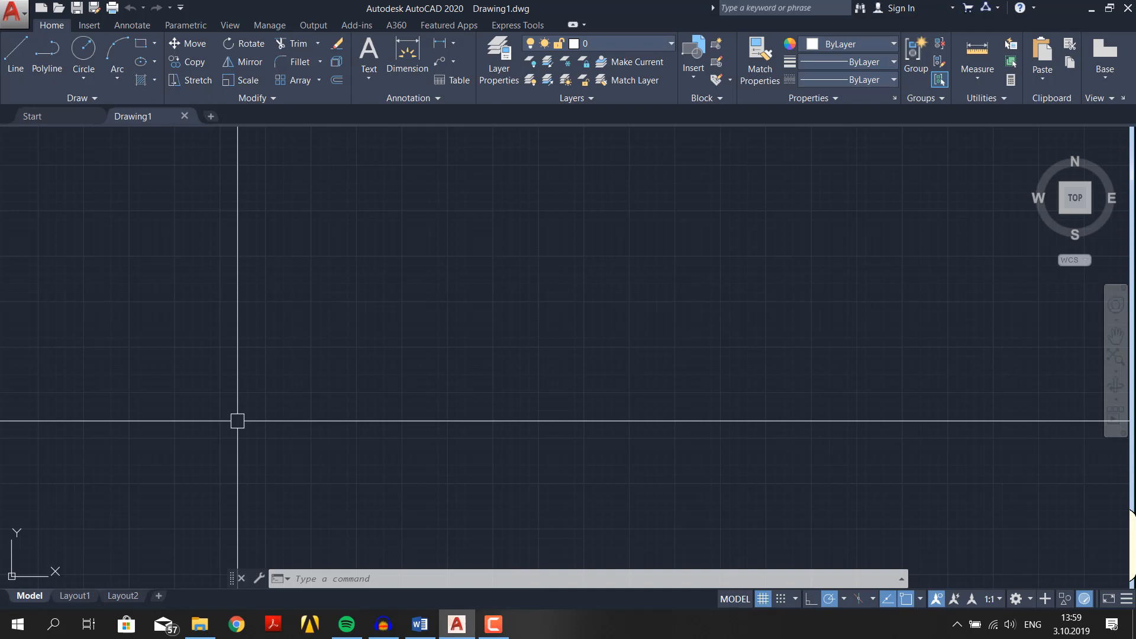
Draw the closed gusset outline polyline with 1400 base, 500 sides and 45° chamfered top corners
{"action": "left_click", "coordinate": [15, 55]}
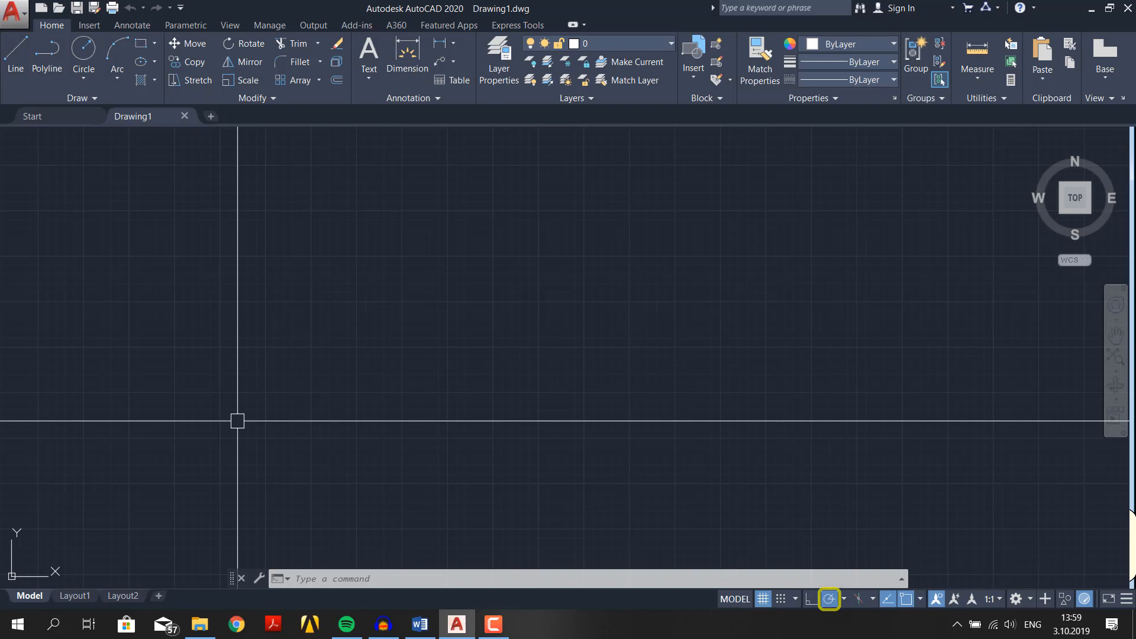
{"action": "left_click", "coordinate": [828, 598]}
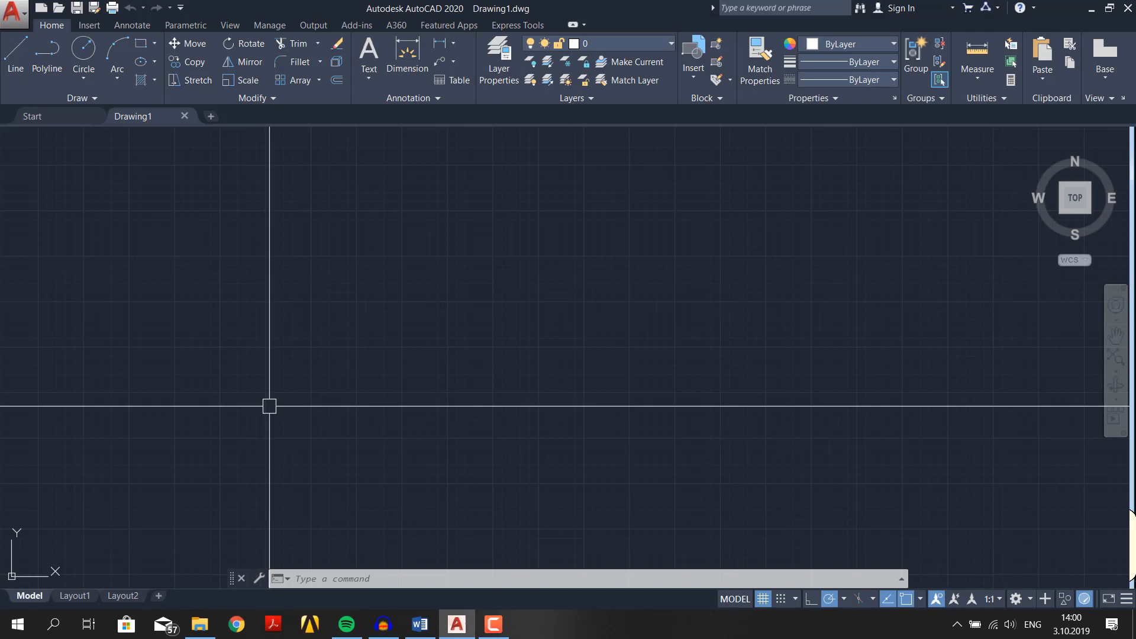
{"action": "type", "text": "p"}
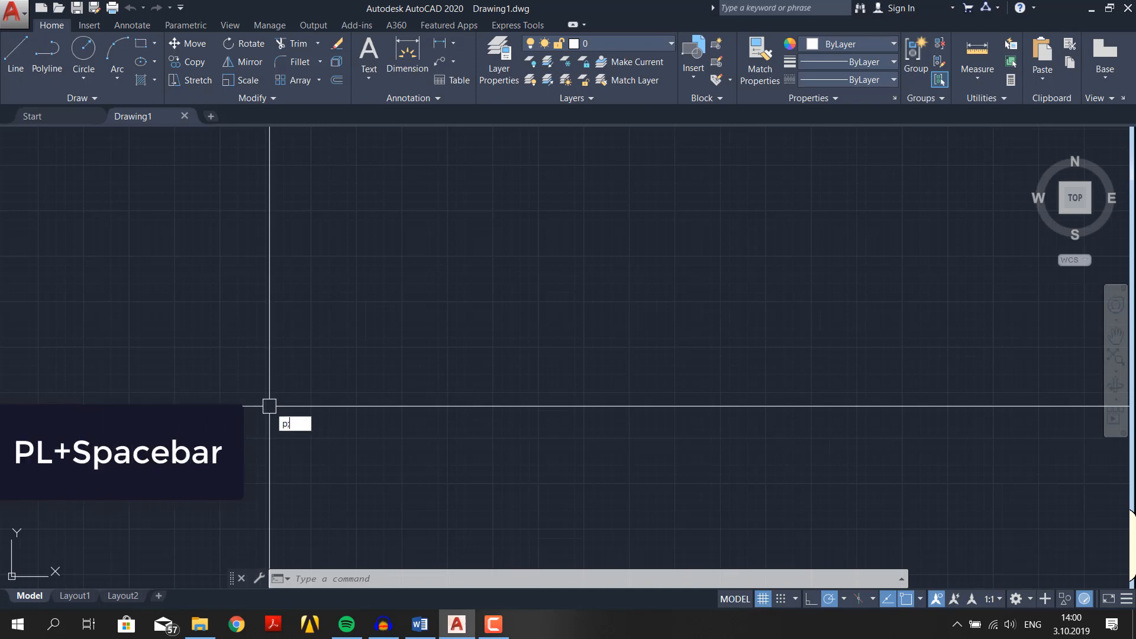
{"action": "type", "text": "L"}
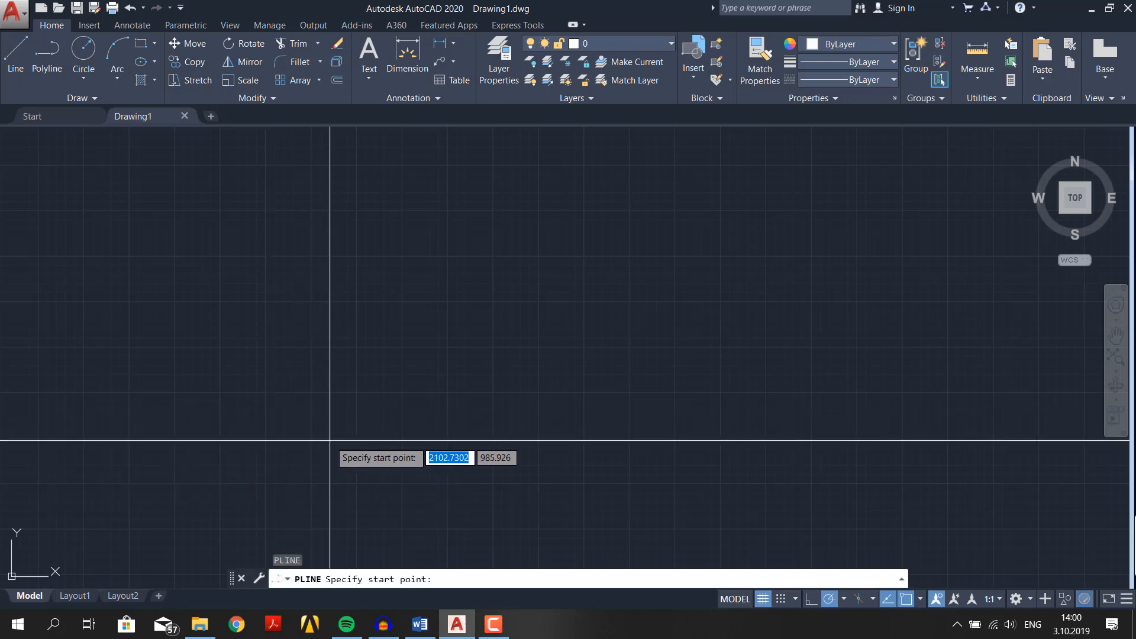
{"action": "mouse_move", "coordinate": [345, 458]}
{"action": "type", "text": "500"}
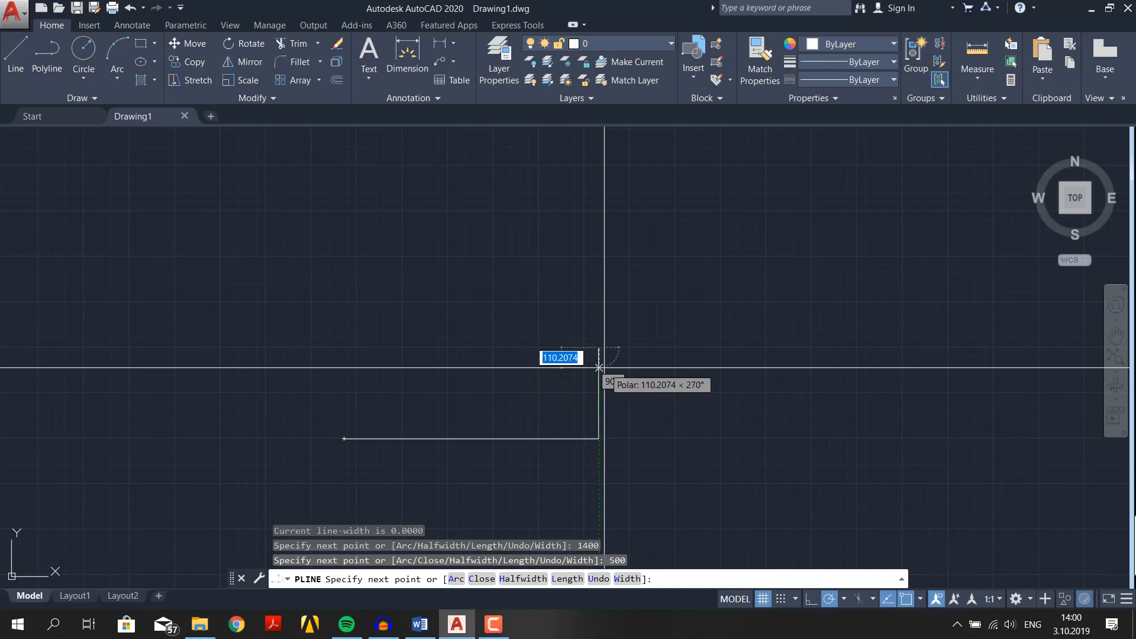
{"action": "mouse_move", "coordinate": [536, 286]}
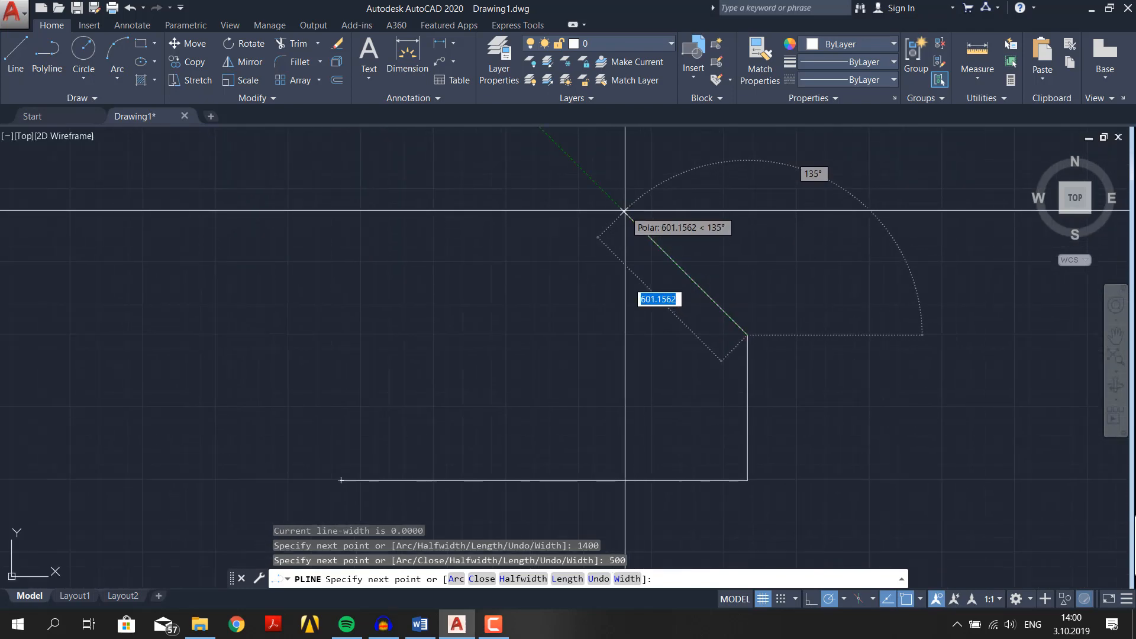
{"action": "type", "text": "500"}
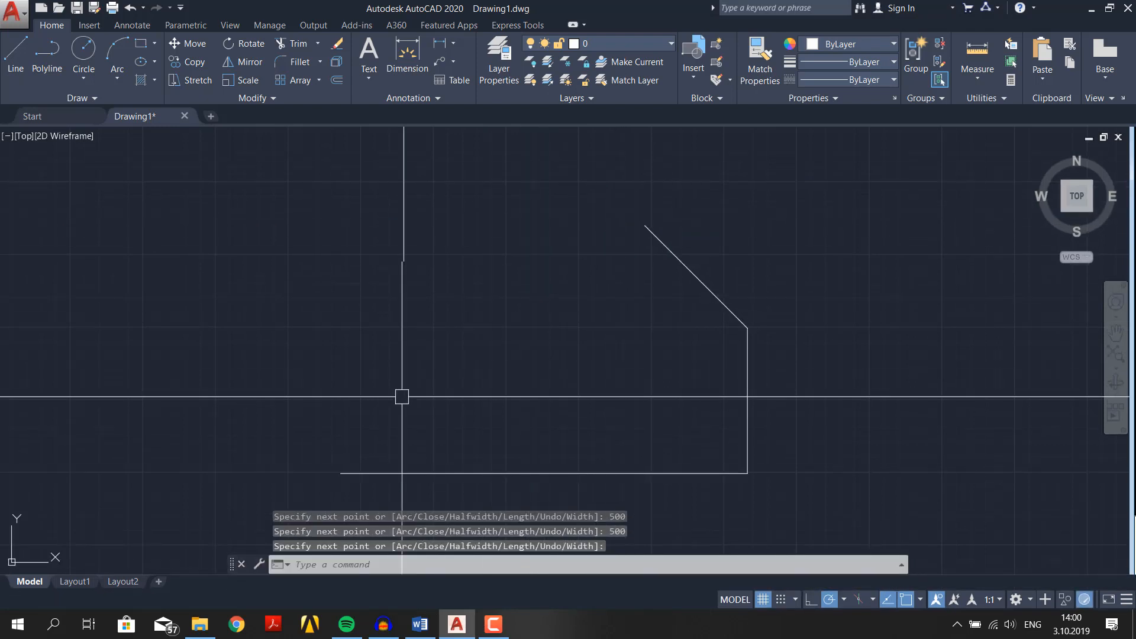
{"action": "type", "text": "PL"}
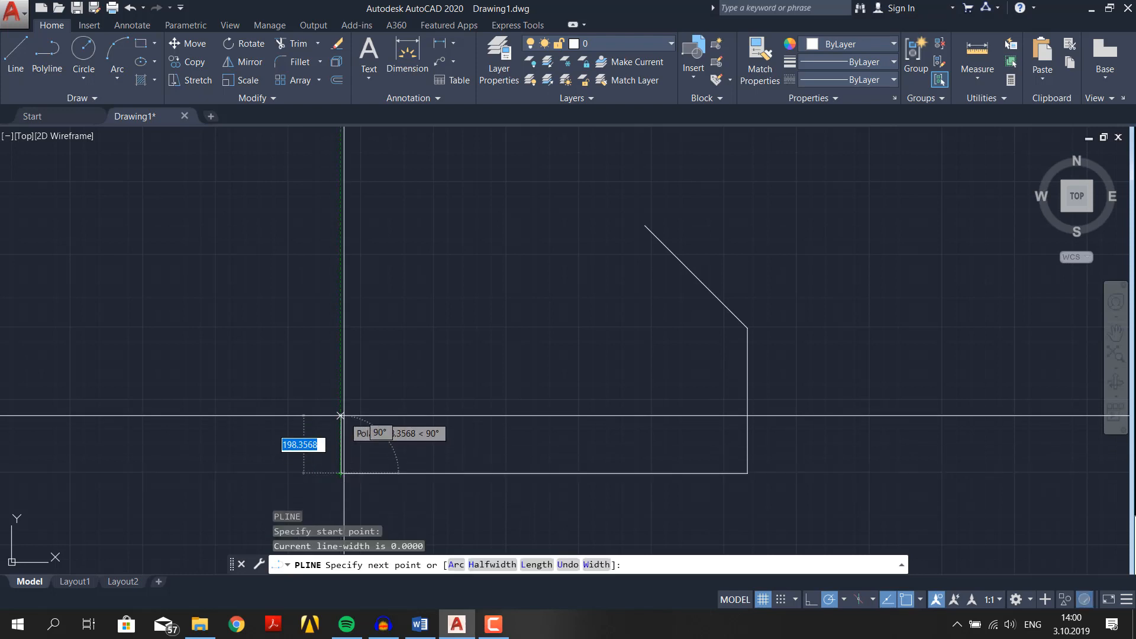
{"action": "type", "text": "500"}
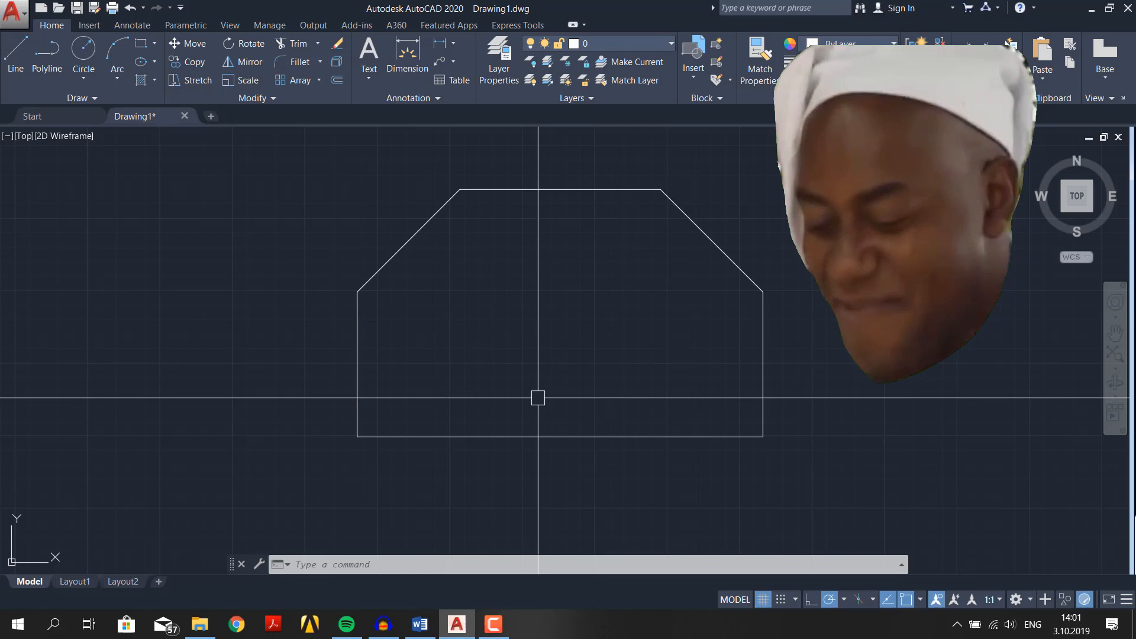
Draw a small helper polyline grid of 300 and 100 unit segments near the bottom centre
{"action": "type", "text": "p"}
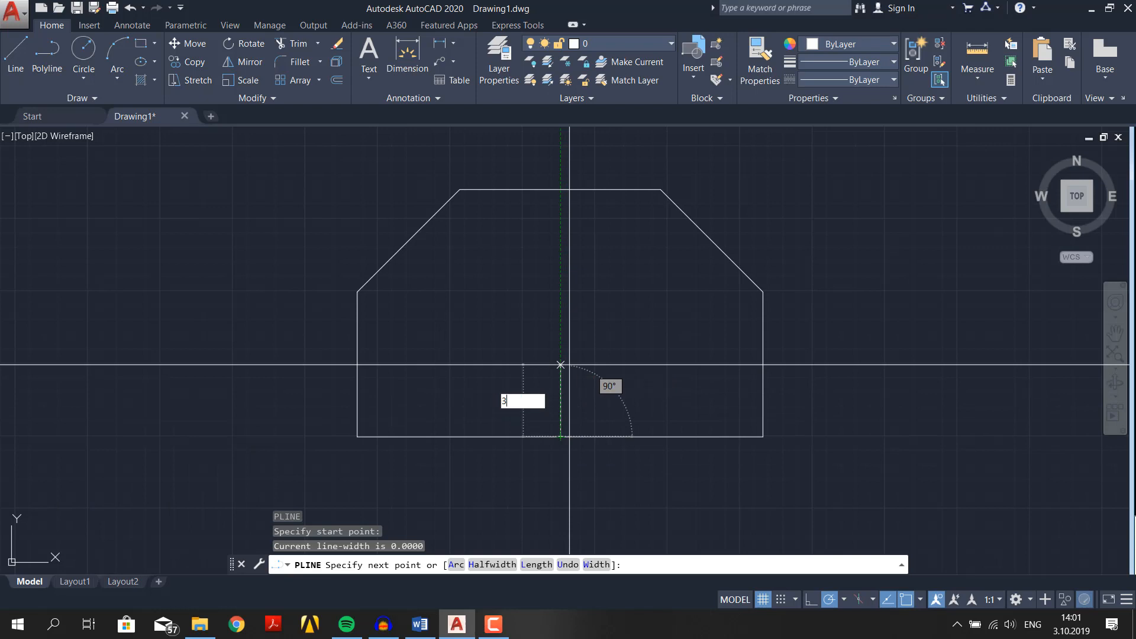
{"action": "type", "text": "300"}
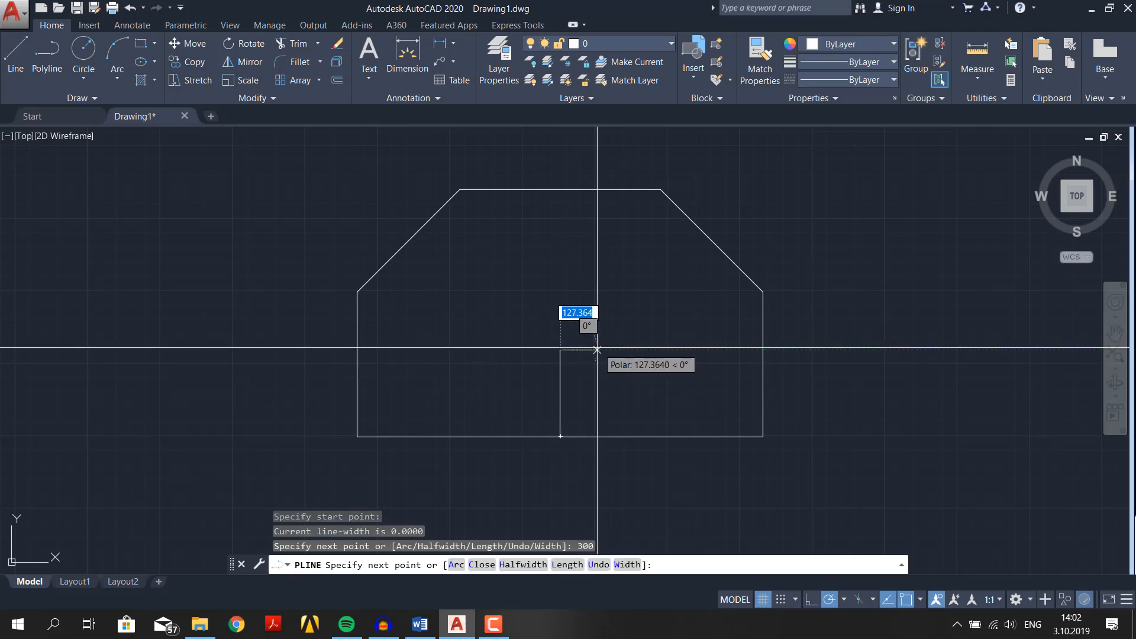
{"action": "type", "text": "100"}
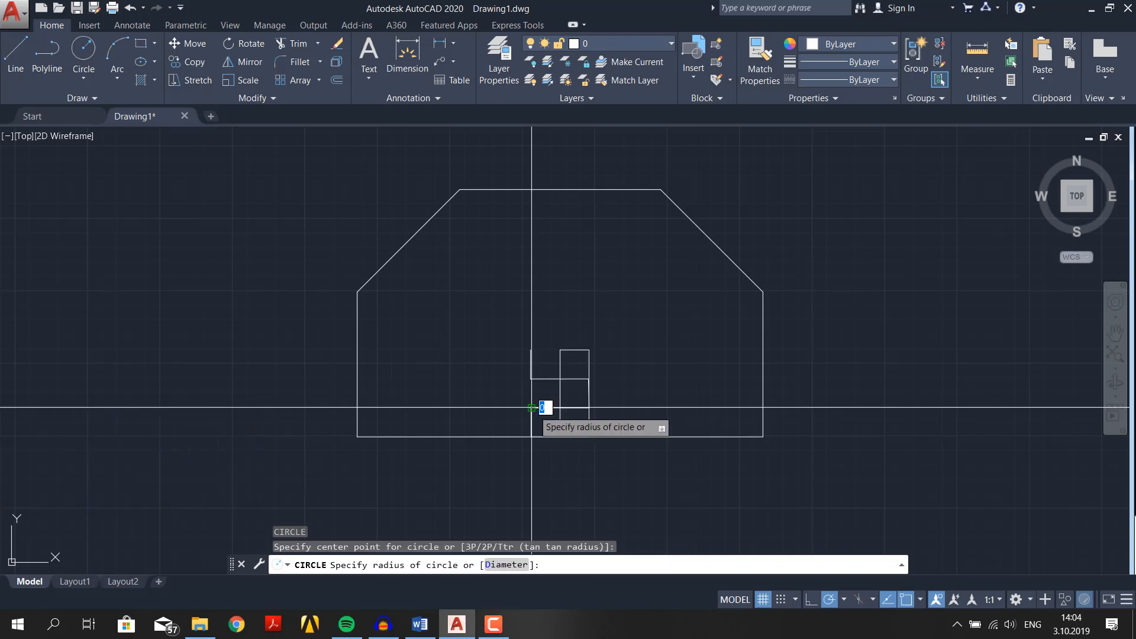
Place radius-30 circles at the helper-grid corners, filling a 3×3 hole grid
{"action": "type", "text": "30"}
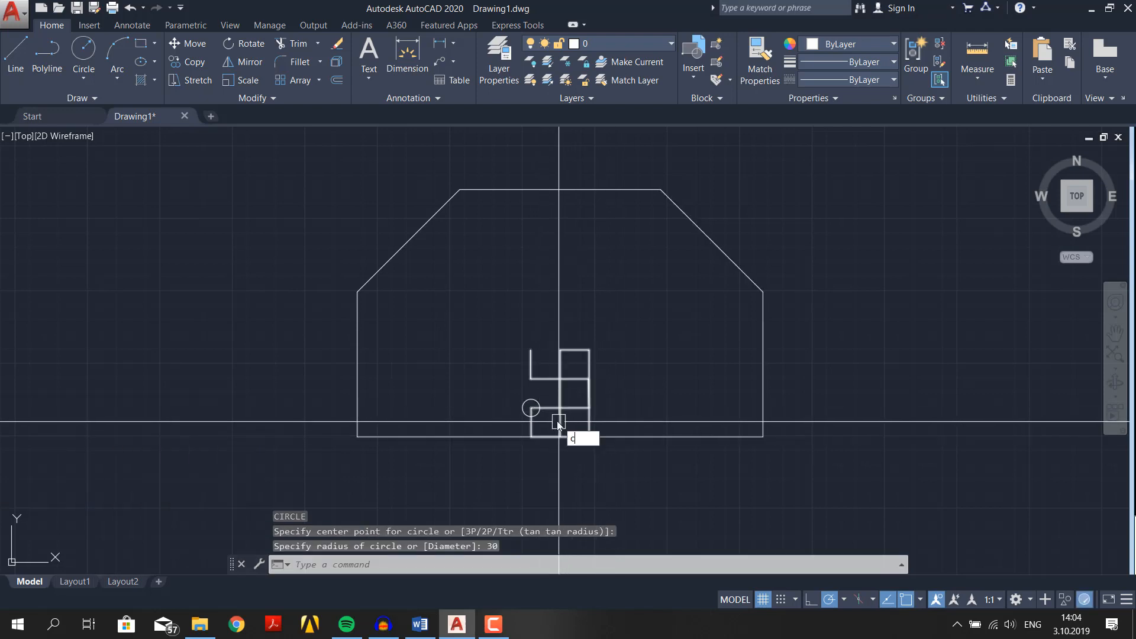
{"action": "left_click", "coordinate": [559, 408]}
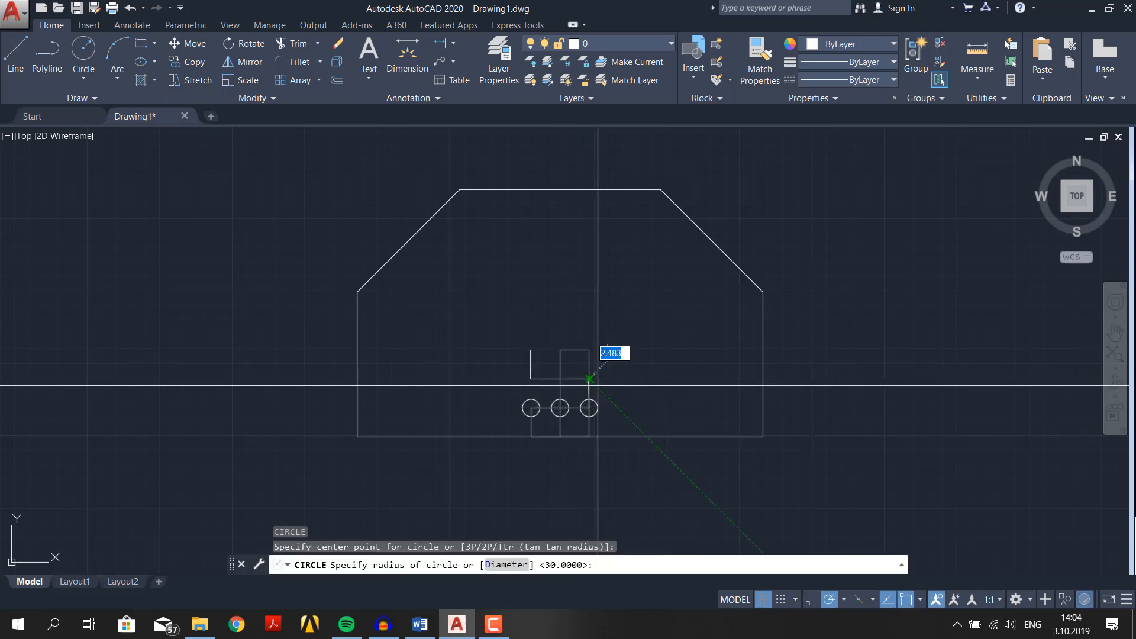
{"action": "left_click", "coordinate": [590, 376]}
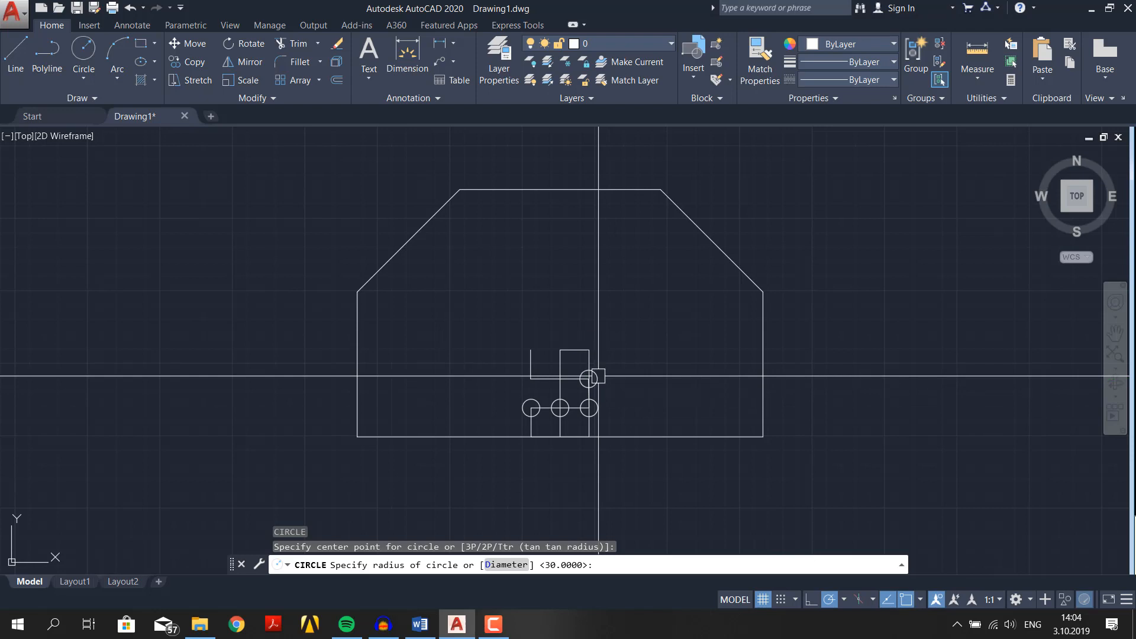
{"action": "left_click", "coordinate": [560, 378]}
{"action": "type", "text": "100"}
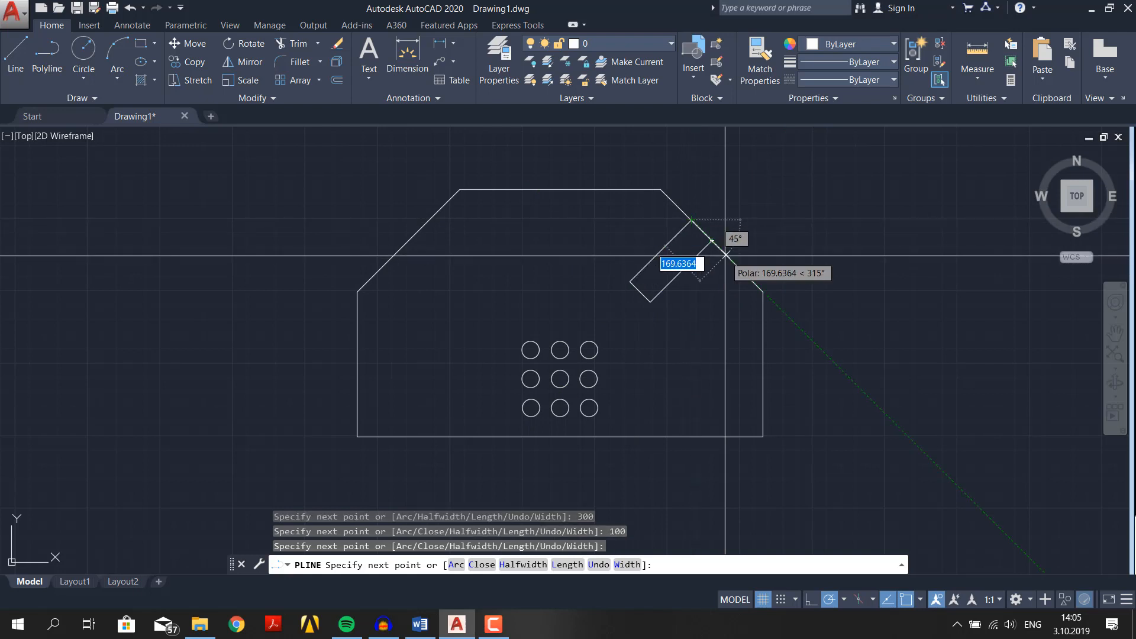
Draw a 300-unit tilted helper grid near the right chamfer and place holes at its corners
{"action": "type", "text": "300"}
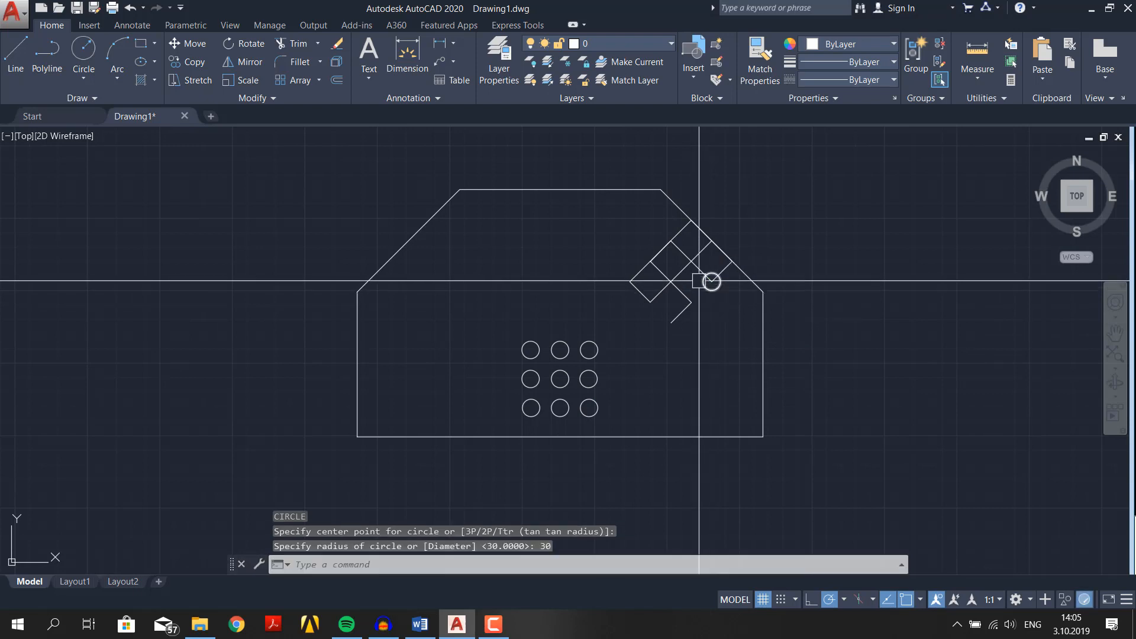
{"action": "left_click", "coordinate": [672, 239]}
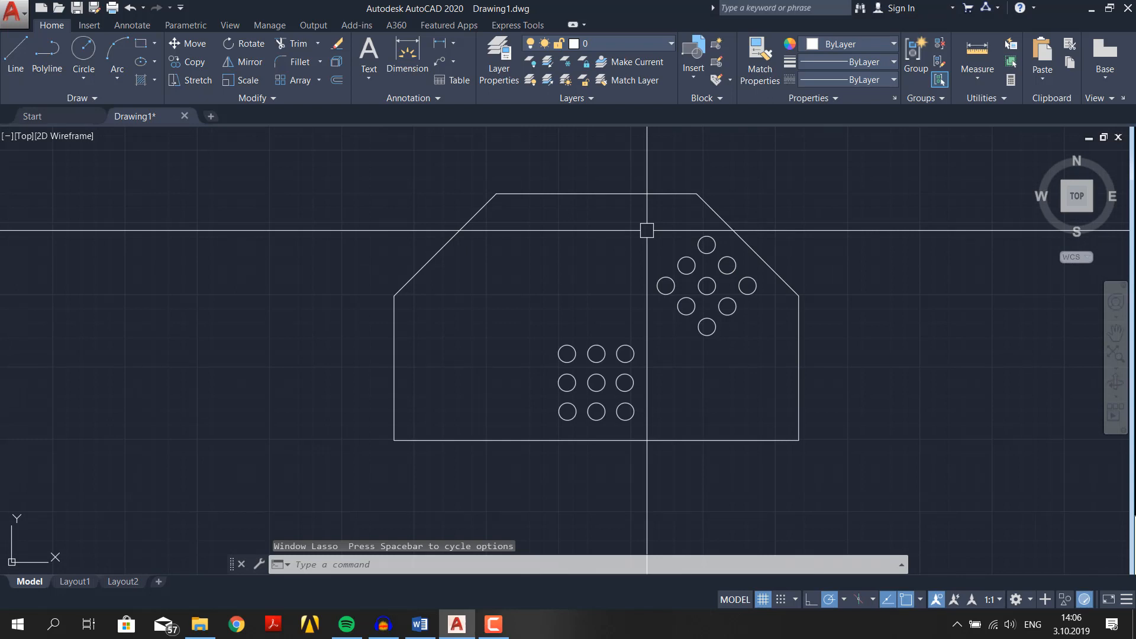
Mirror the nine diamond-pattern holes across the plate's vertical centre line, keeping the originals
{"action": "left_click_drag", "start_coordinate": [646, 230], "coordinate": [765, 354]}
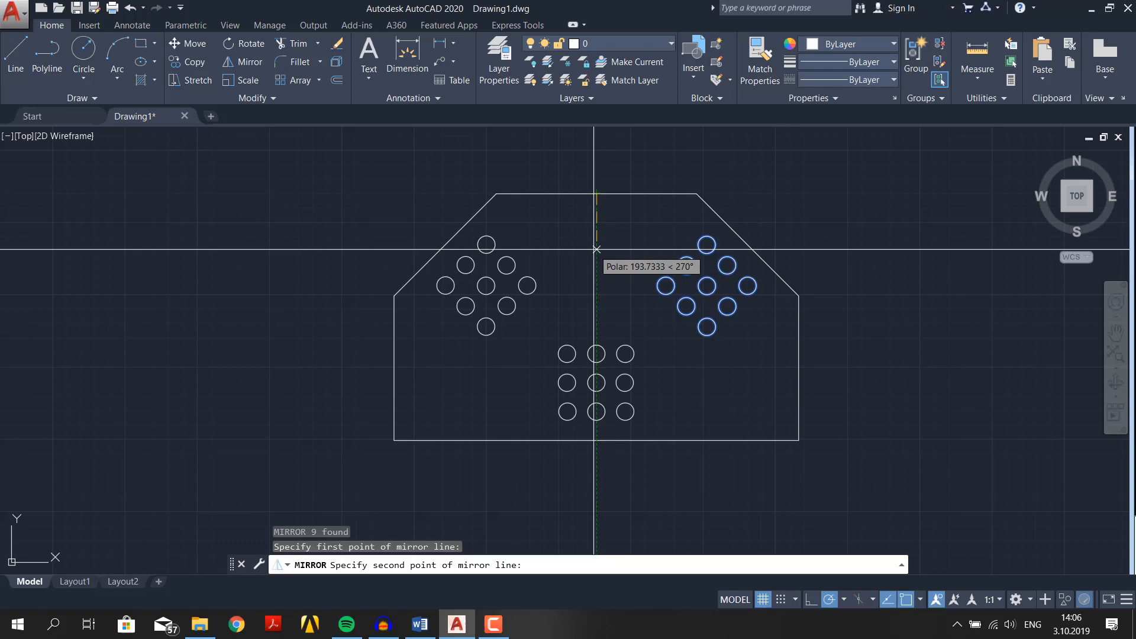
{"action": "left_click", "coordinate": [595, 254]}
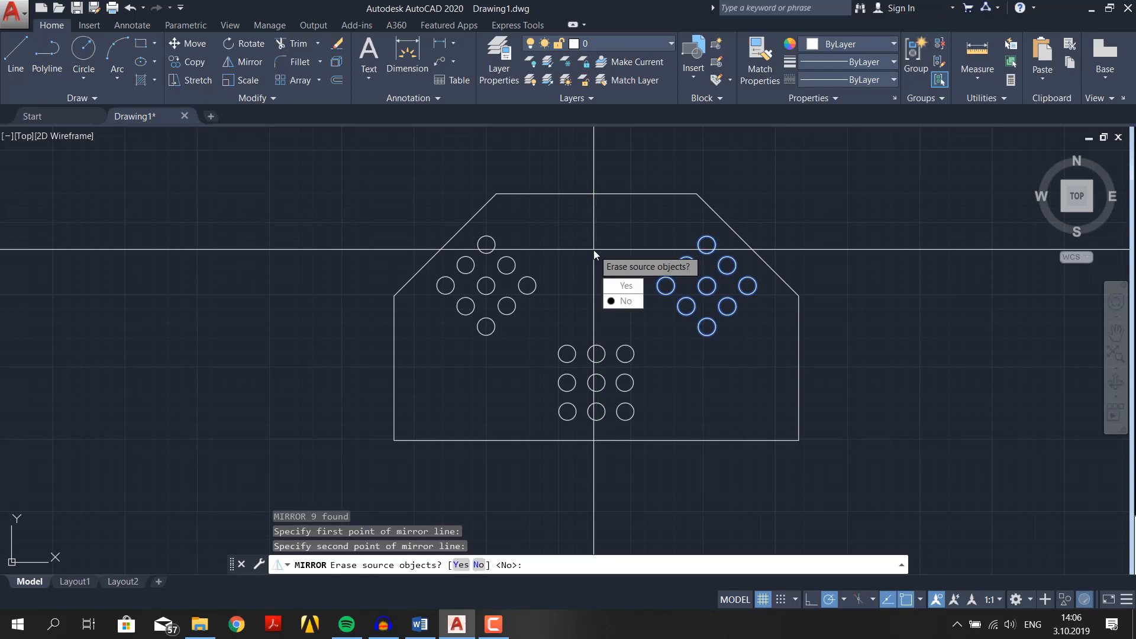
{"action": "left_click", "coordinate": [624, 301]}
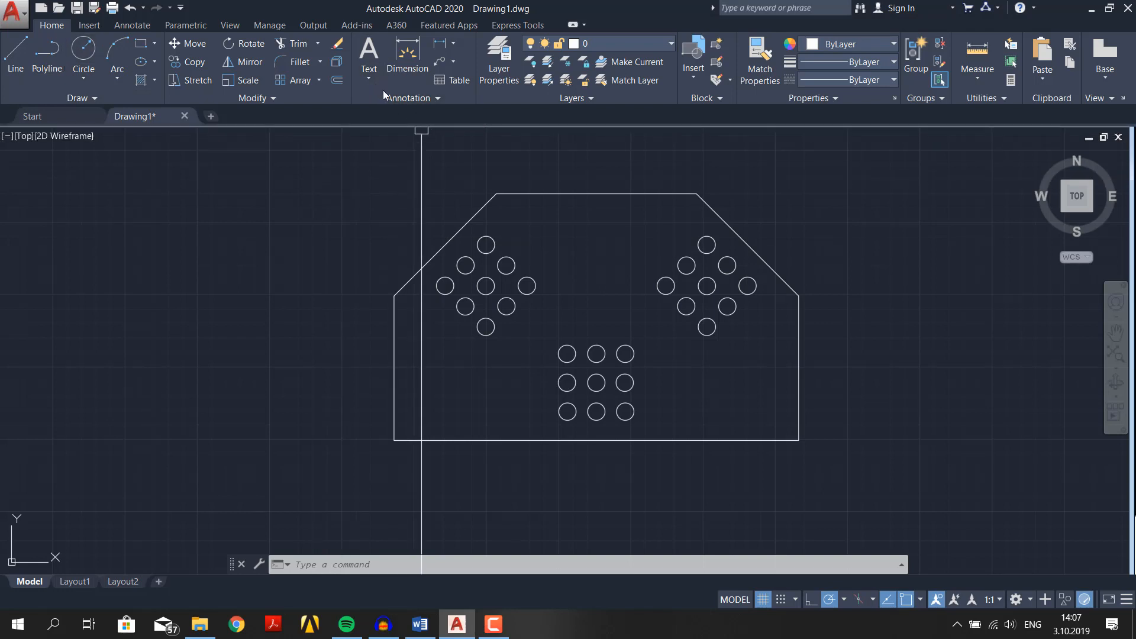
Switch to the Annotate tab, then open and close the Dimension Style Manager with ISO-25 current
{"action": "left_click", "coordinate": [409, 98]}
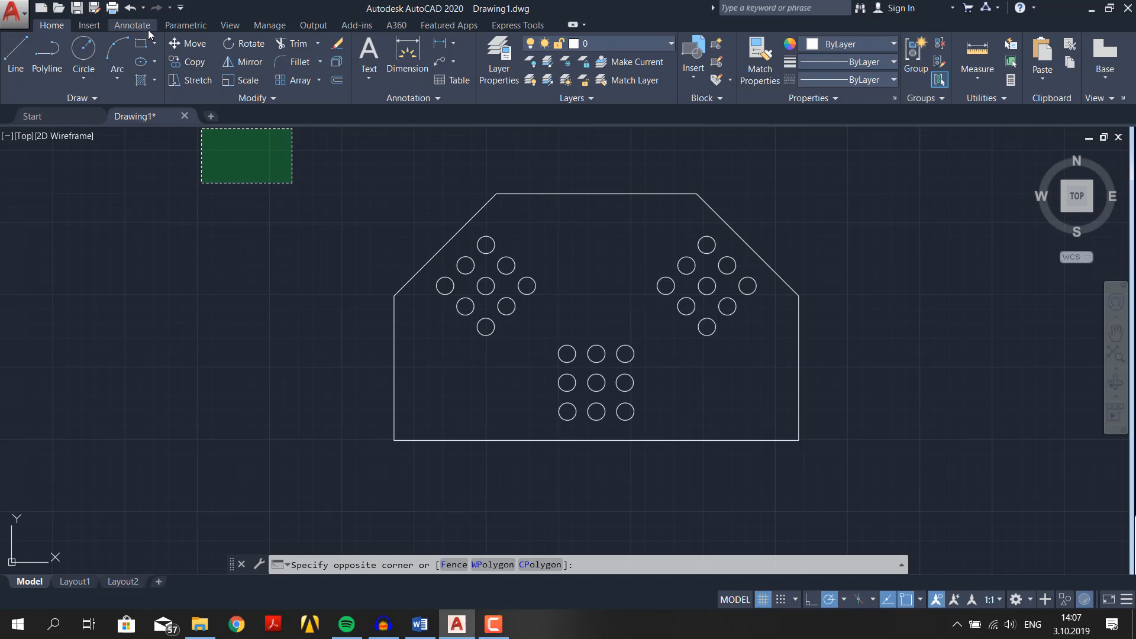
{"action": "left_click", "coordinate": [132, 25]}
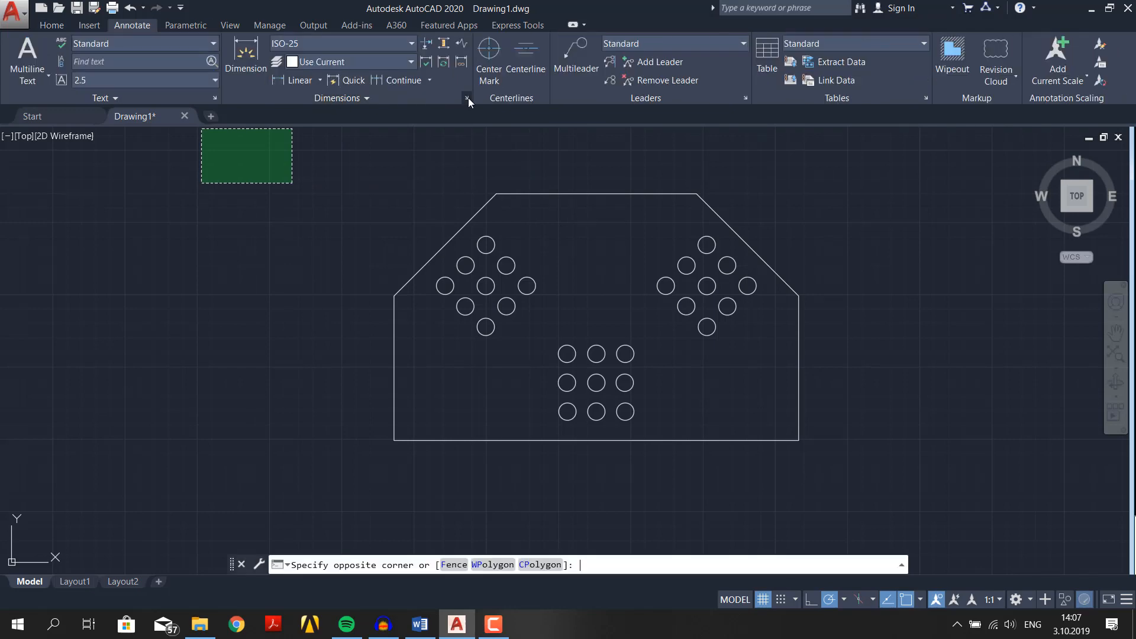
{"action": "left_click", "coordinate": [468, 98]}
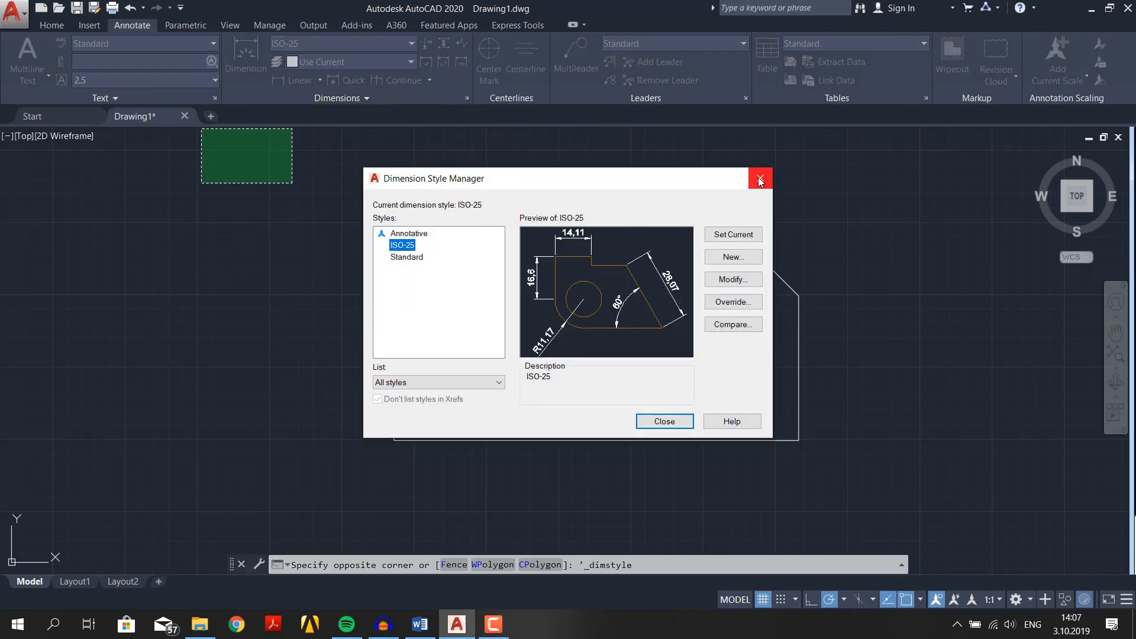
{"action": "left_click", "coordinate": [759, 179]}
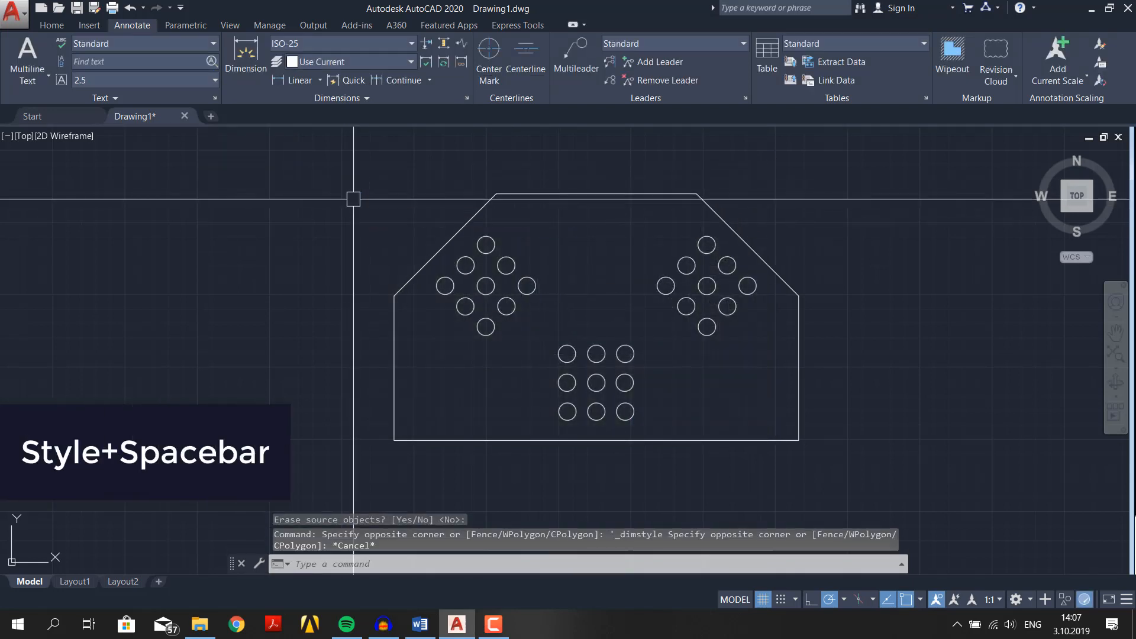
{"action": "type", "text": "STYLE"}
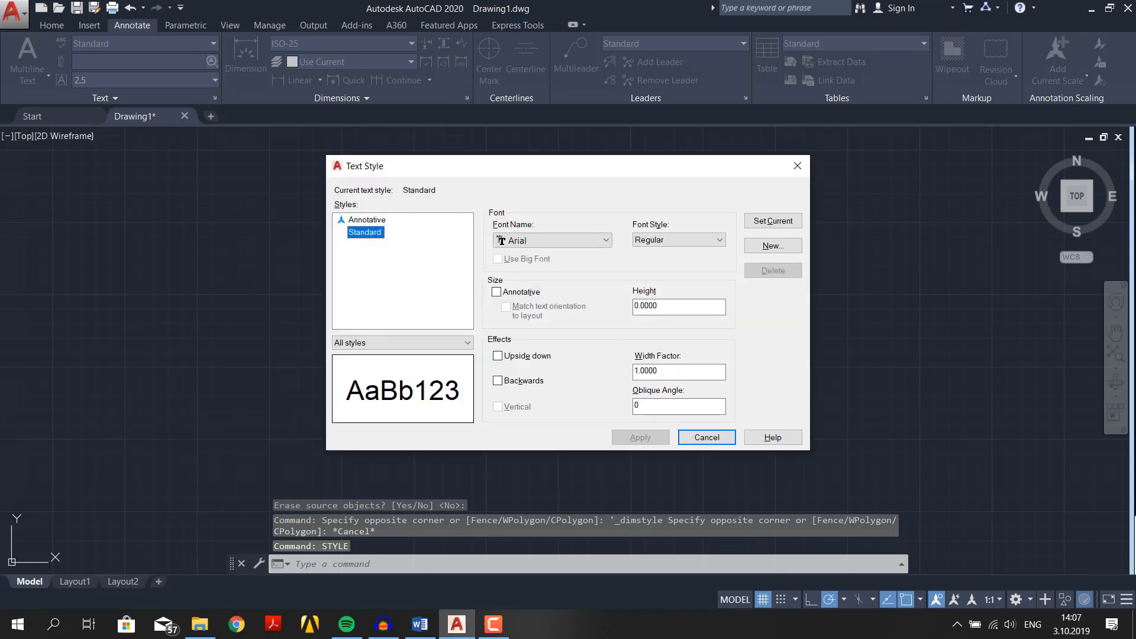
{"action": "mouse_move", "coordinate": [362, 278]}
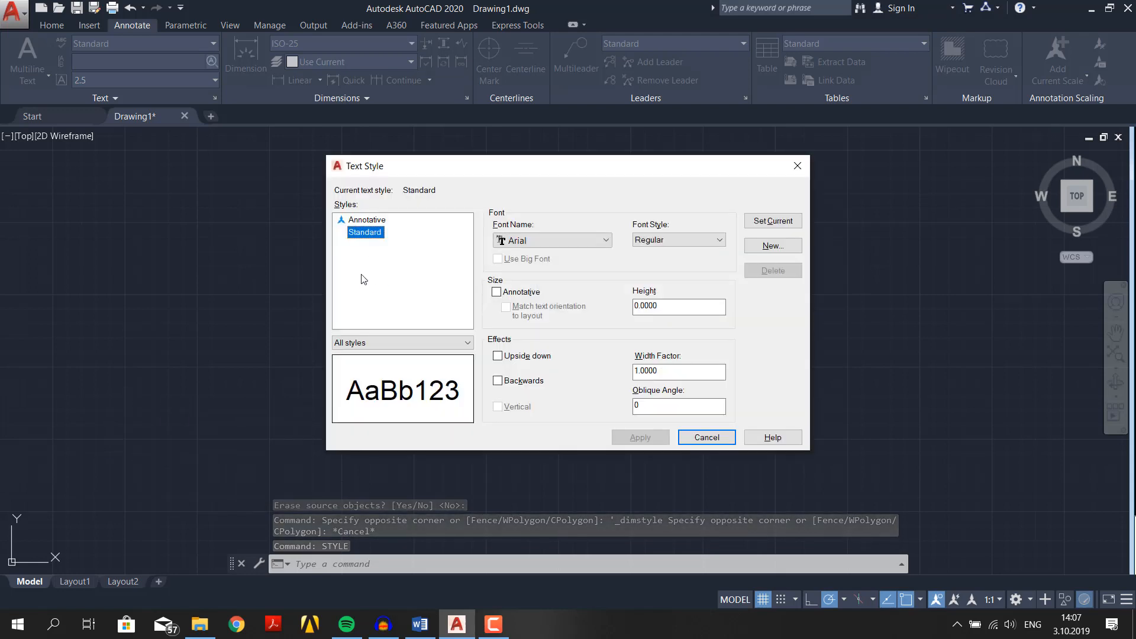
{"action": "mouse_move", "coordinate": [413, 297]}
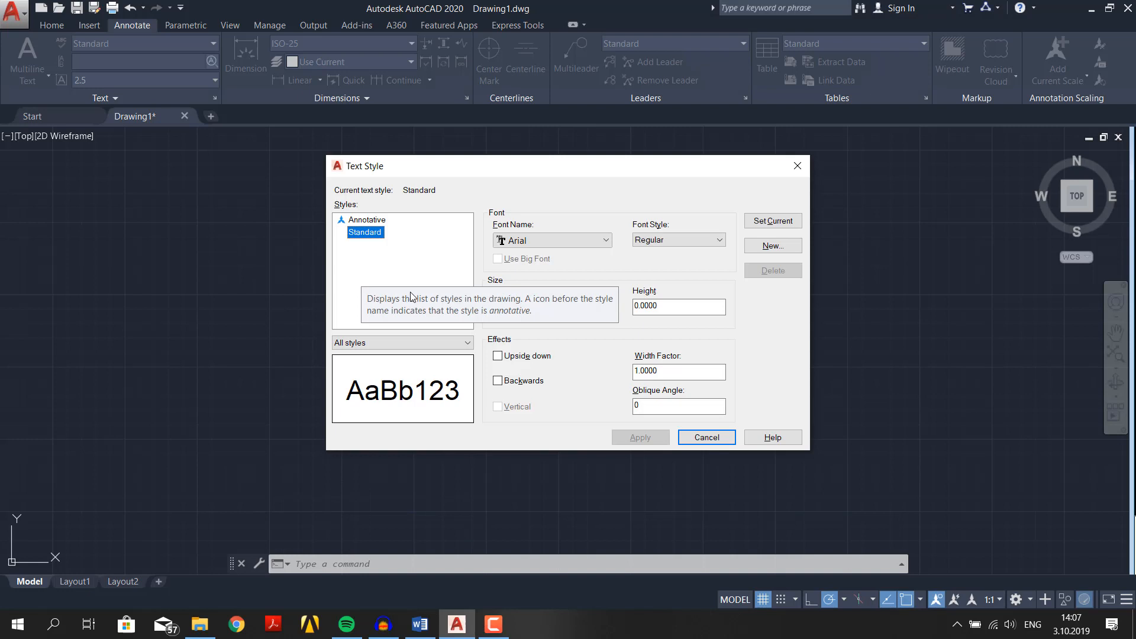
{"action": "mouse_move", "coordinate": [761, 330]}
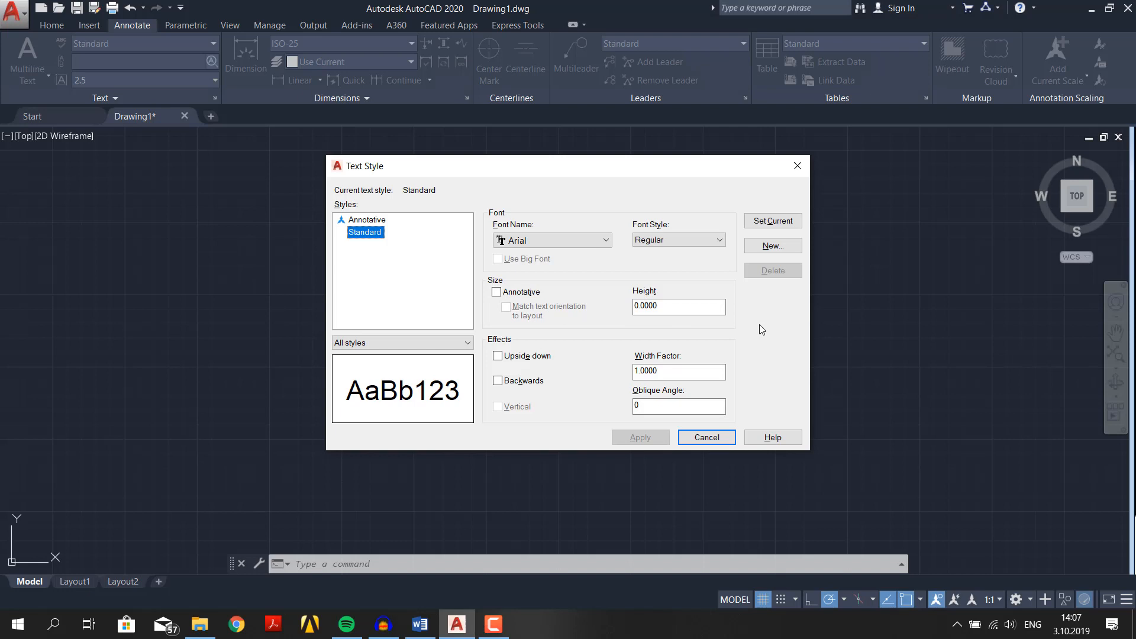
{"action": "mouse_move", "coordinate": [772, 245]}
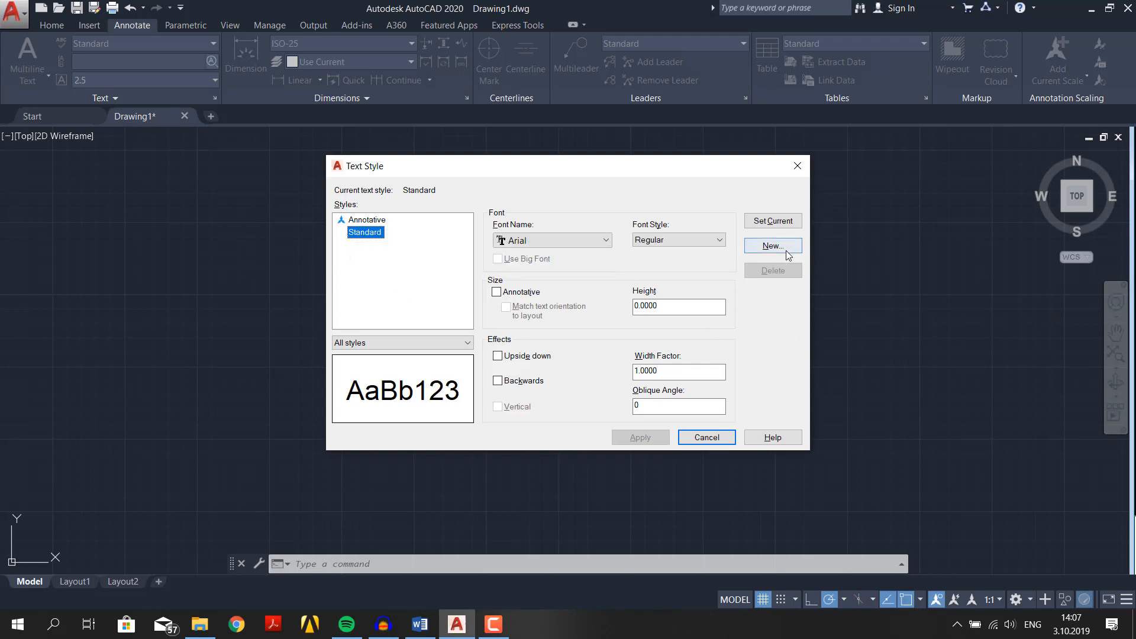
Create the 'Our Style' text style with Century Gothic Italic font and select its height
{"action": "left_click", "coordinate": [772, 245]}
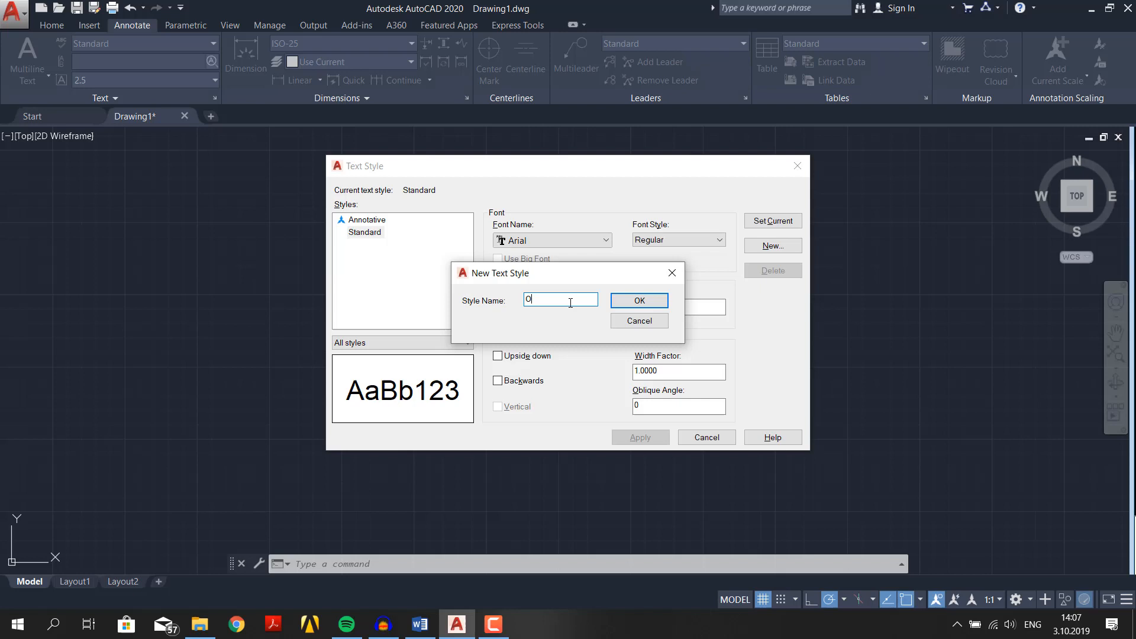
{"action": "left_click", "coordinate": [638, 300]}
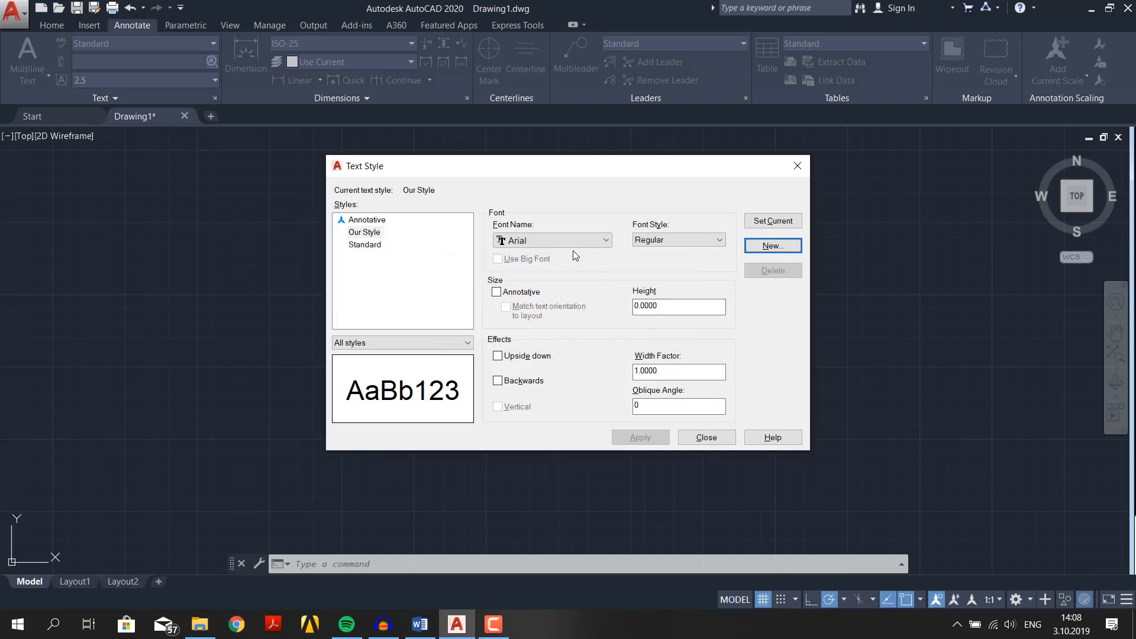
{"action": "left_click", "coordinate": [606, 240]}
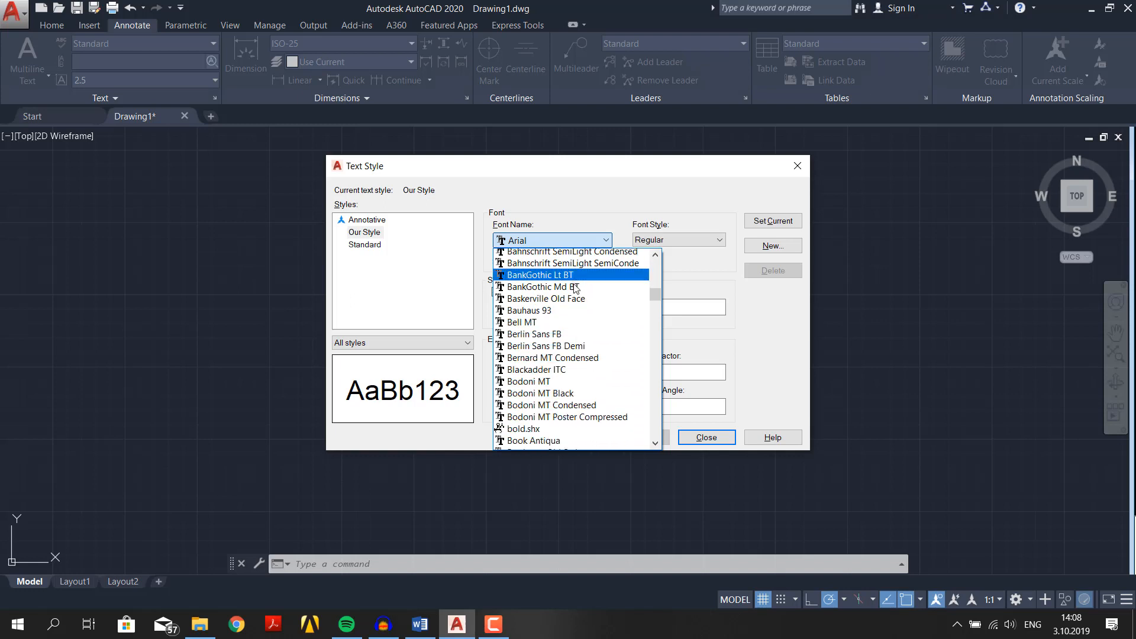
{"action": "scroll", "scroll_direction": "down", "scroll_amount": 3}
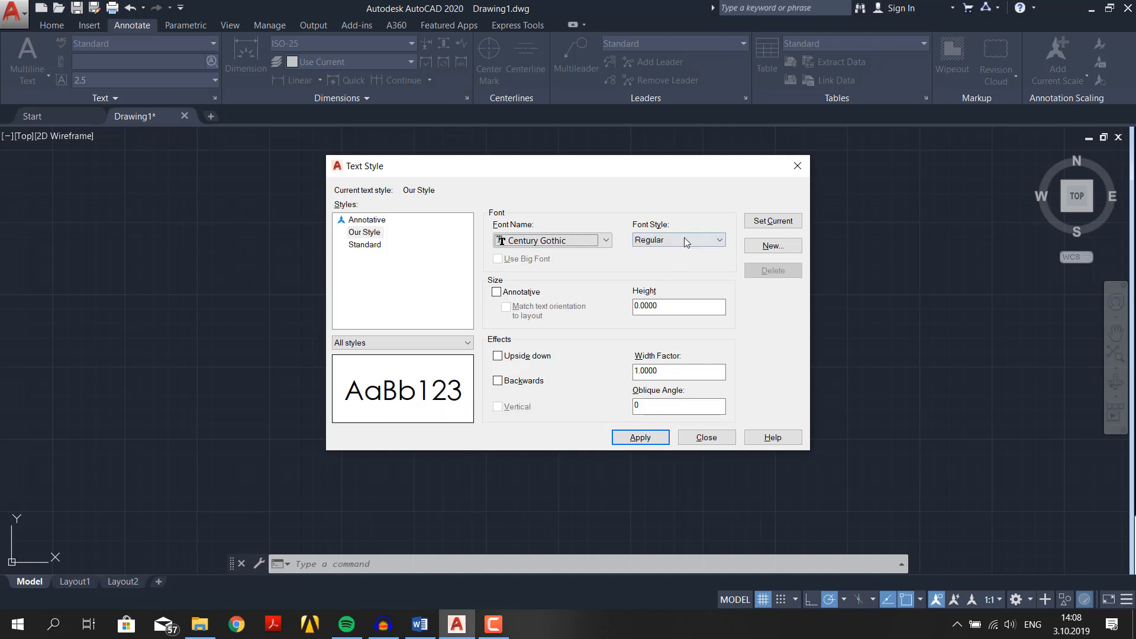
{"action": "left_click", "coordinate": [678, 239]}
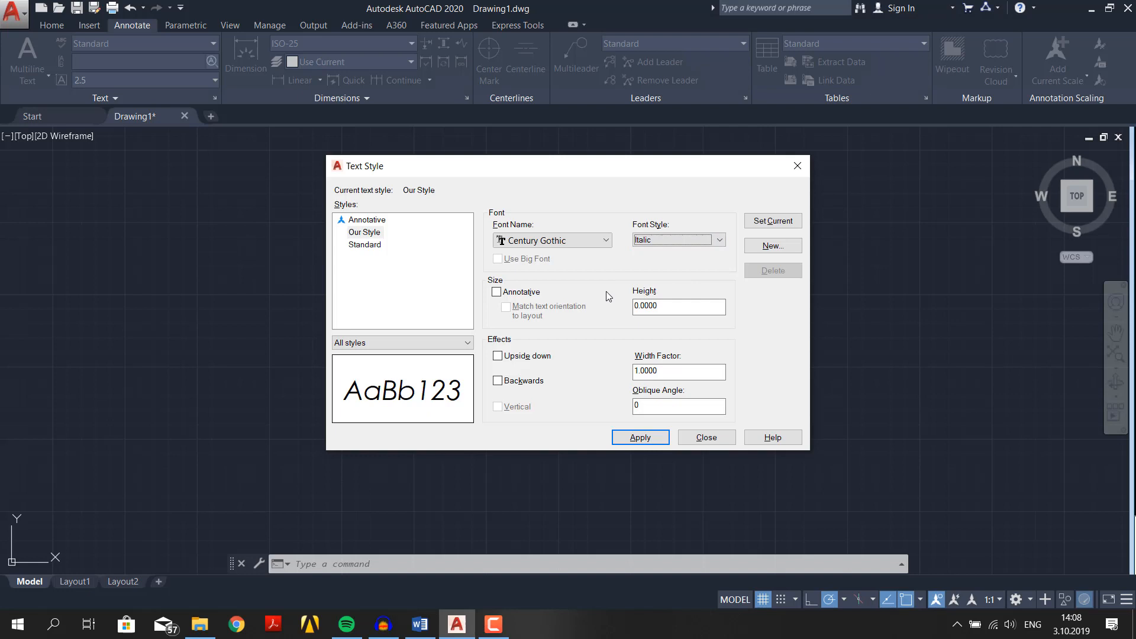
{"action": "mouse_move", "coordinate": [497, 292]}
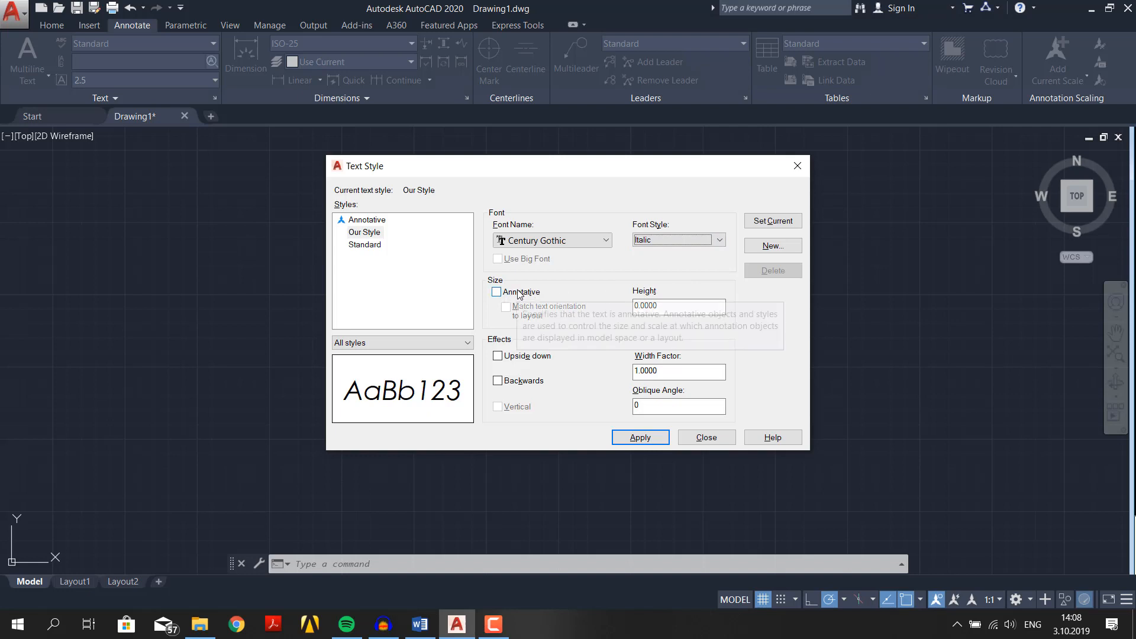
{"action": "mouse_move", "coordinate": [518, 291]}
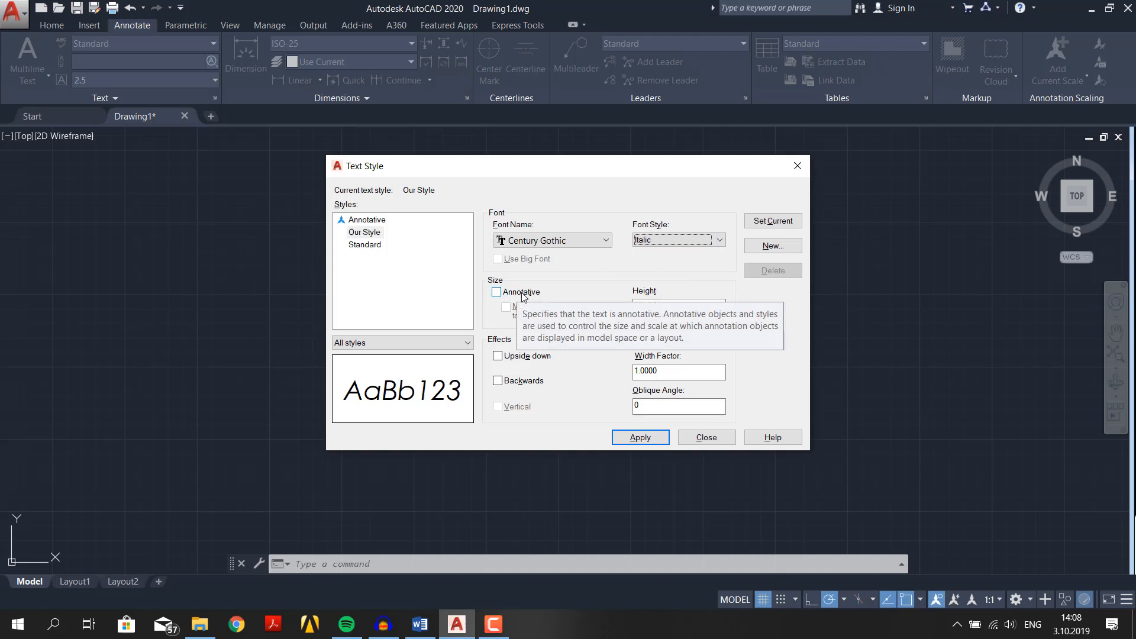
{"action": "mouse_move", "coordinate": [601, 294]}
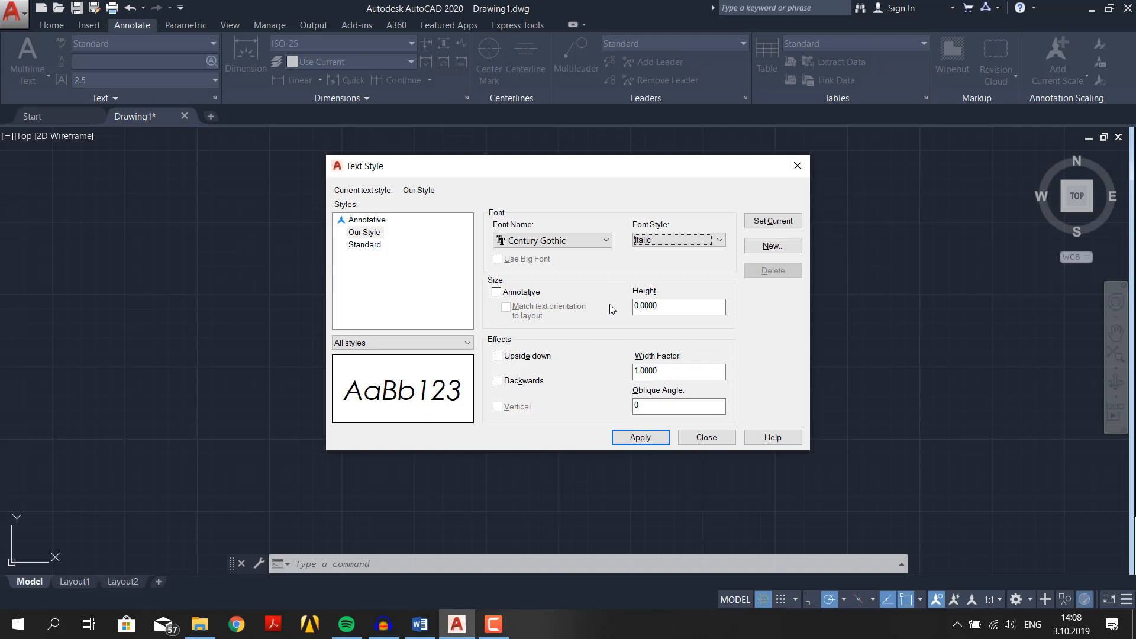
{"action": "mouse_move", "coordinate": [623, 319]}
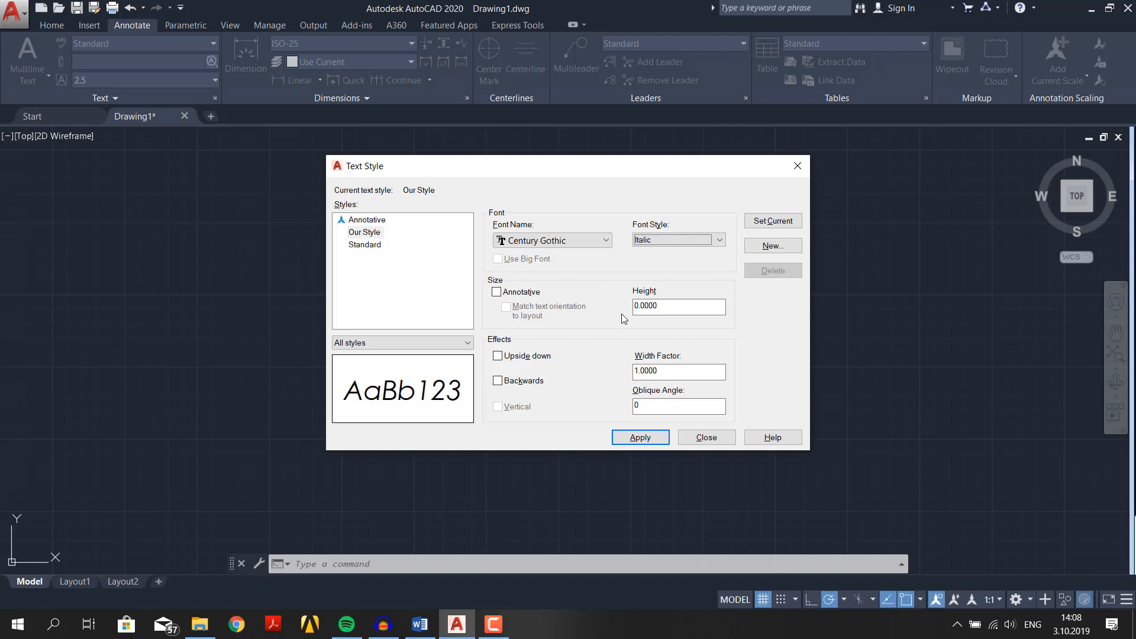
{"action": "left_click", "coordinate": [677, 305]}
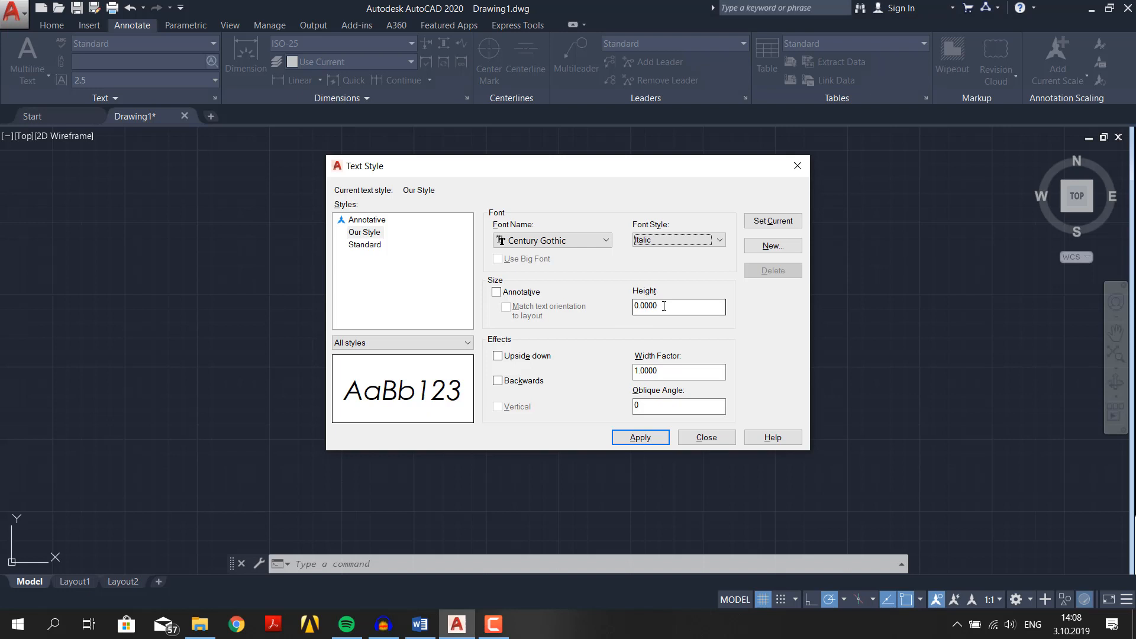
{"action": "triple_click", "coordinate": [677, 305]}
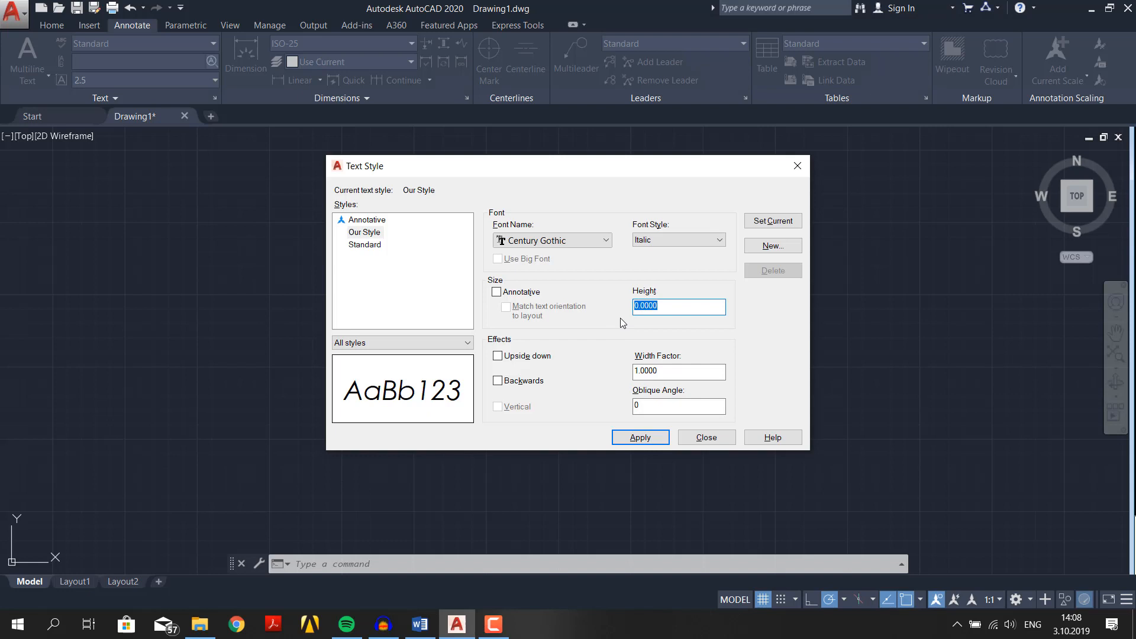
{"action": "mouse_move", "coordinate": [604, 297]}
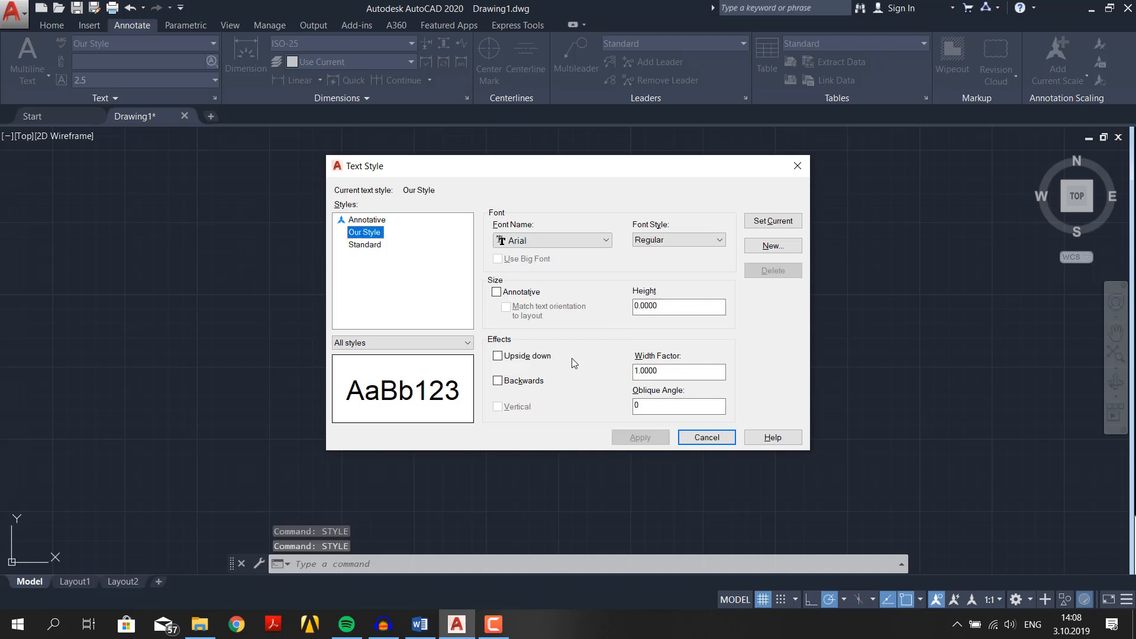
{"action": "mouse_move", "coordinate": [497, 361]}
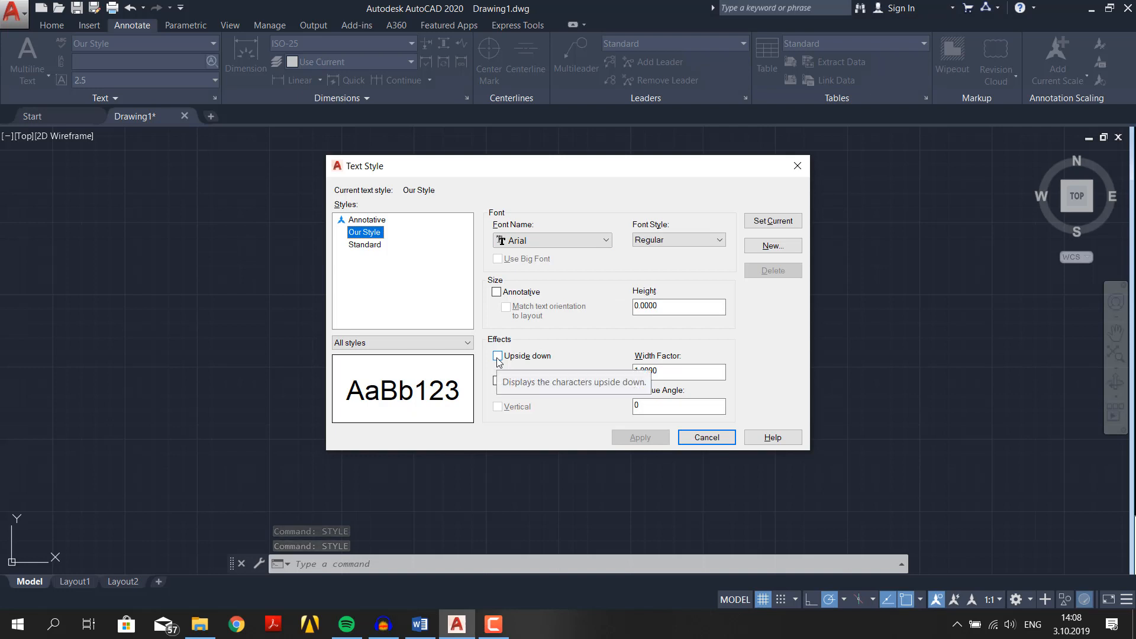
Preview Backwards and turn it off, set width factor 0.9 and oblique 20, apply and close
{"action": "left_click", "coordinate": [497, 381]}
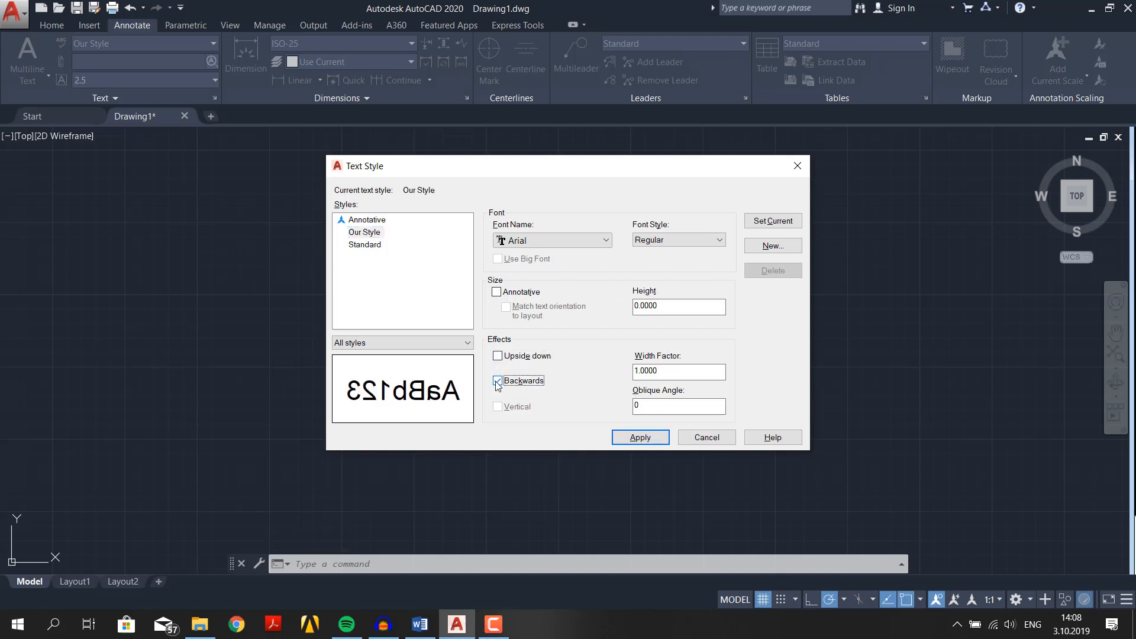
{"action": "left_click", "coordinate": [496, 380]}
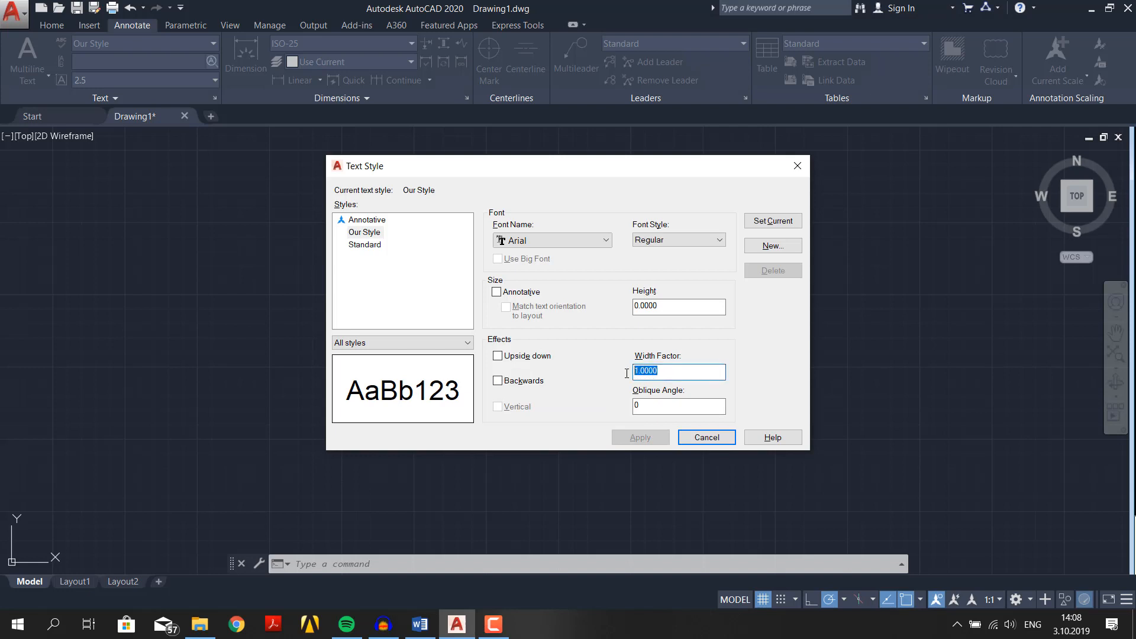
{"action": "type", "text": "0.9"}
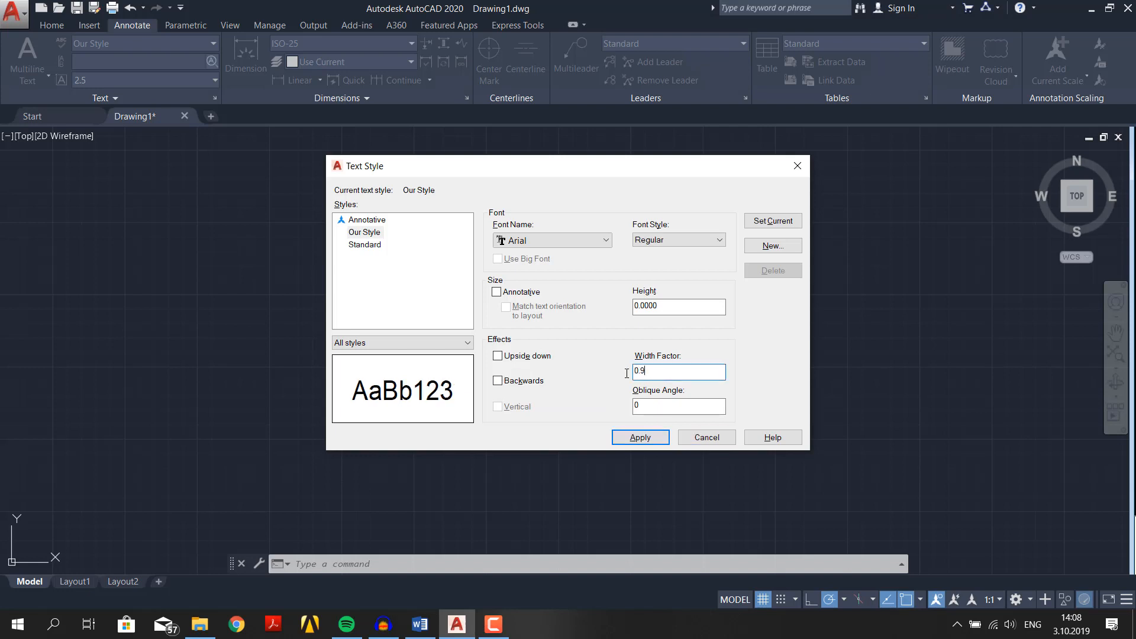
{"action": "left_click", "coordinate": [677, 406]}
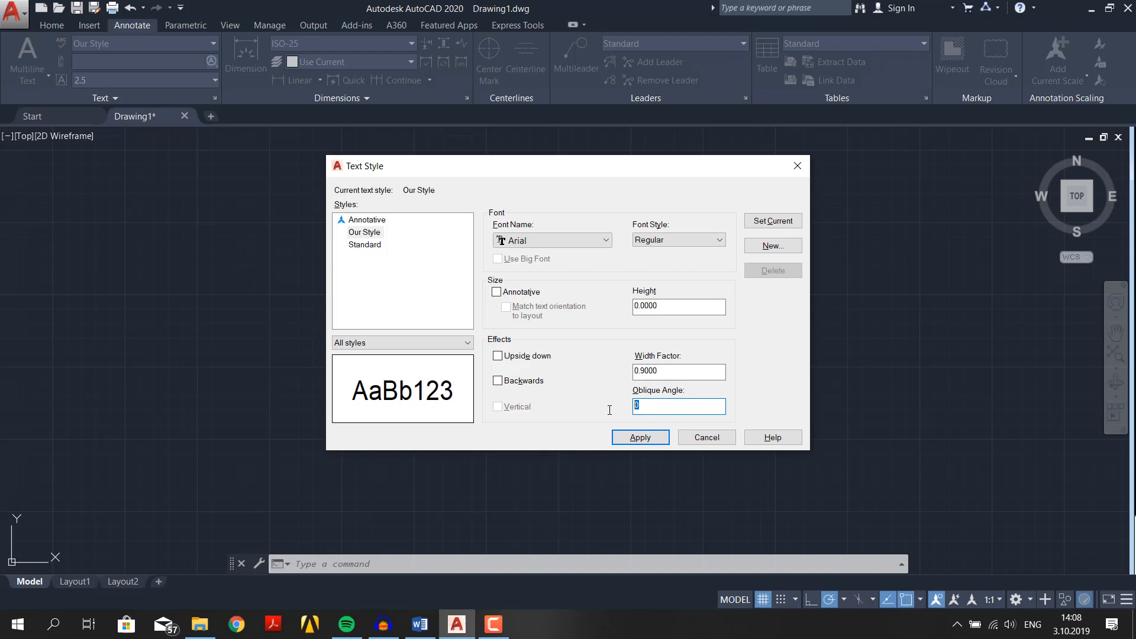
{"action": "type", "text": "2000"}
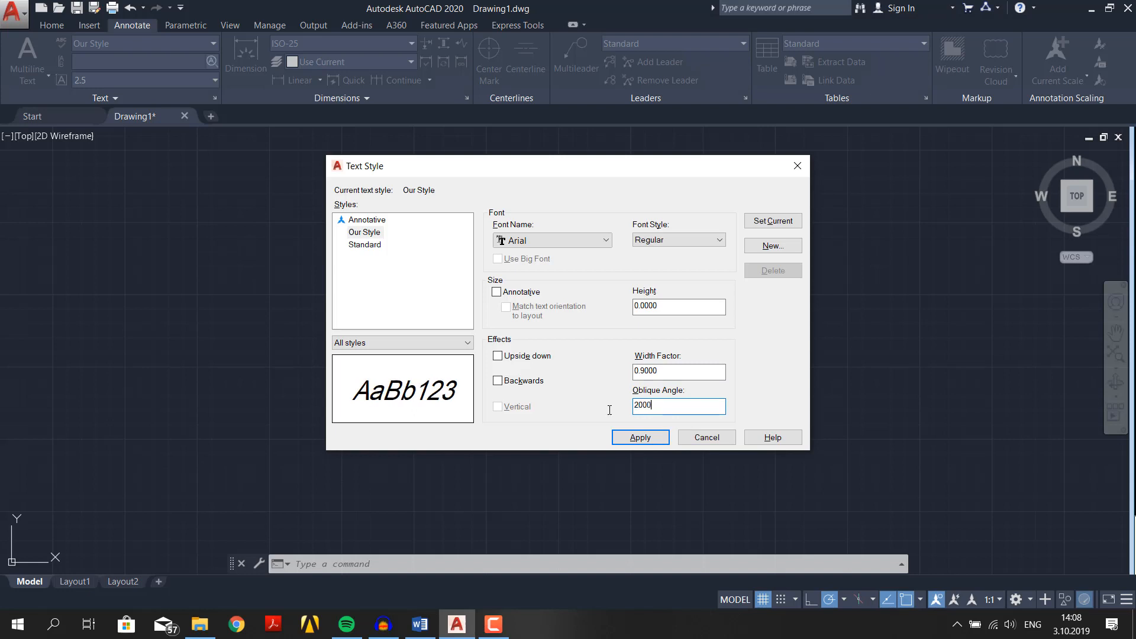
{"action": "key", "text": "BackSpace"}
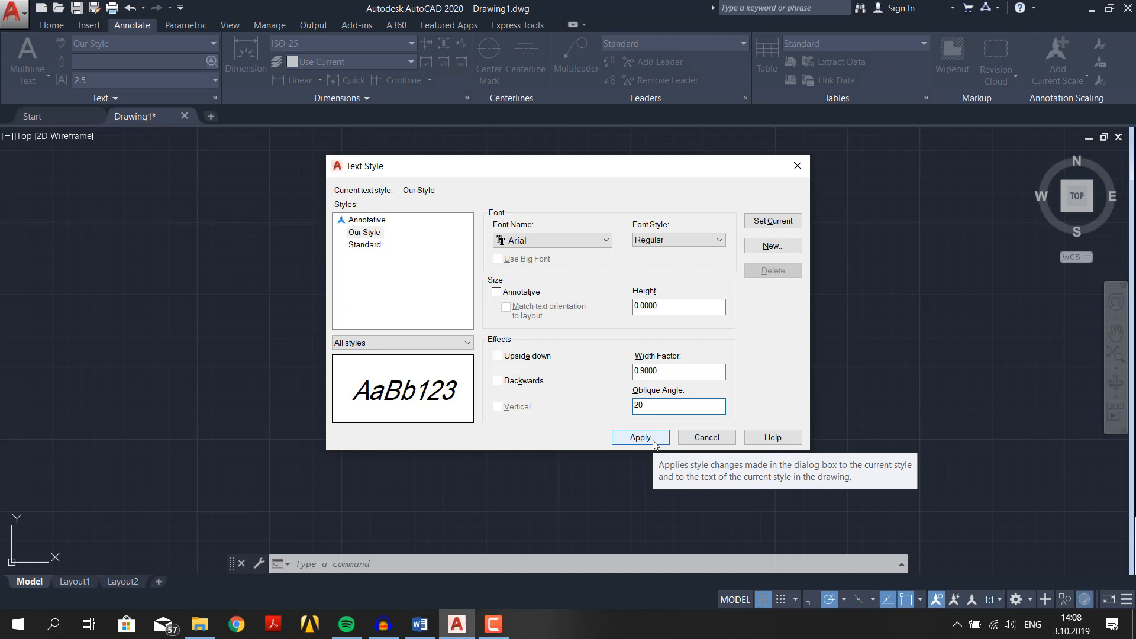
{"action": "left_click", "coordinate": [639, 436]}
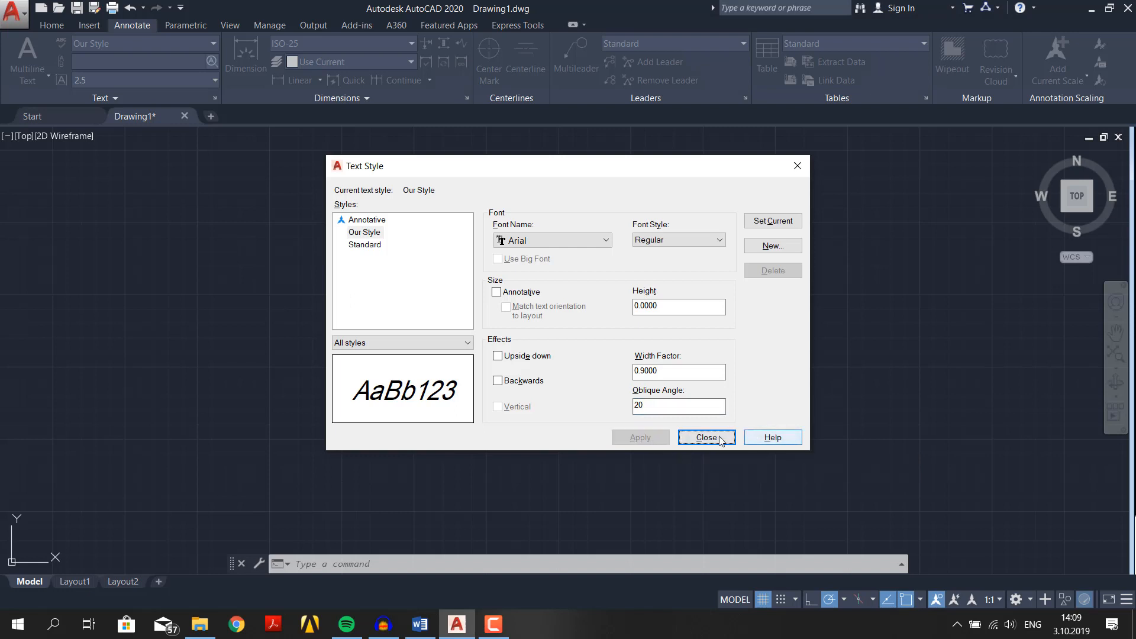
{"action": "left_click", "coordinate": [706, 436]}
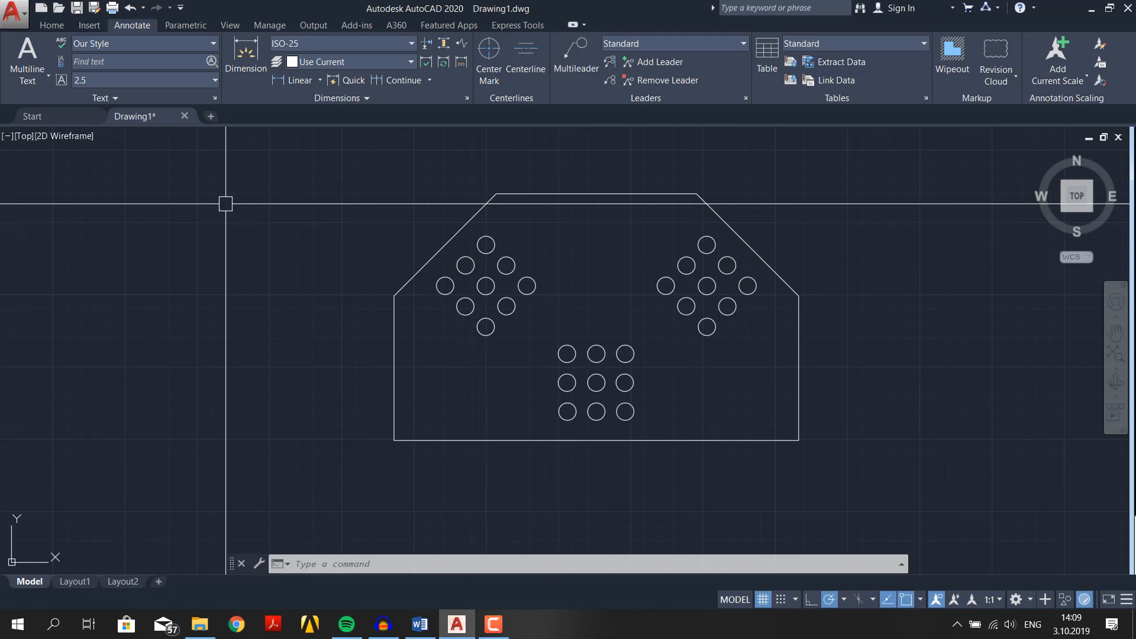
Create layer 'Text' with orange-red index colour 20 and make it current
{"action": "left_click", "coordinate": [51, 24]}
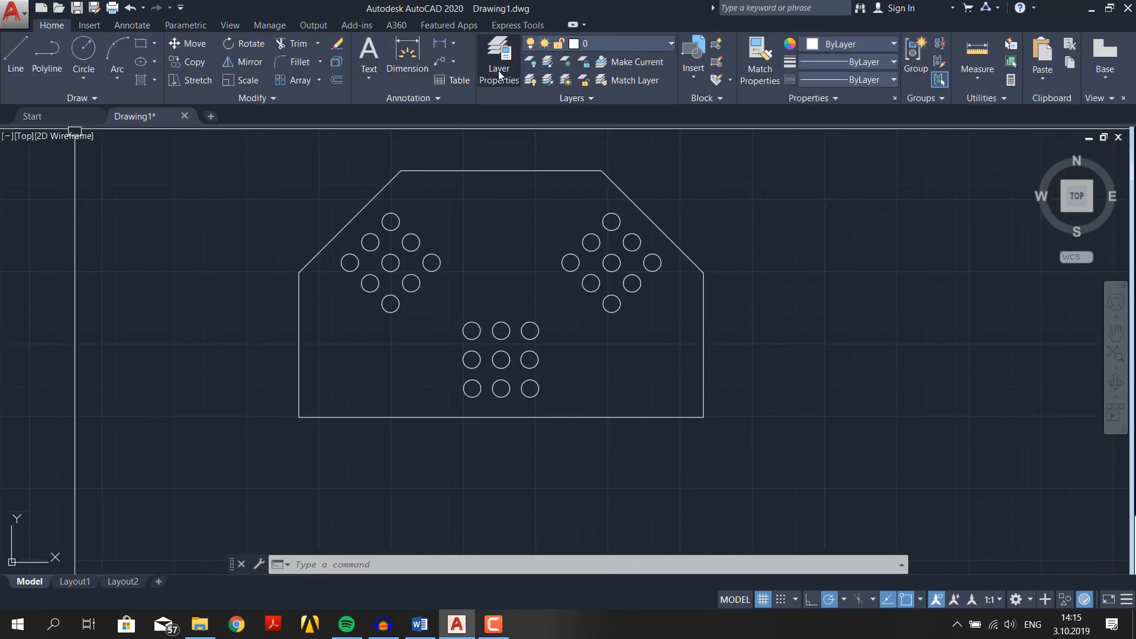
{"action": "left_click", "coordinate": [498, 58]}
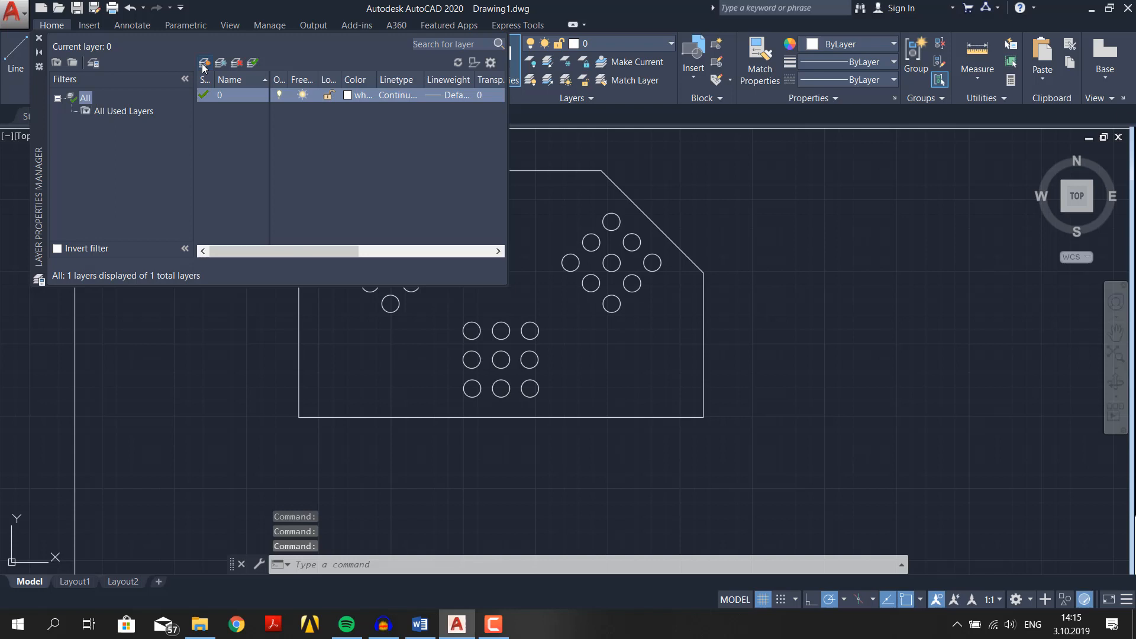
{"action": "left_click", "coordinate": [205, 62]}
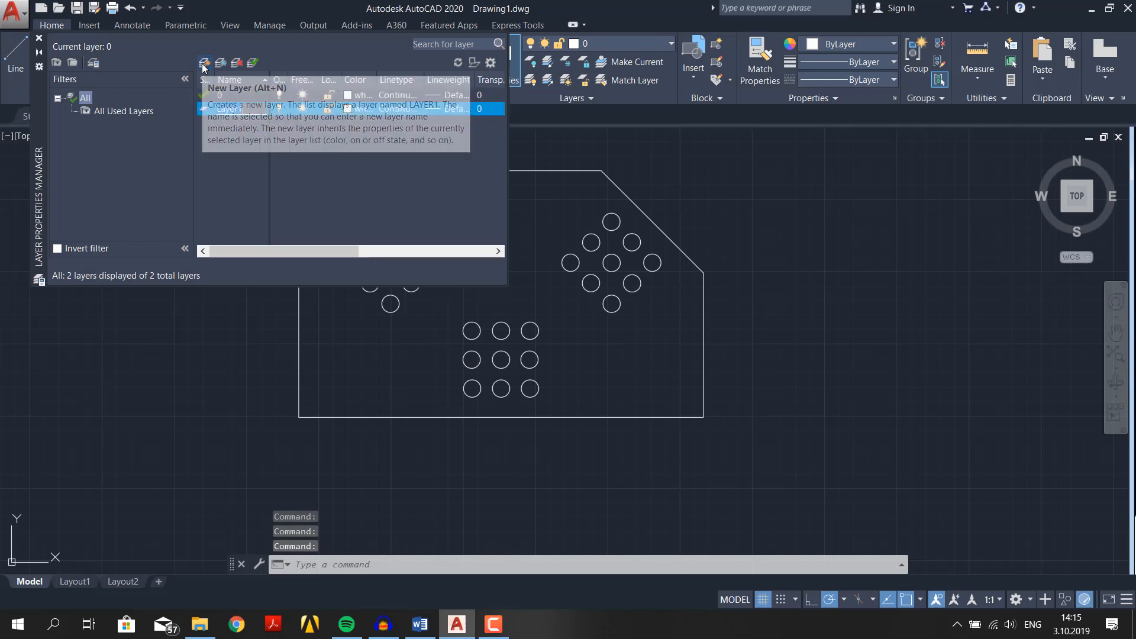
{"action": "left_click", "coordinate": [204, 63]}
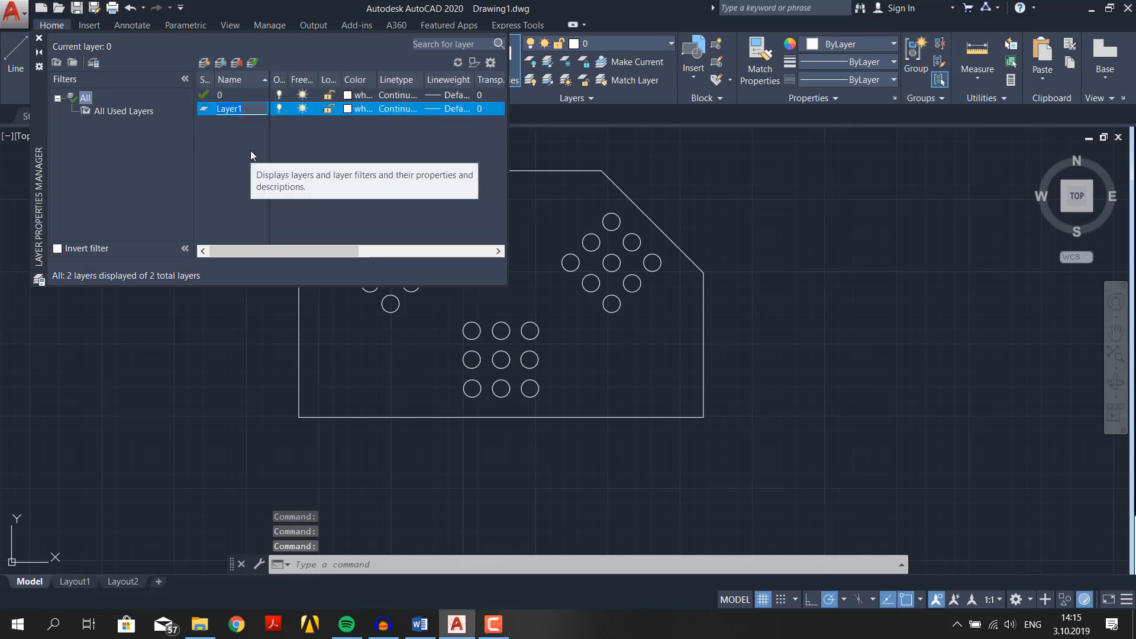
{"action": "type", "text": "Text"}
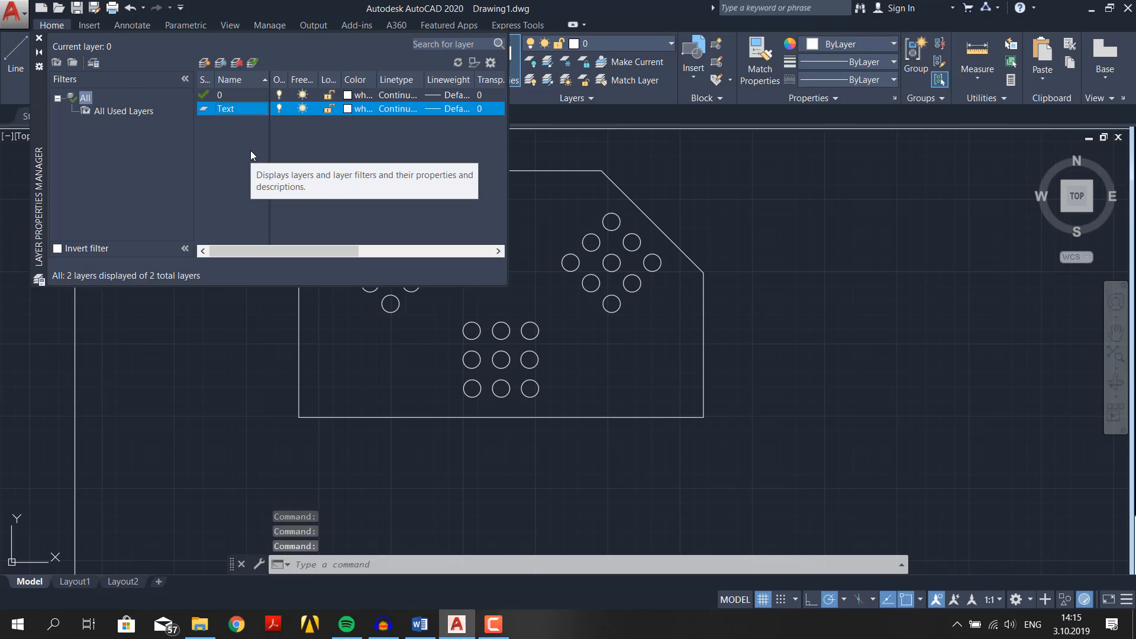
{"action": "left_click", "coordinate": [348, 108]}
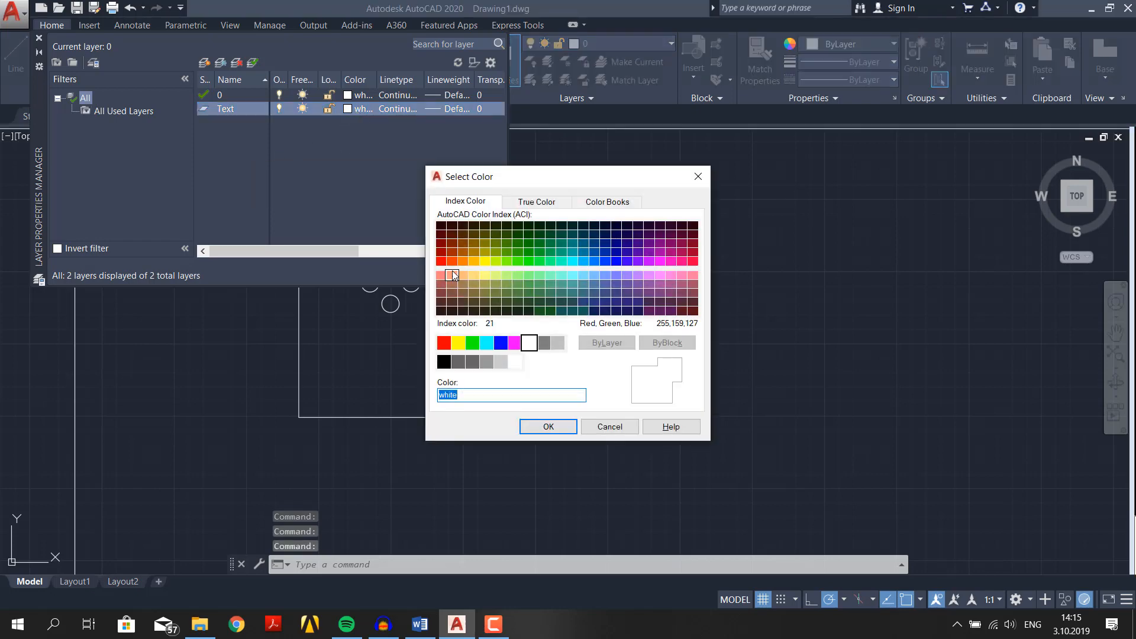
{"action": "left_click", "coordinate": [547, 426]}
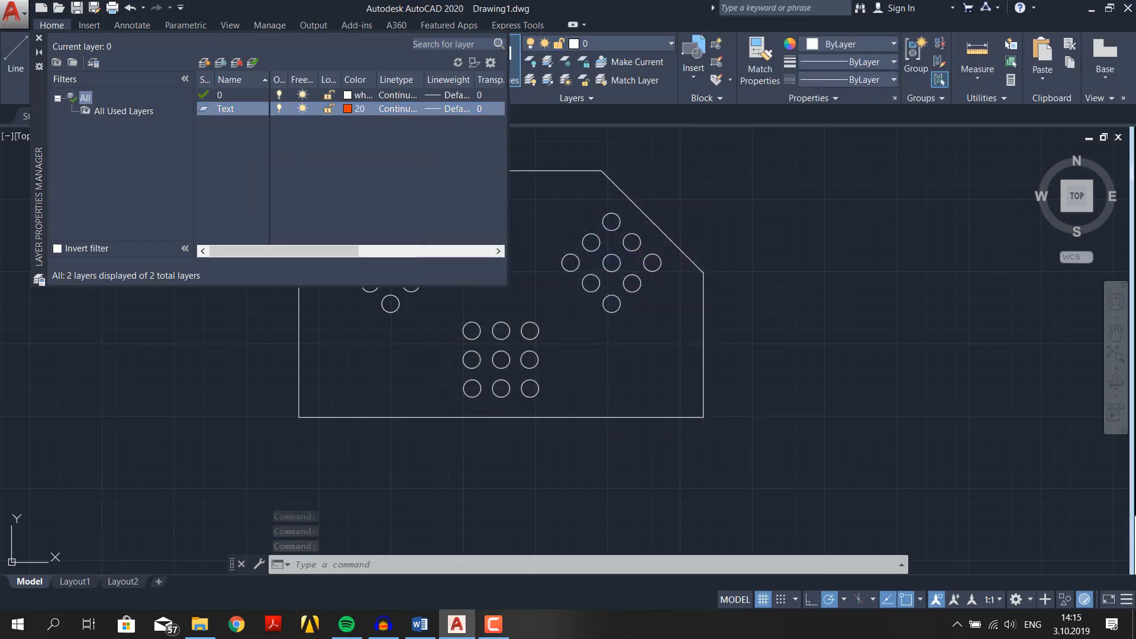
{"action": "double_click", "coordinate": [225, 108]}
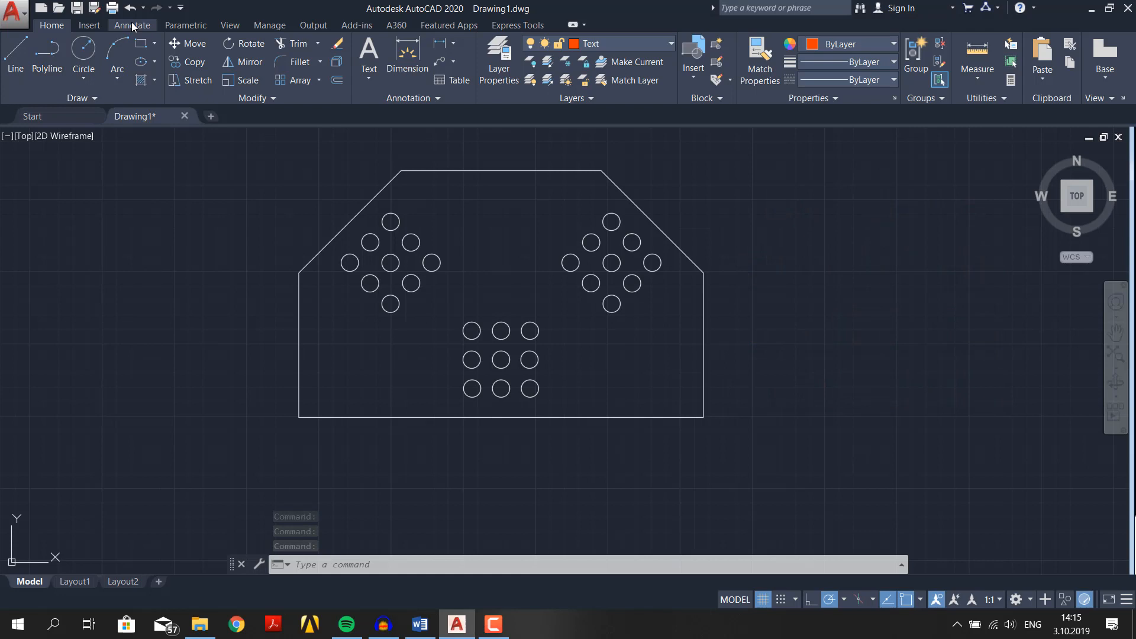
Write single-line text 'Not Funny AutoCAD Tutorial' and 'But Awesome' below the plate
{"action": "left_click", "coordinate": [132, 25]}
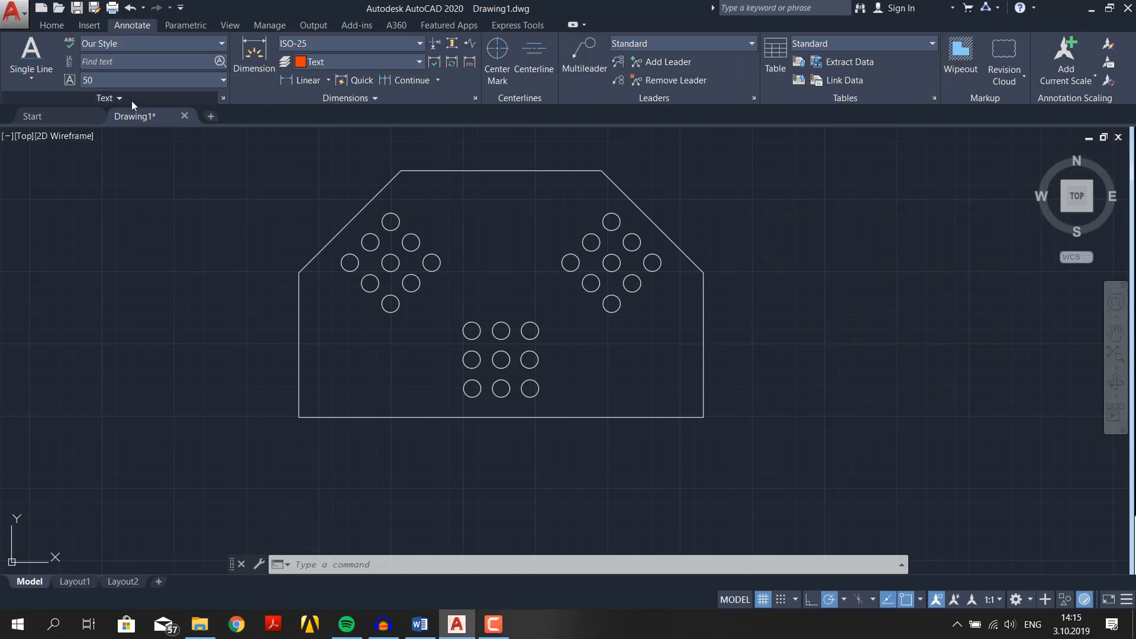
{"action": "left_click", "coordinate": [30, 58]}
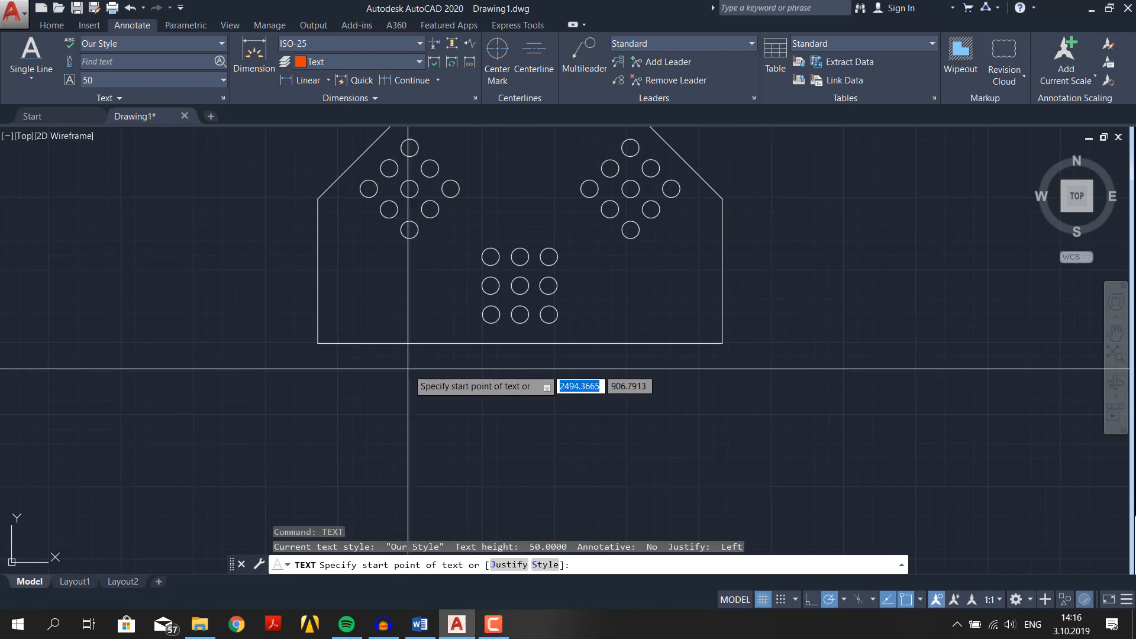
{"action": "mouse_move", "coordinate": [405, 397]}
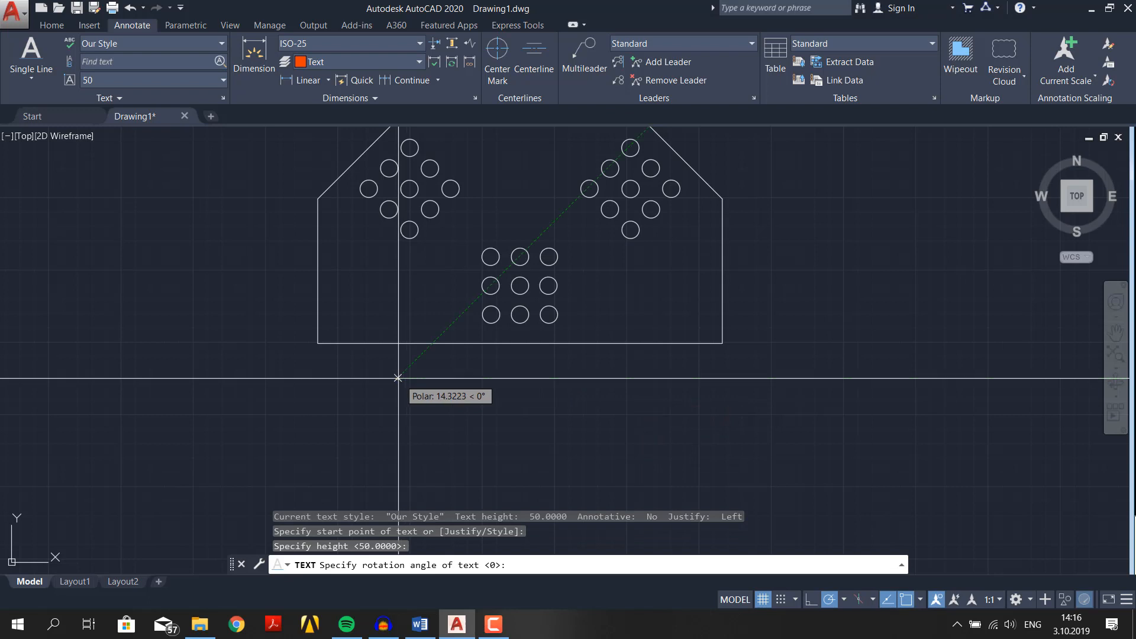
{"action": "left_click", "coordinate": [398, 377]}
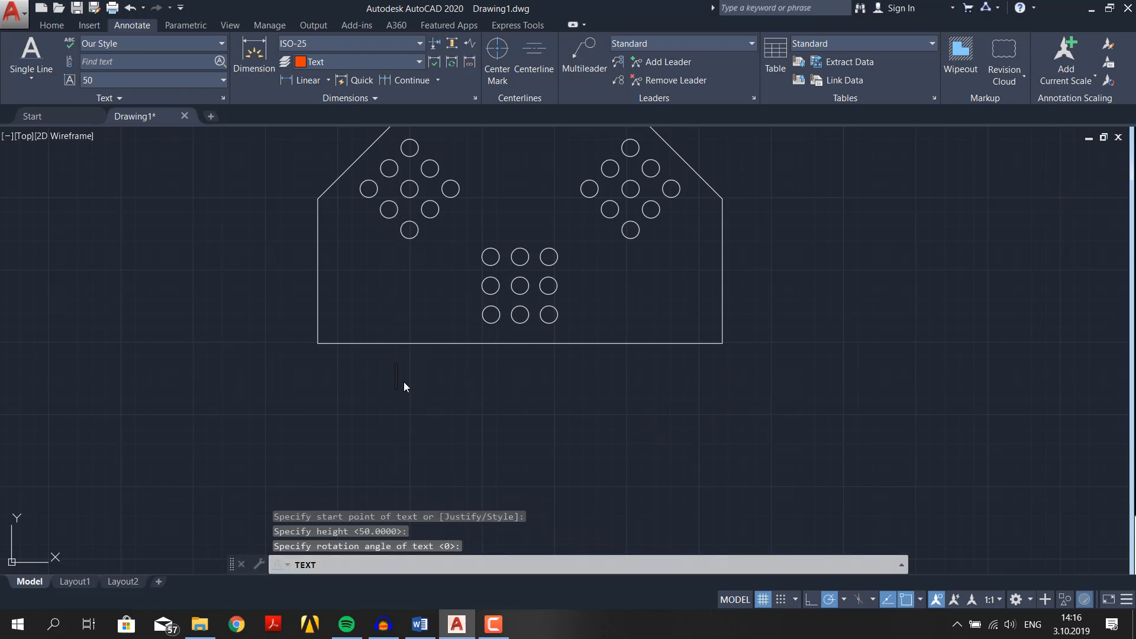
{"action": "type", "text": "N"}
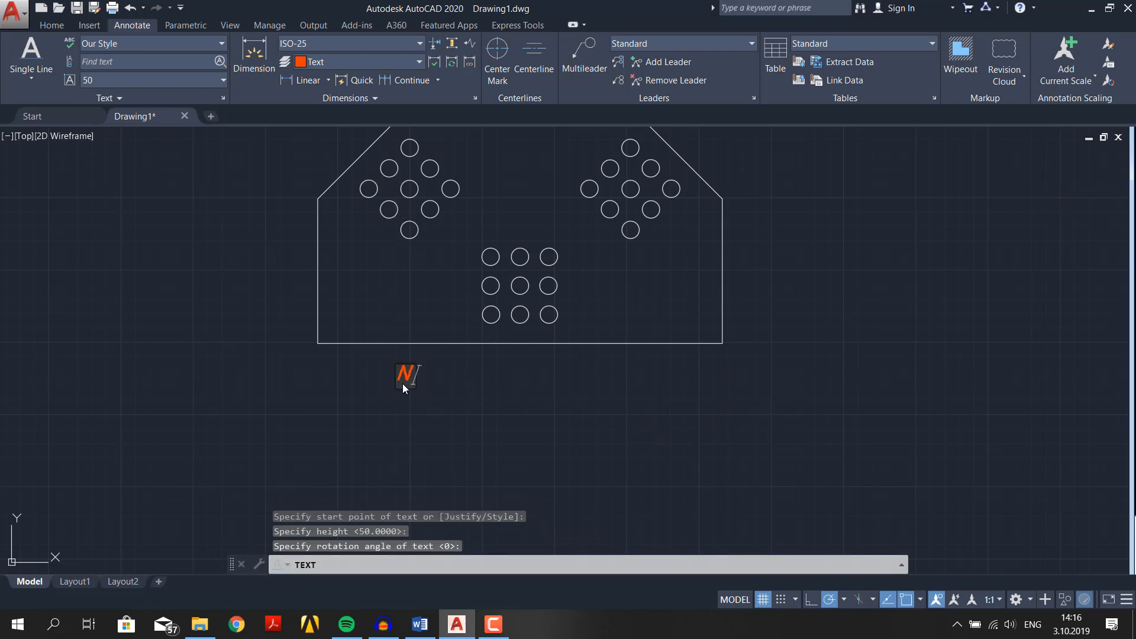
{"action": "type", "text": "Not Funny AutoCA"}
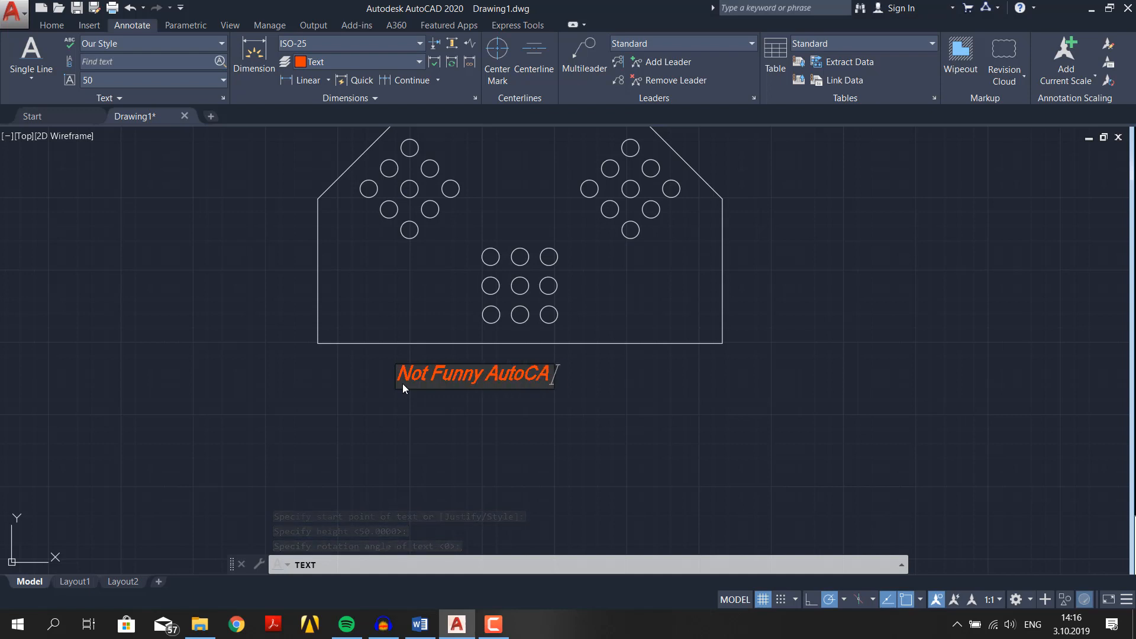
{"action": "type", "text": "D Tutorial"}
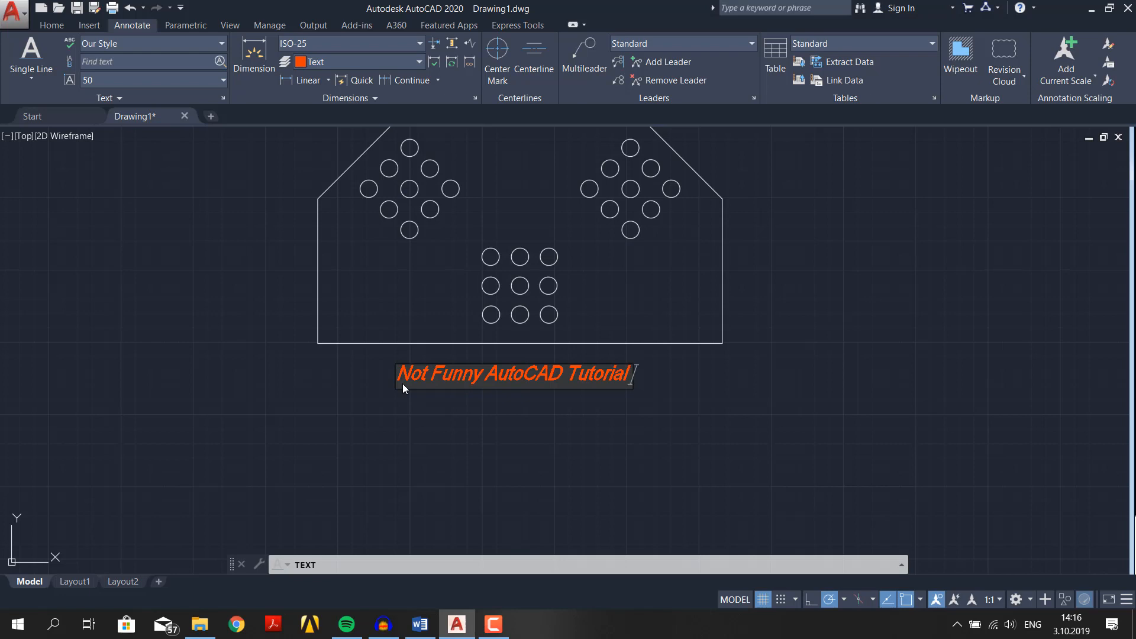
{"action": "type", "text": "But A"}
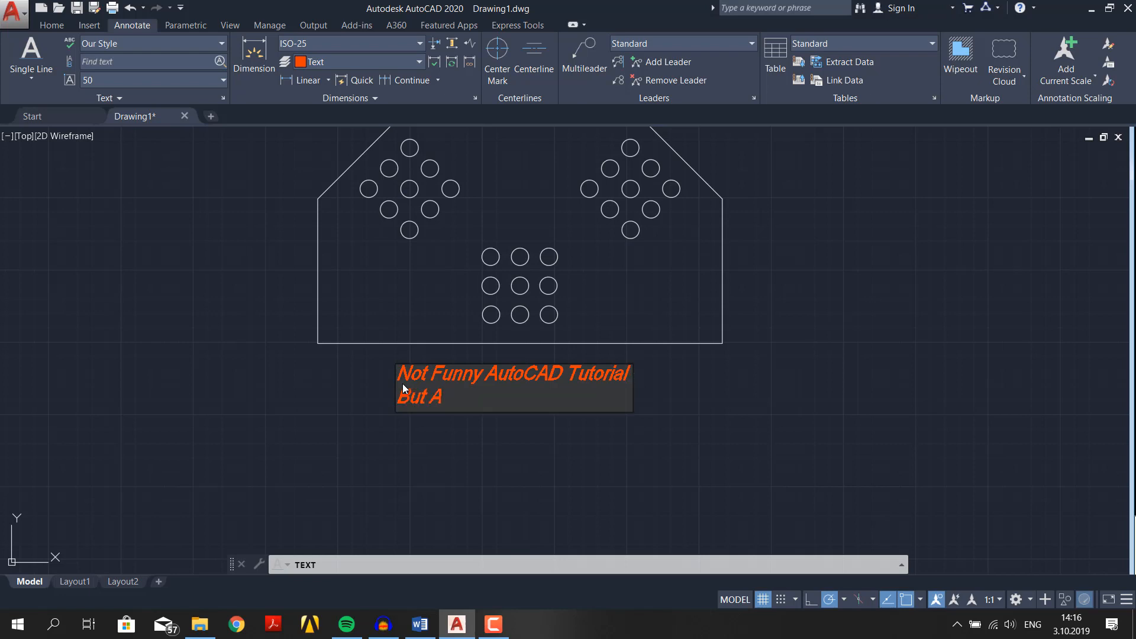
{"action": "type", "text": "Awesome"}
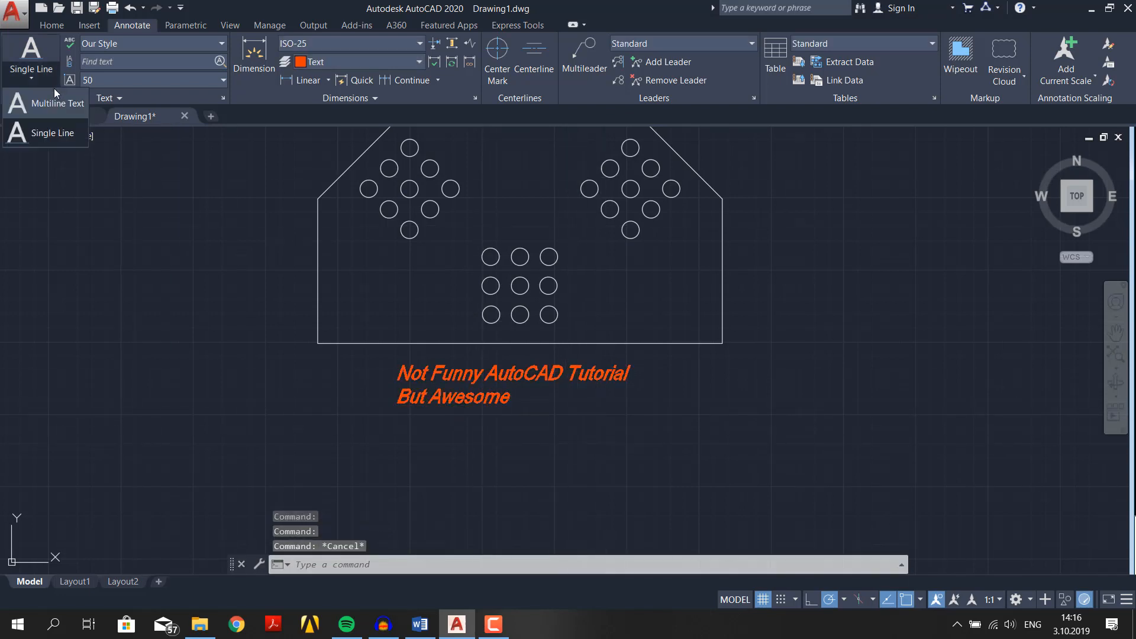
{"action": "mouse_move", "coordinate": [59, 103]}
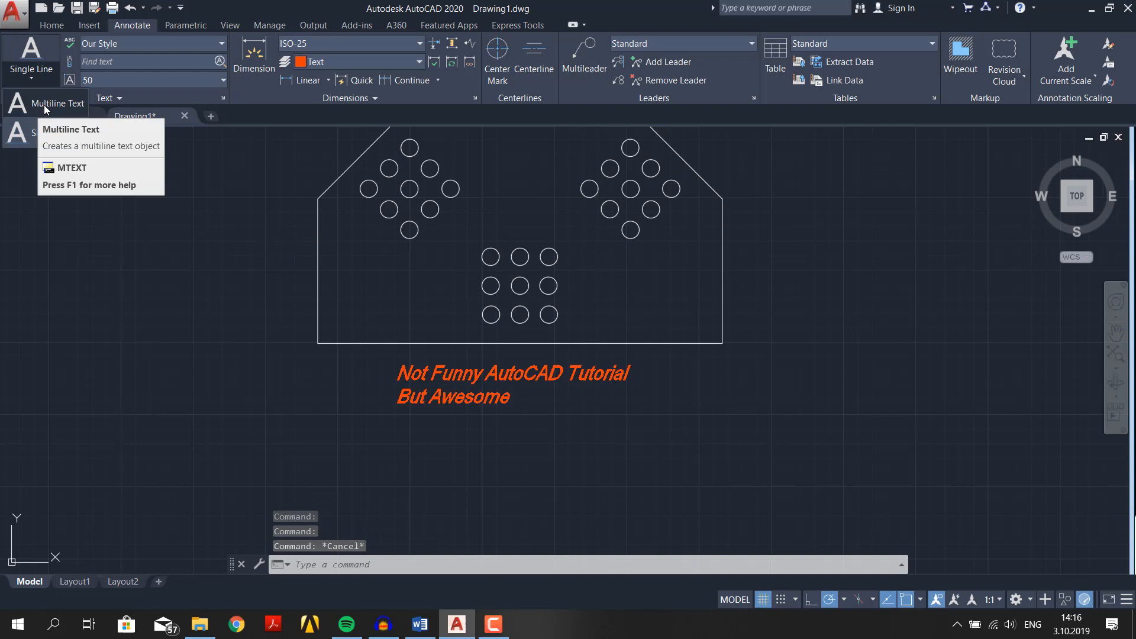
Write a numbered 'Notes:' block right of the plate: 'Do not FORGET to smash the LIKE button', 'Sub if you Love it!'
{"action": "type", "text": "T"}
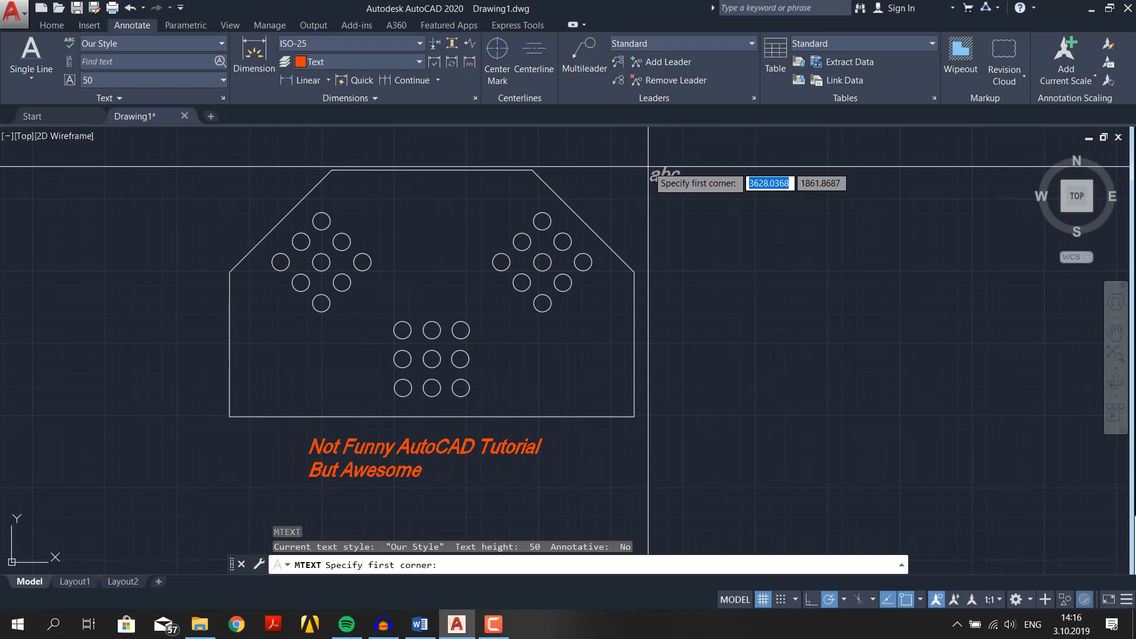
{"action": "left_click", "coordinate": [657, 184]}
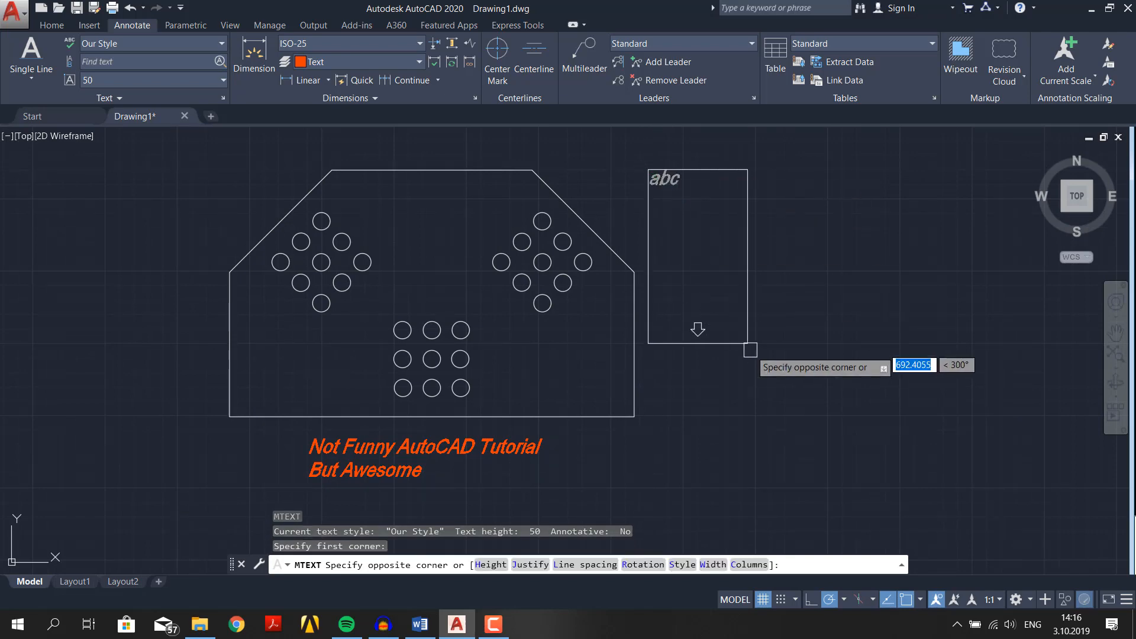
{"action": "mouse_move", "coordinate": [843, 416]}
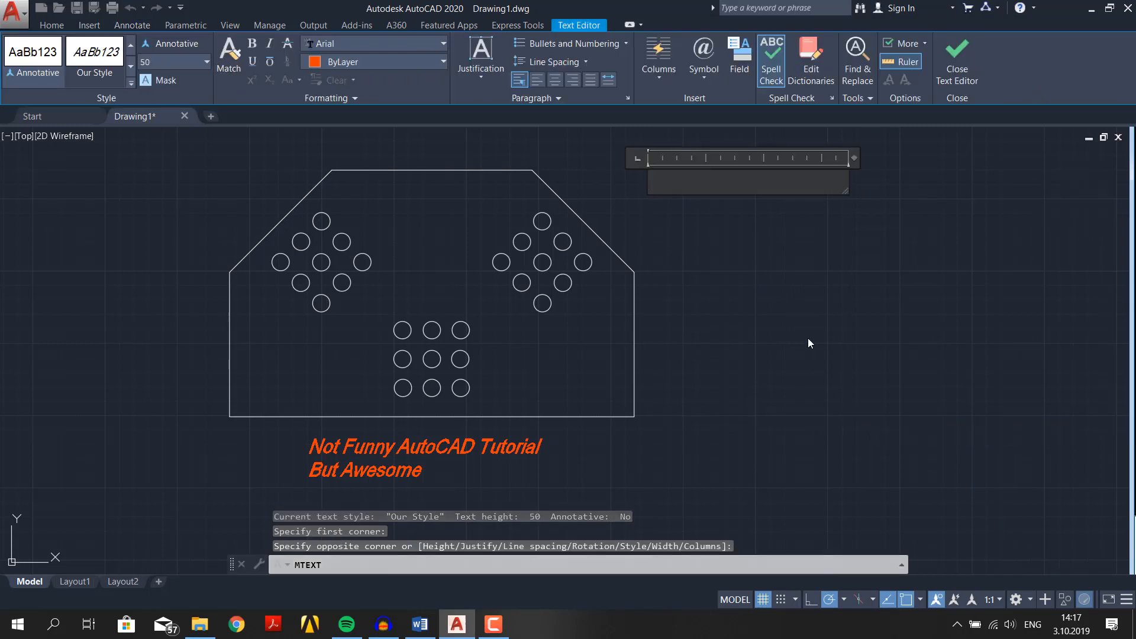
{"action": "mouse_move", "coordinate": [789, 342]}
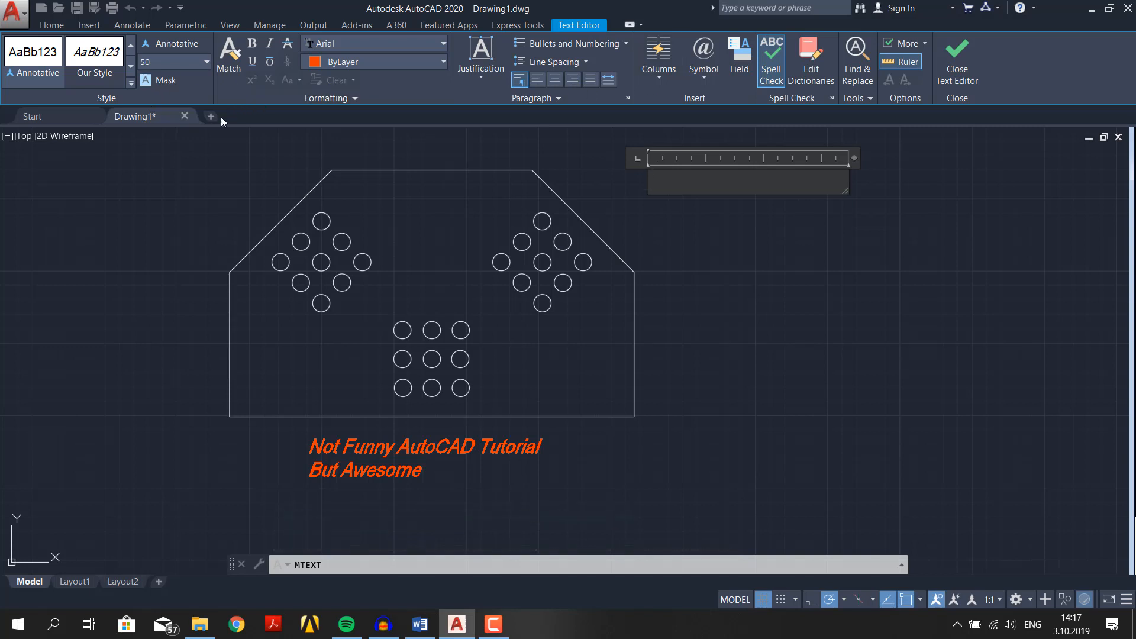
{"action": "mouse_move", "coordinate": [225, 152]}
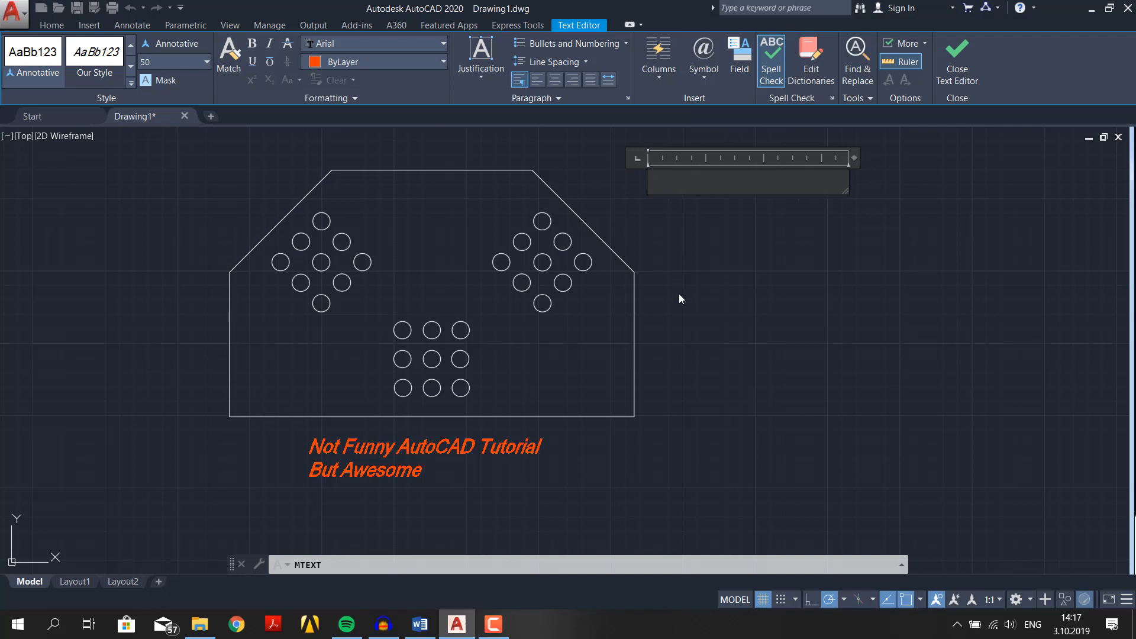
{"action": "mouse_move", "coordinate": [675, 288]}
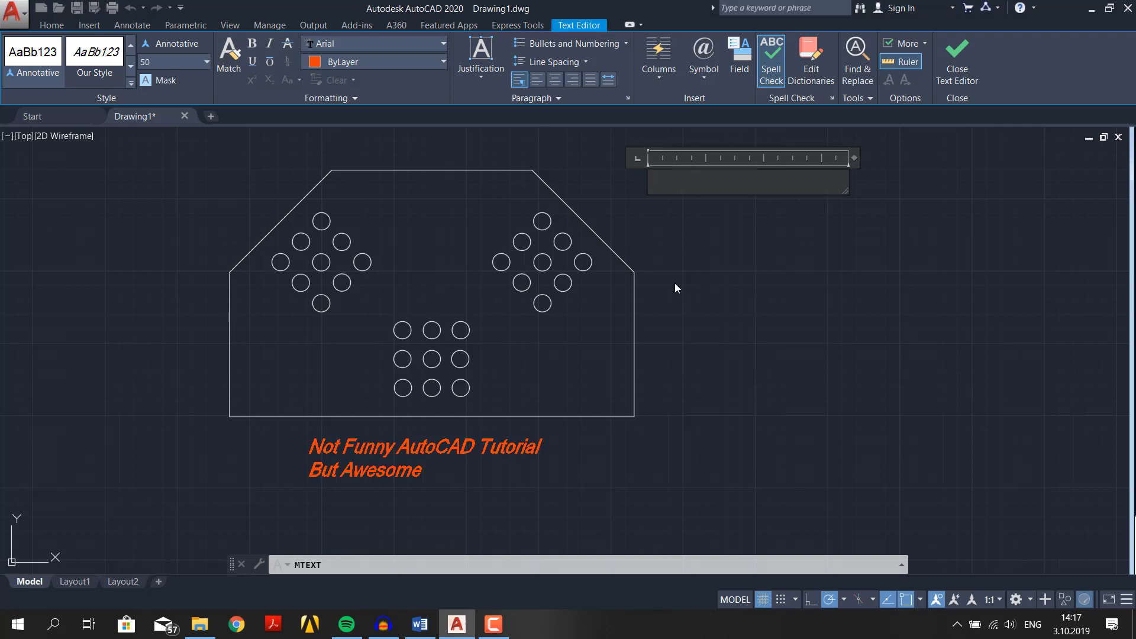
{"action": "type", "text": "N"}
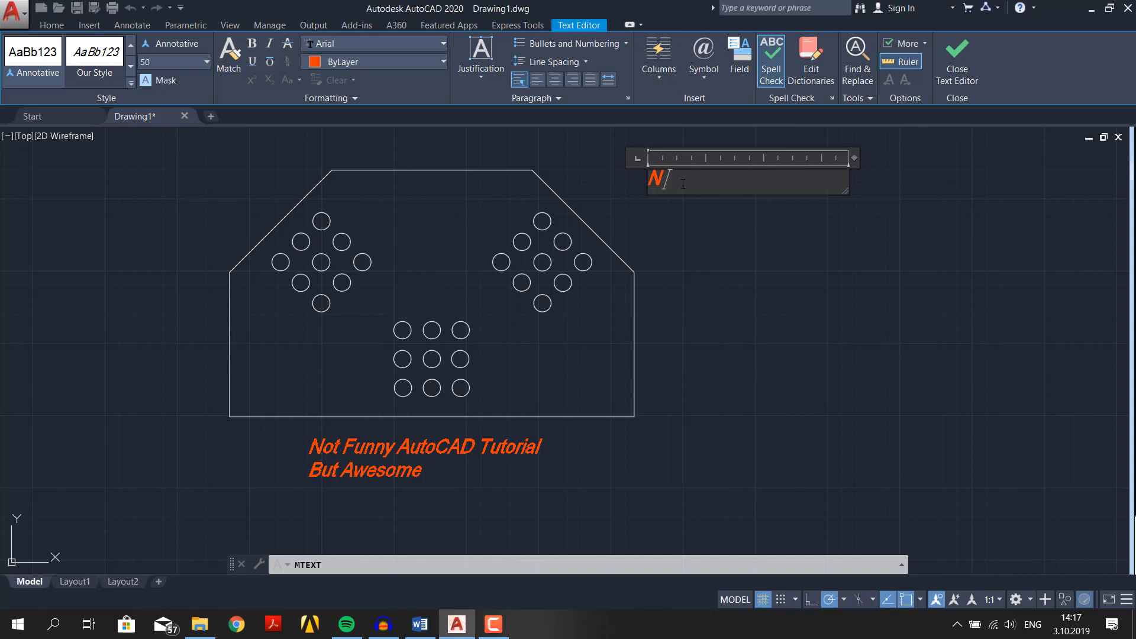
{"action": "type", "text": "Notes:"}
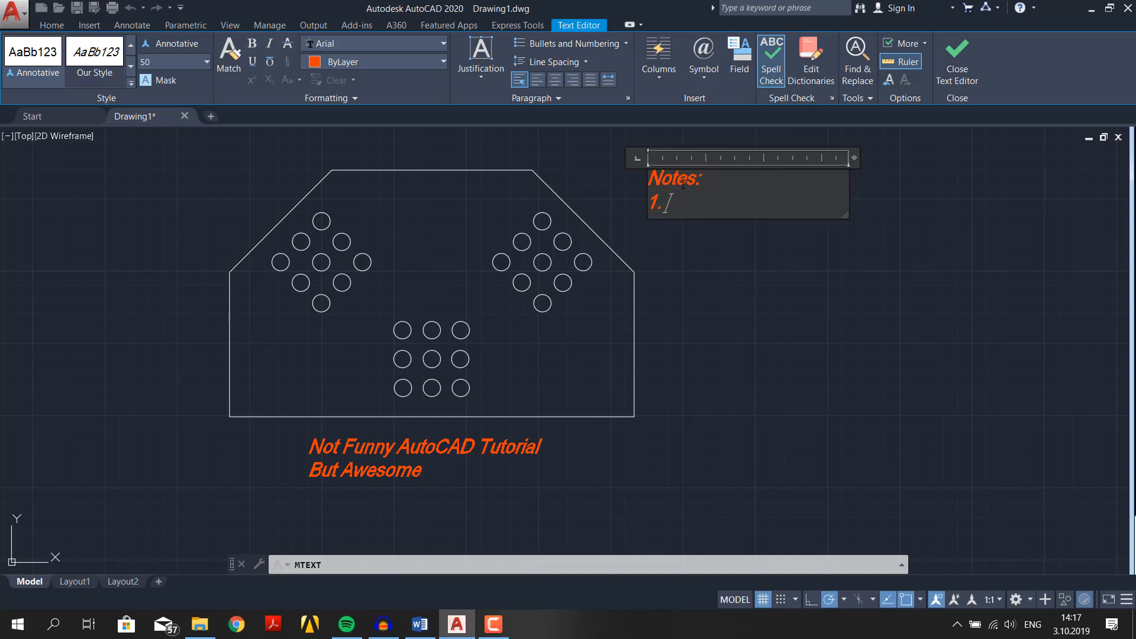
{"action": "type", "text": "Do not FORGET to"}
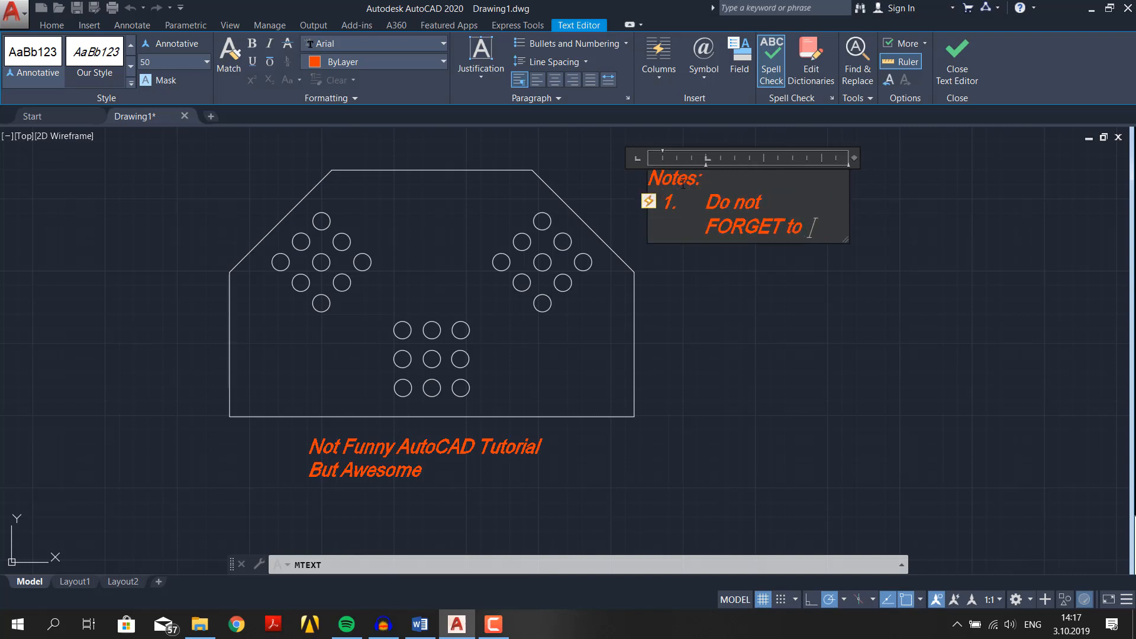
{"action": "type", "text": "smash the LIKE button"}
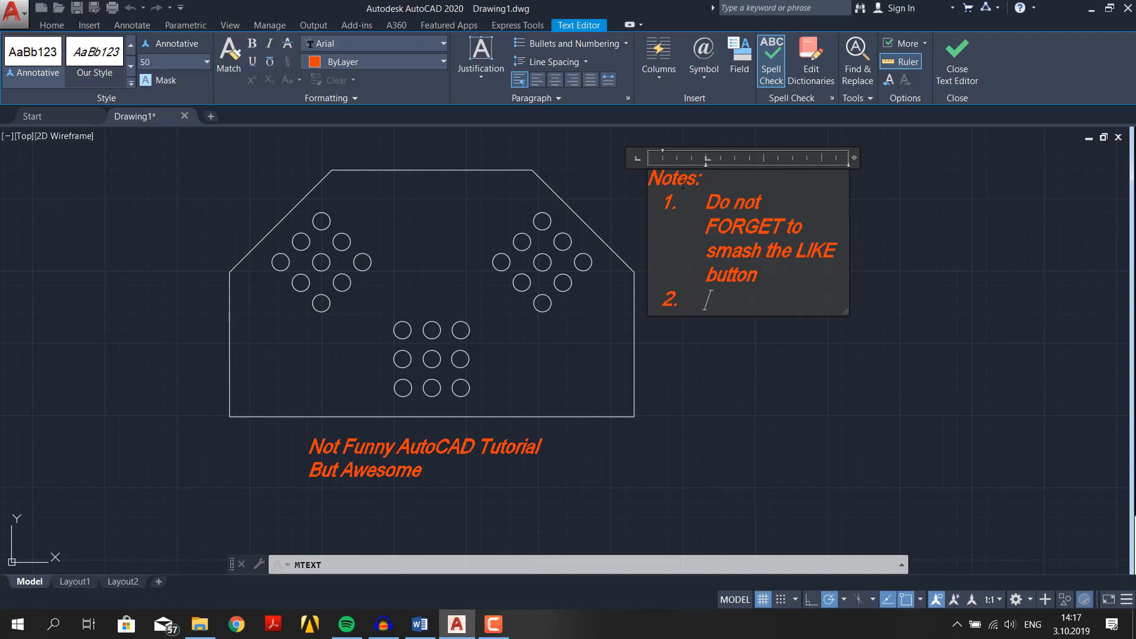
{"action": "type", "text": "Sub if you Love it"}
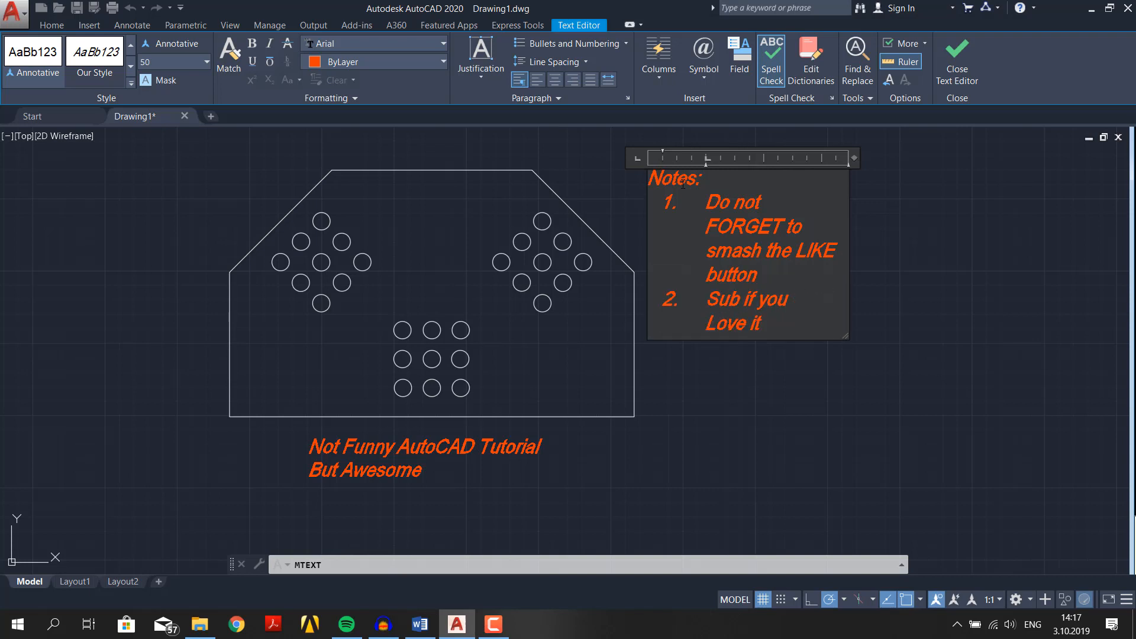
{"action": "type", "text": "!"}
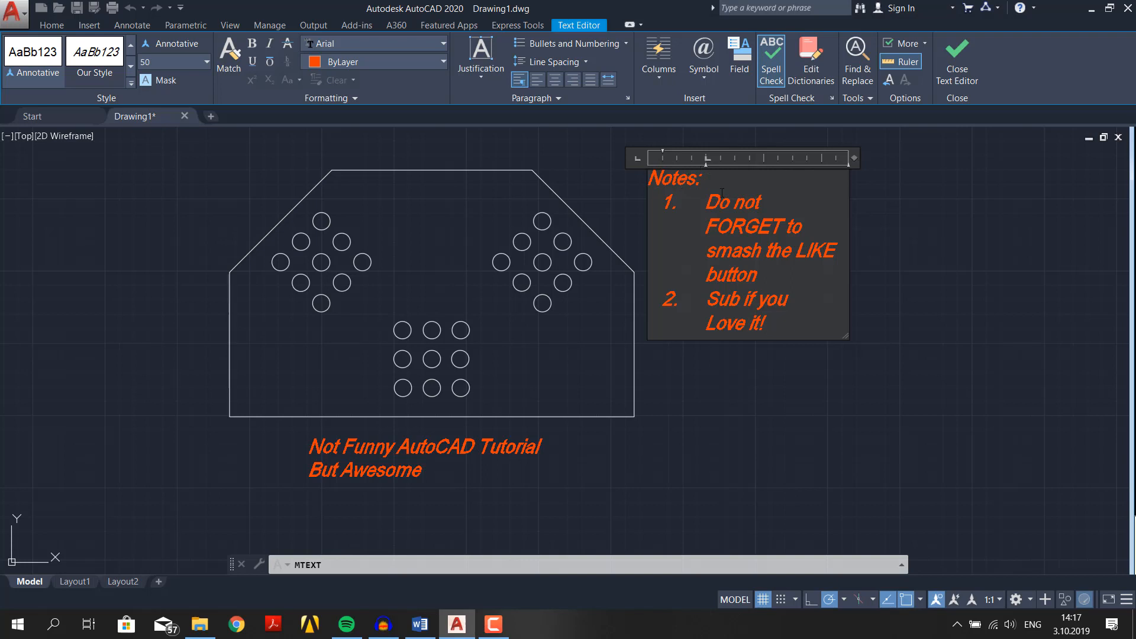
{"action": "mouse_move", "coordinate": [743, 352]}
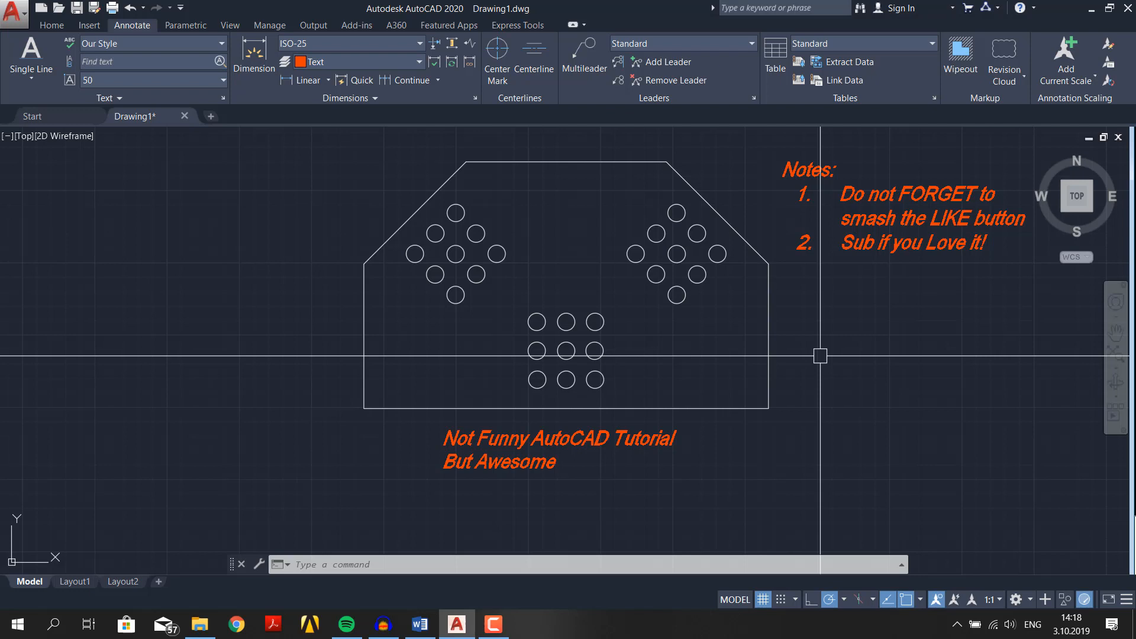
Return to the Home tab with the widened notes block finished
{"action": "left_click", "coordinate": [51, 25]}
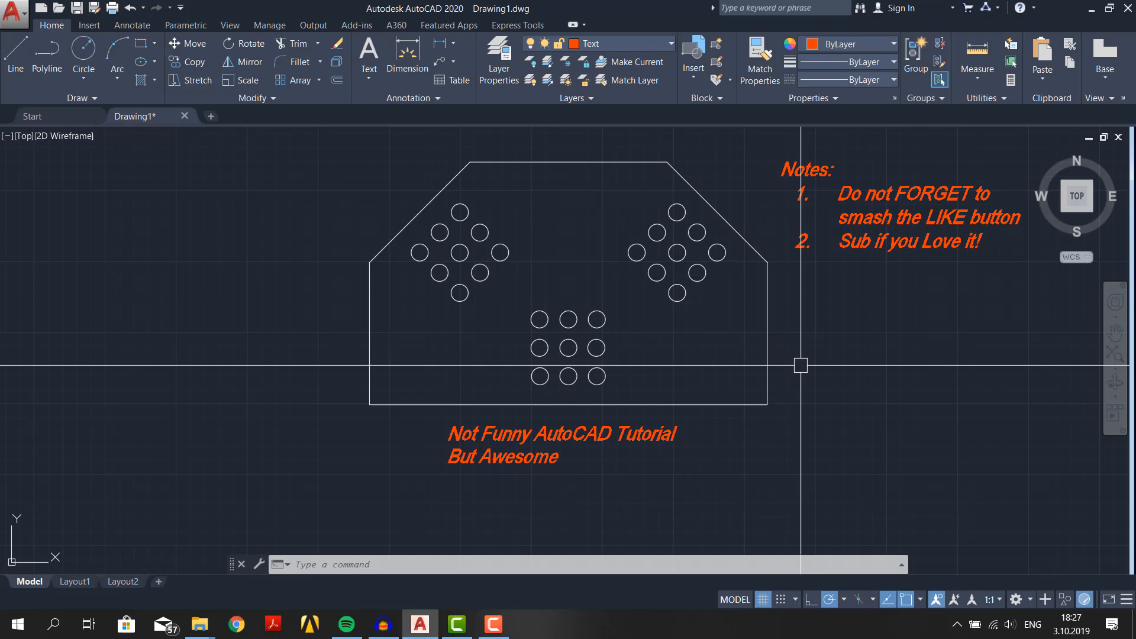
Create a current layer named Tables with blue colour 170
{"action": "left_click", "coordinate": [497, 61]}
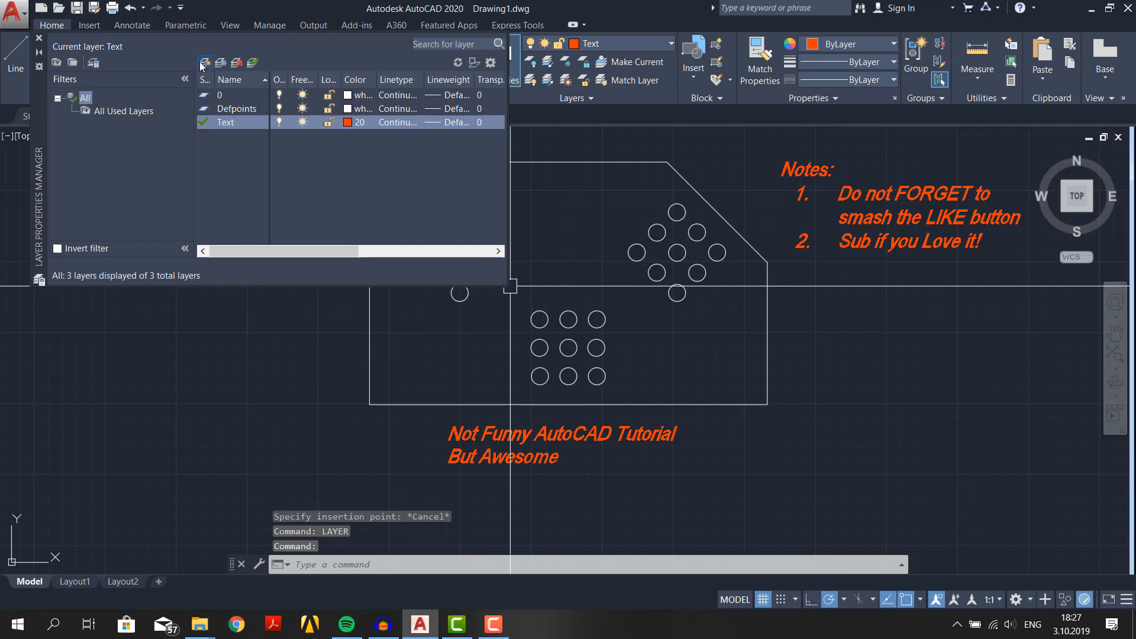
{"action": "left_click", "coordinate": [204, 62]}
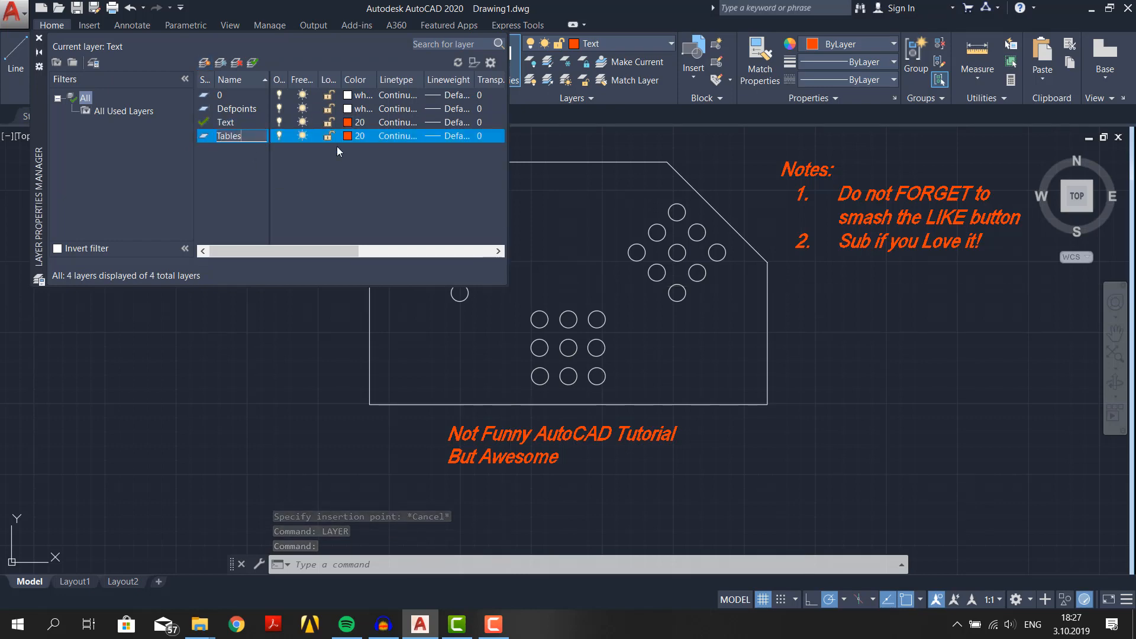
{"action": "left_click", "coordinate": [348, 136]}
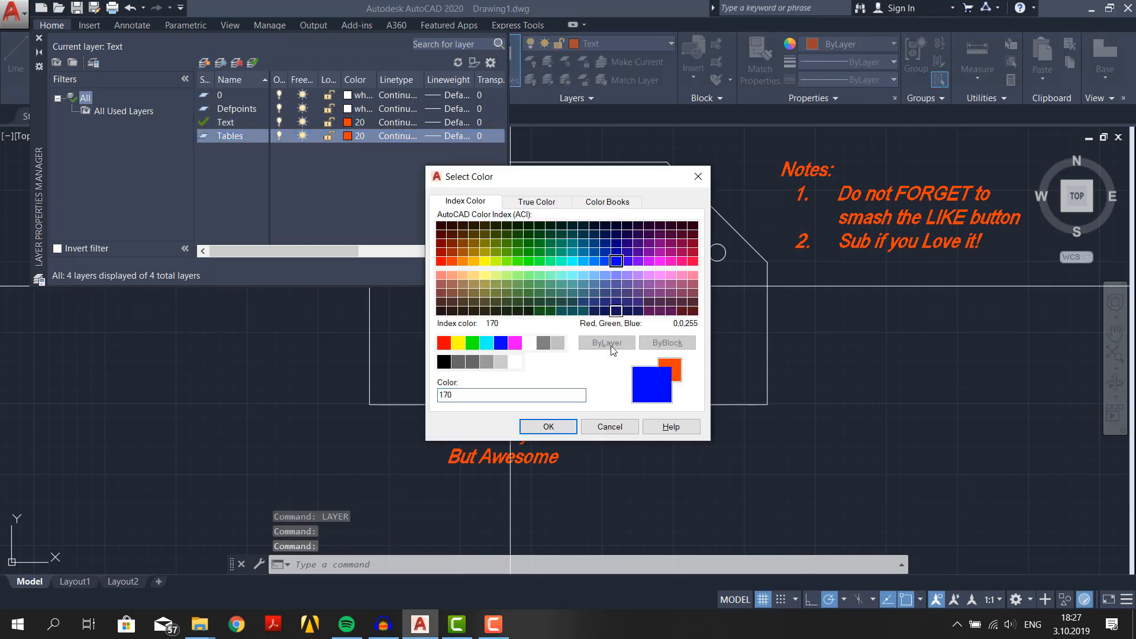
{"action": "left_click", "coordinate": [546, 426]}
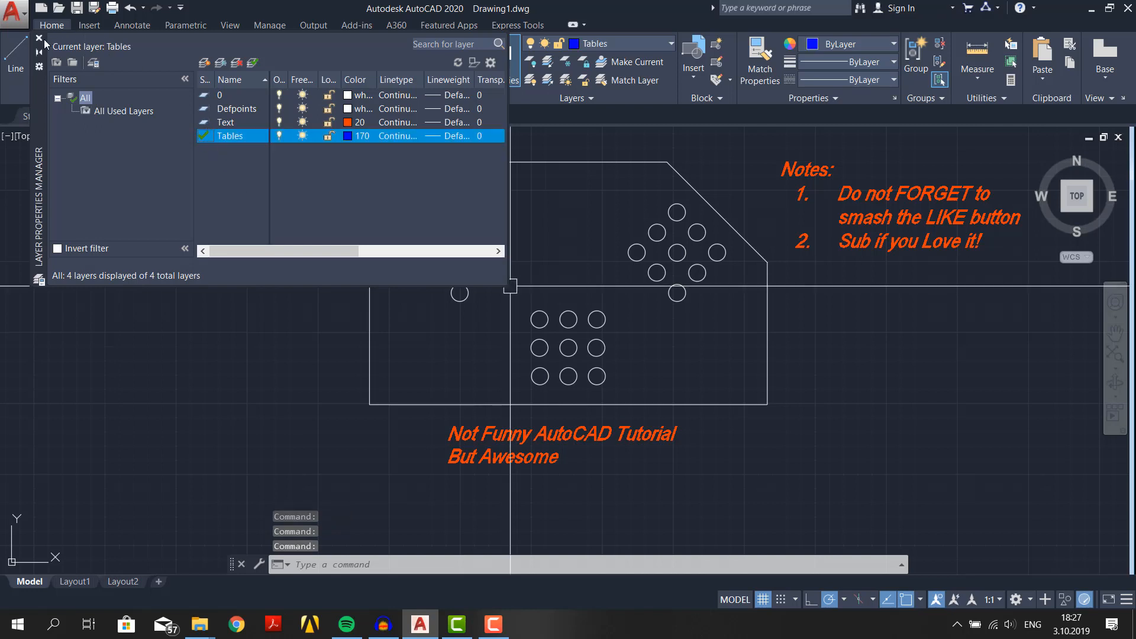
{"action": "left_click", "coordinate": [38, 38]}
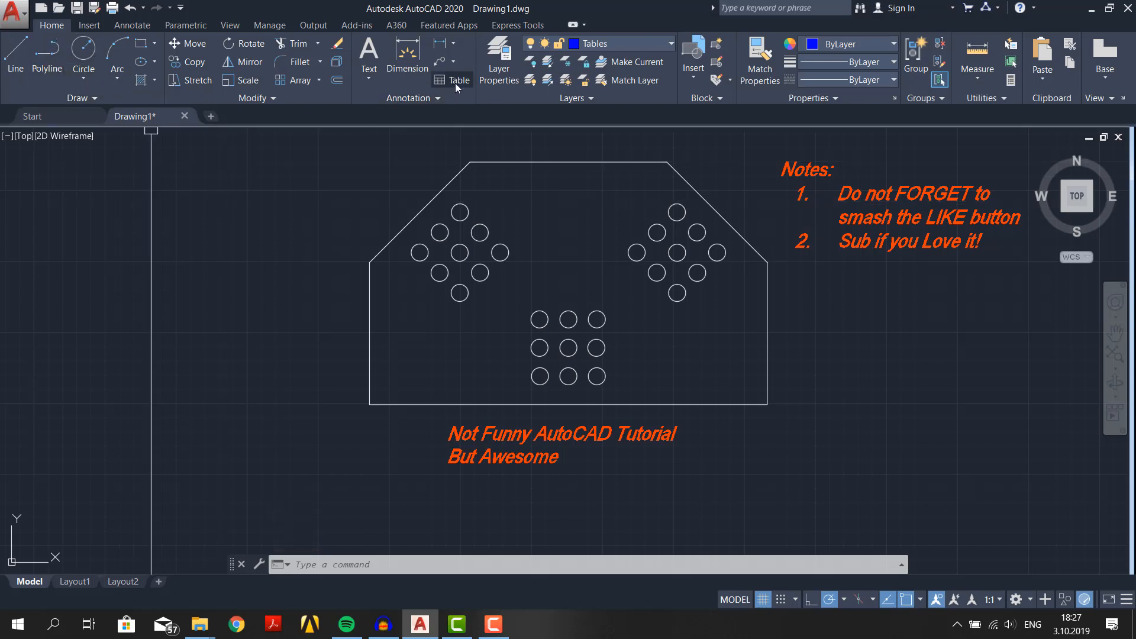
Launch the TABLE command to bring up the Insert Table dialog
{"action": "left_click", "coordinate": [459, 79]}
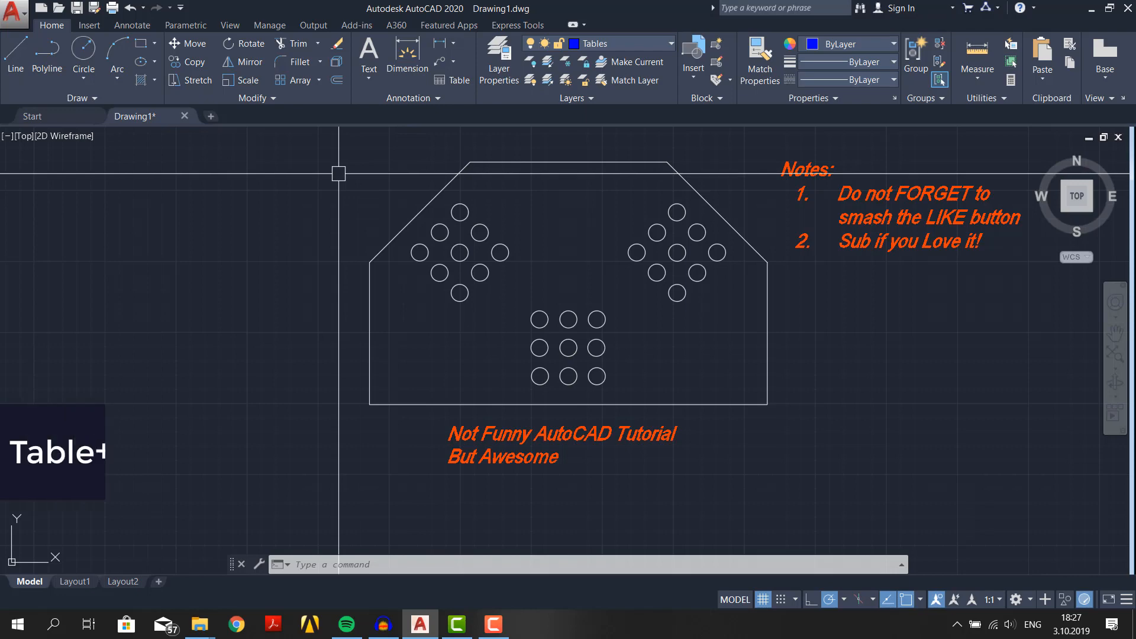
{"action": "type", "text": "TABLE"}
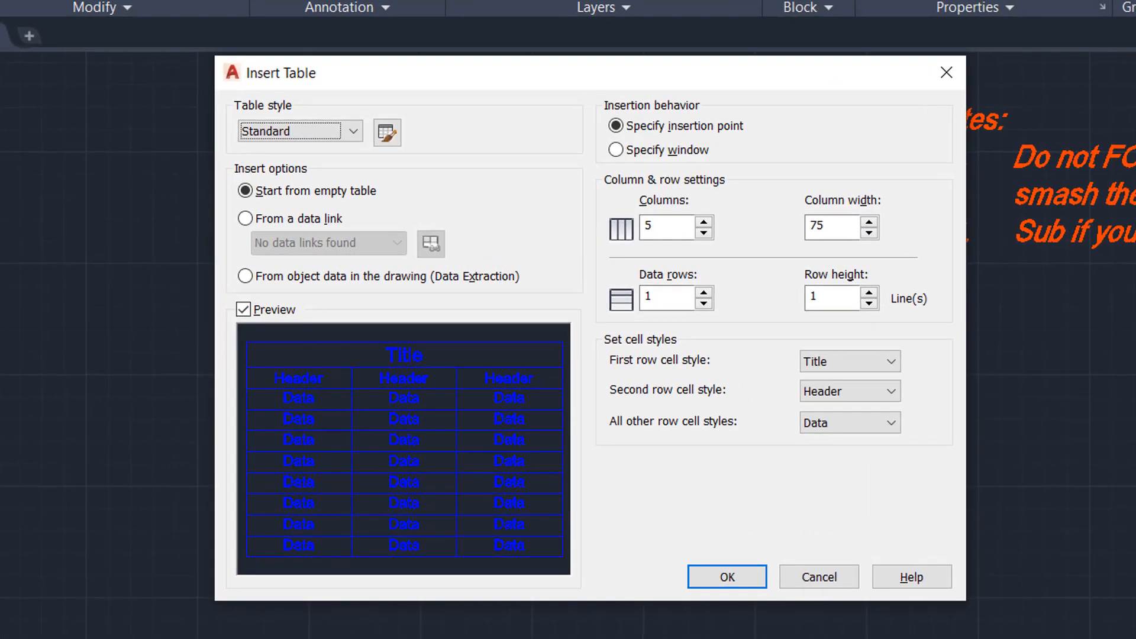
{"action": "mouse_move", "coordinate": [305, 122]}
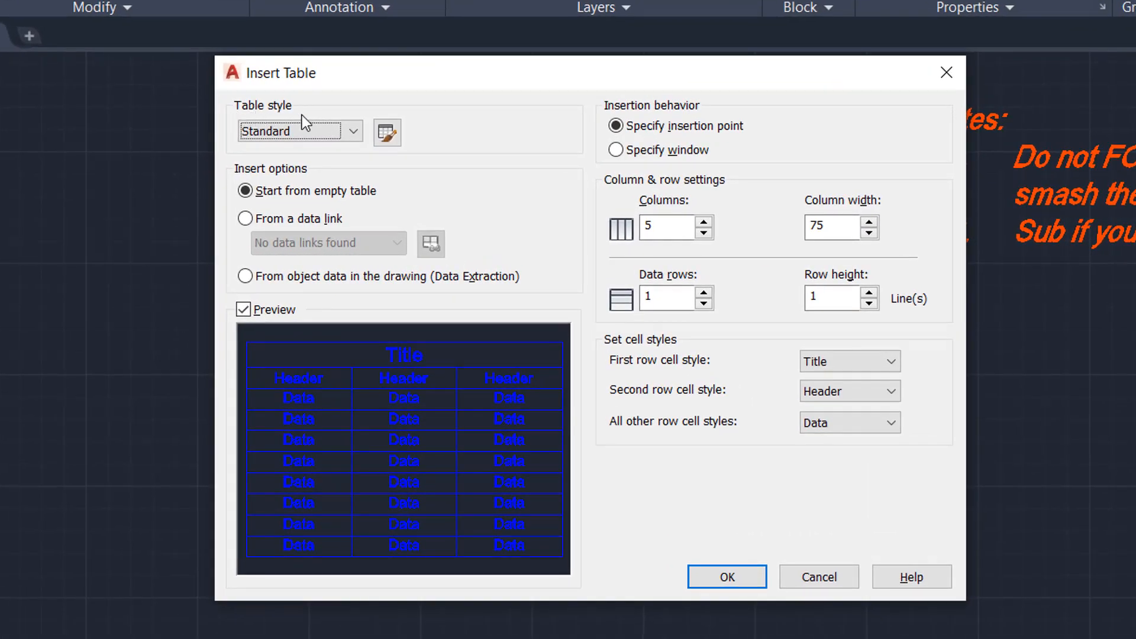
Look through the Table Style settings, cancelling a new style without changes
{"action": "left_click", "coordinate": [294, 131]}
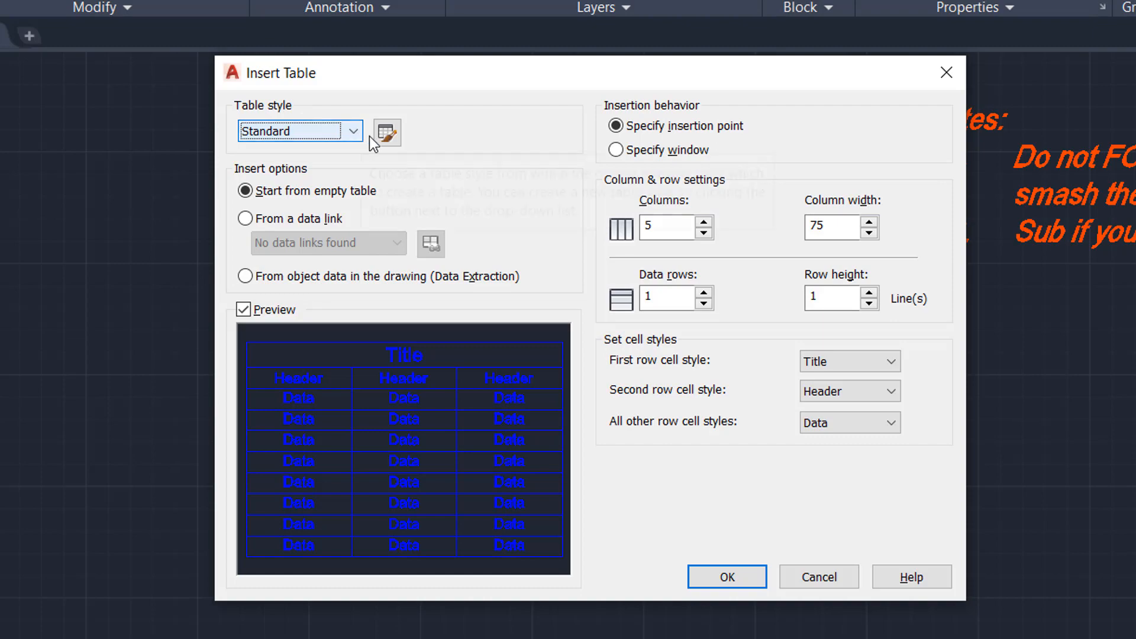
{"action": "left_click", "coordinate": [386, 132]}
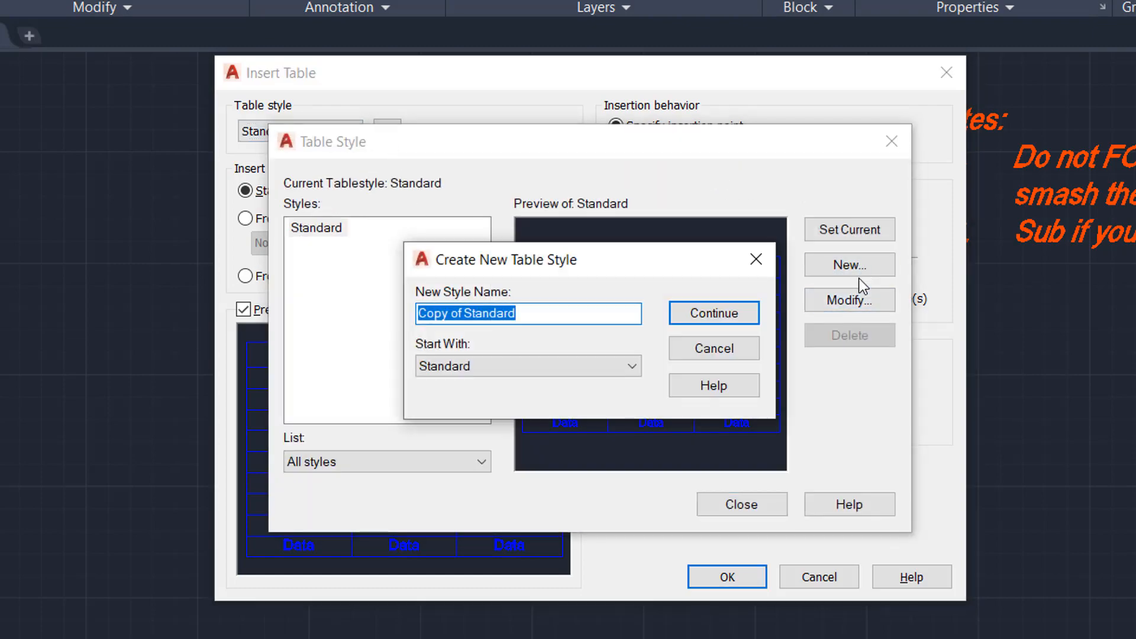
{"action": "left_click", "coordinate": [712, 313]}
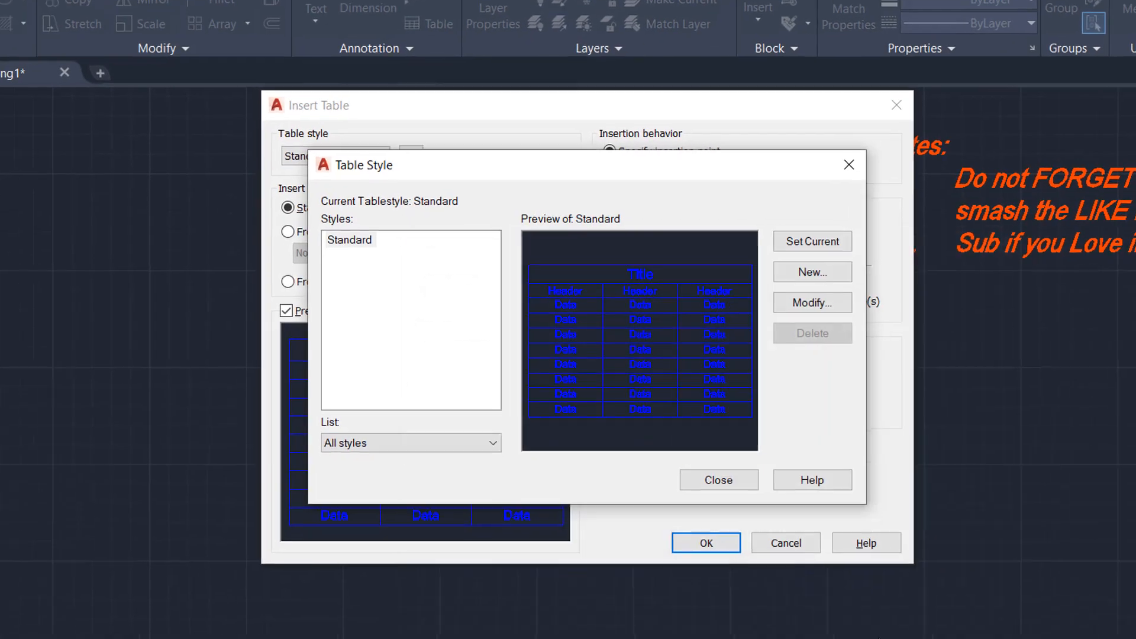
{"action": "left_click", "coordinate": [717, 480]}
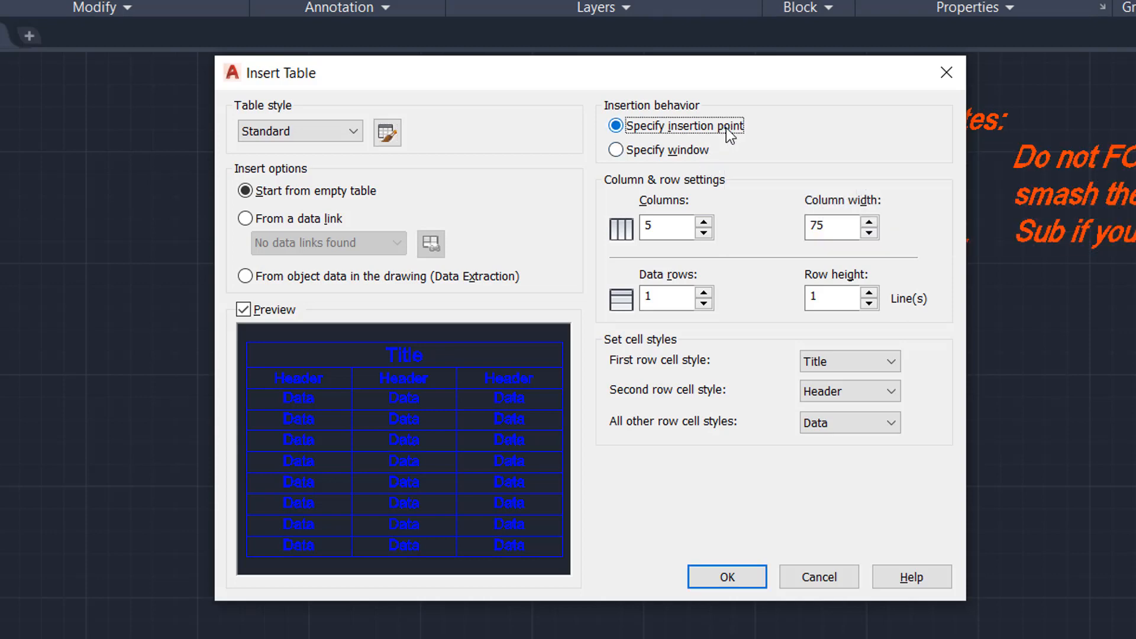
Set insertion-point placement and Title first-row style, then confirm 5 columns and 3 data rows
{"action": "left_click", "coordinate": [666, 227]}
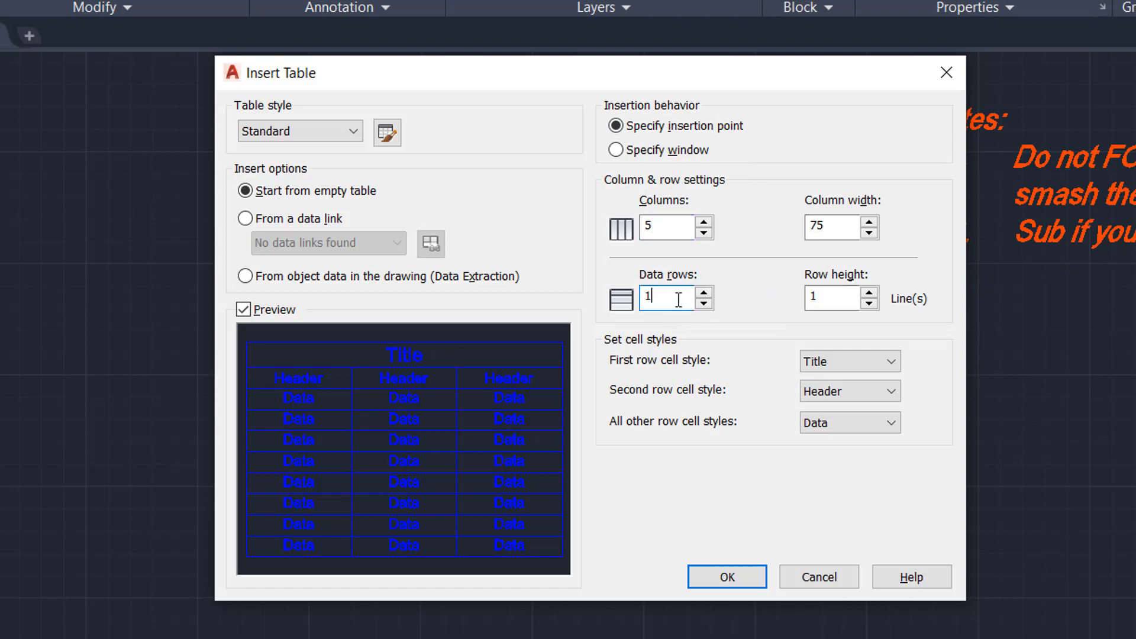
{"action": "mouse_move", "coordinate": [674, 298]}
{"action": "type", "text": "3"}
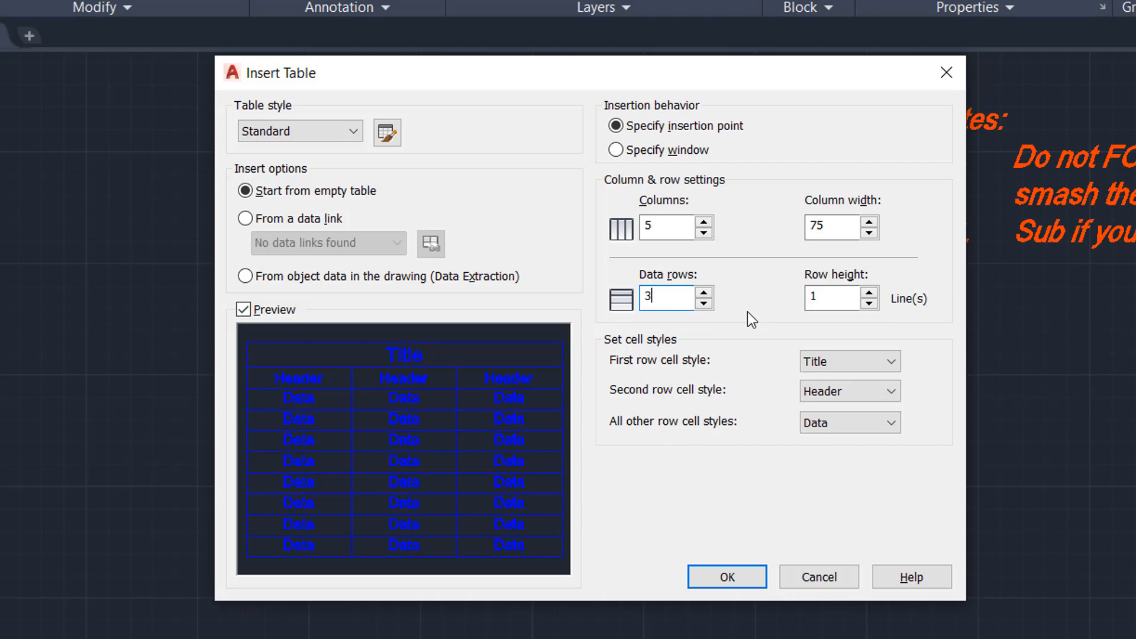
{"action": "mouse_move", "coordinate": [774, 381]}
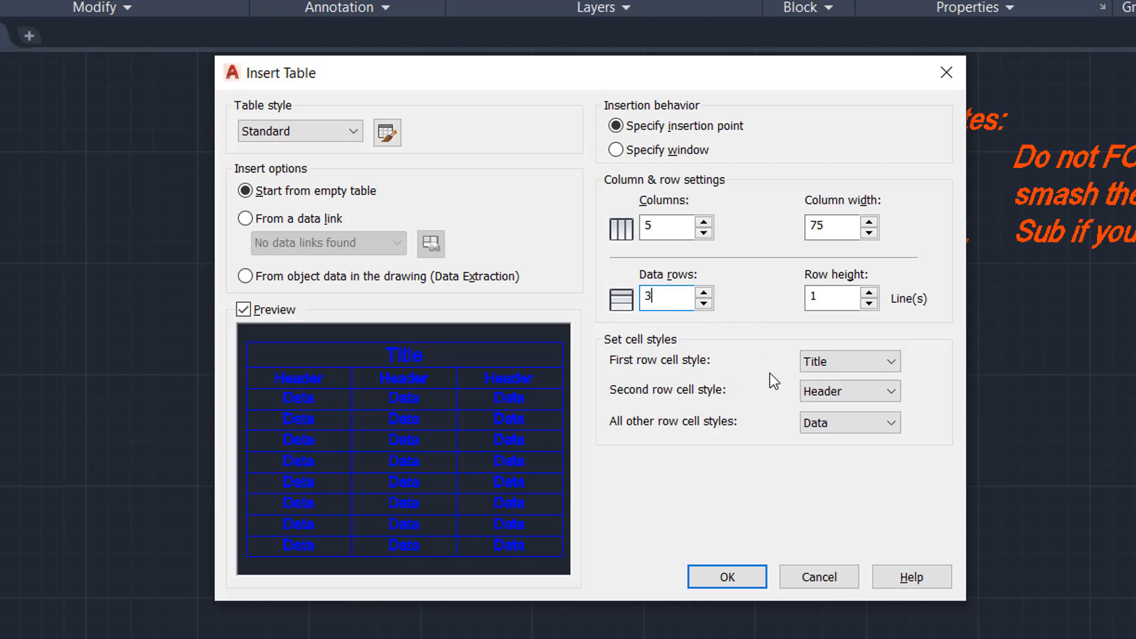
{"action": "mouse_move", "coordinate": [705, 370]}
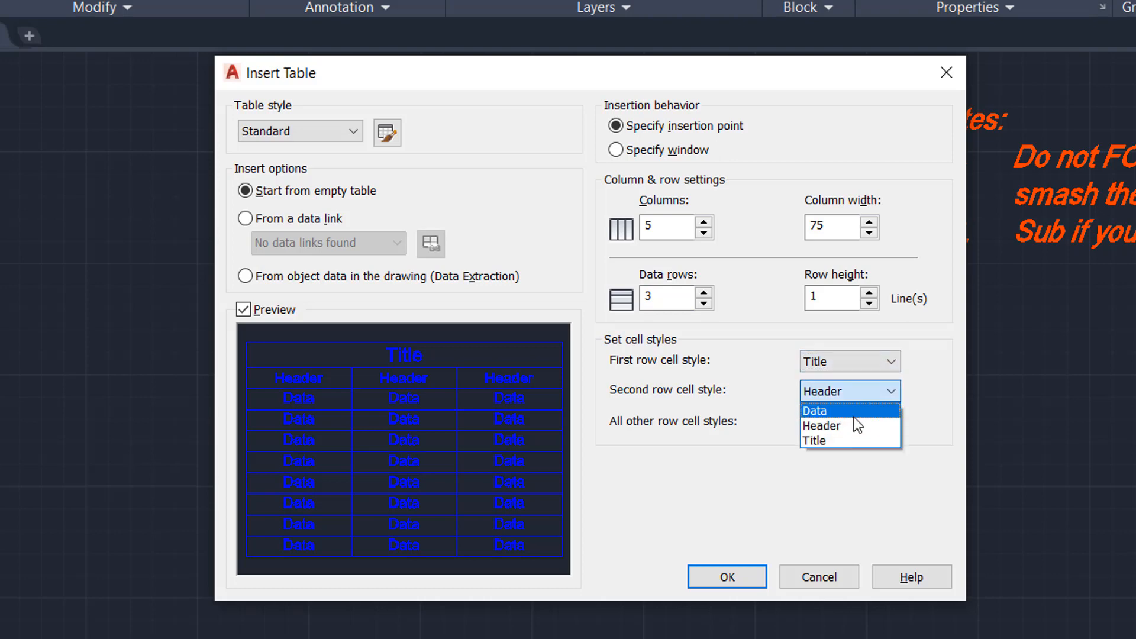
{"action": "left_click", "coordinate": [813, 410]}
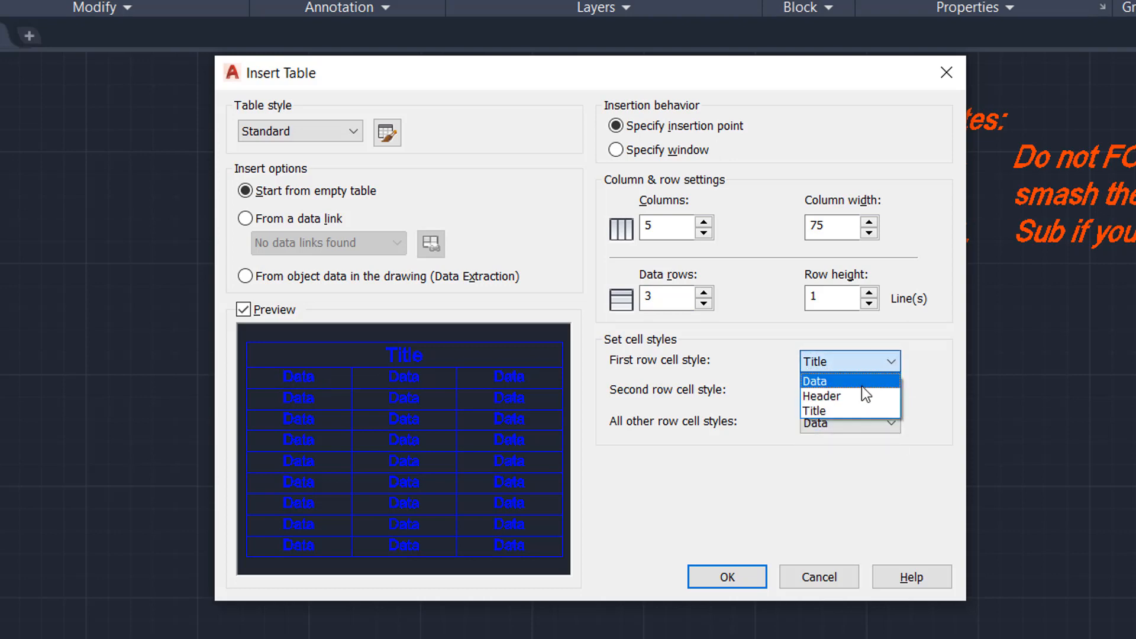
{"action": "left_click", "coordinate": [813, 380]}
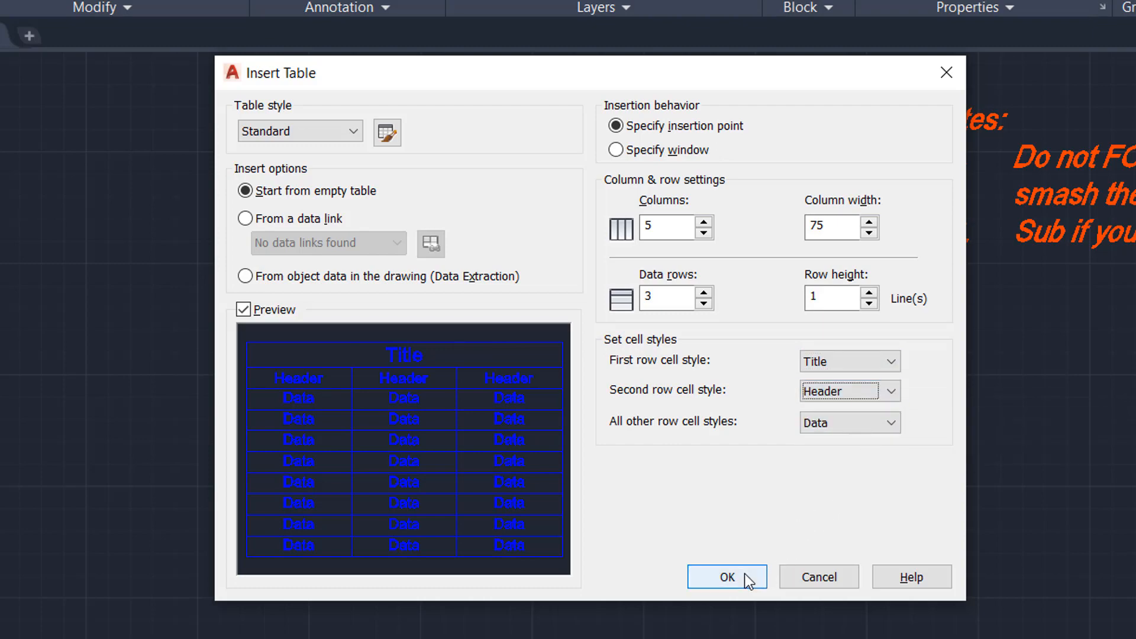
{"action": "left_click", "coordinate": [726, 577]}
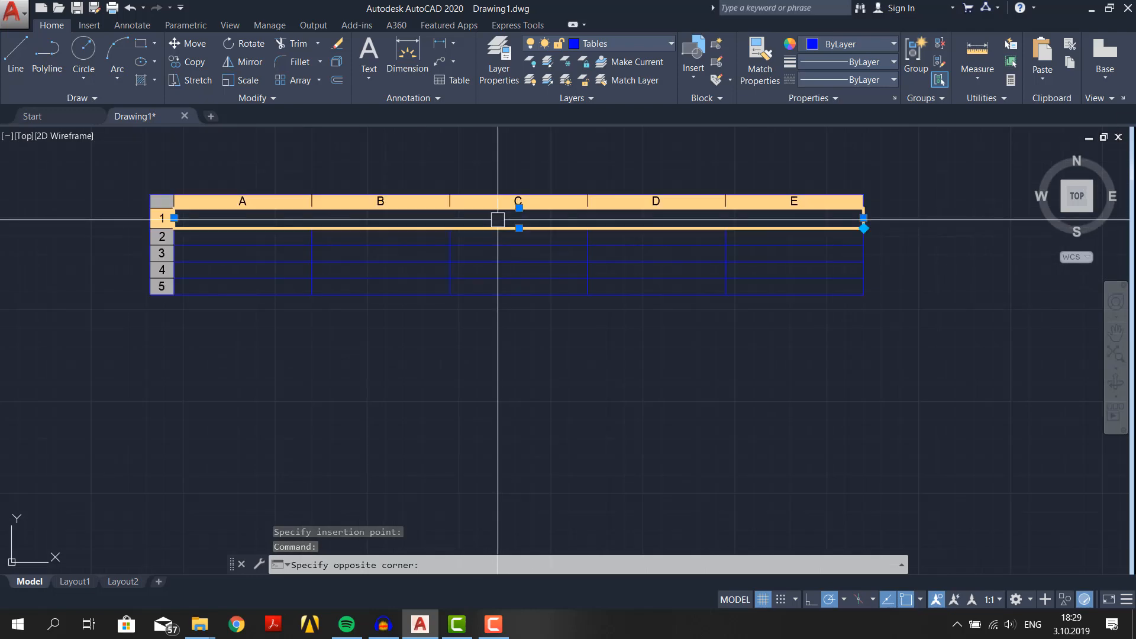
Title the table 'Dimensions' and enter Diameter and Radius in the header cells
{"action": "double_click", "coordinate": [517, 218]}
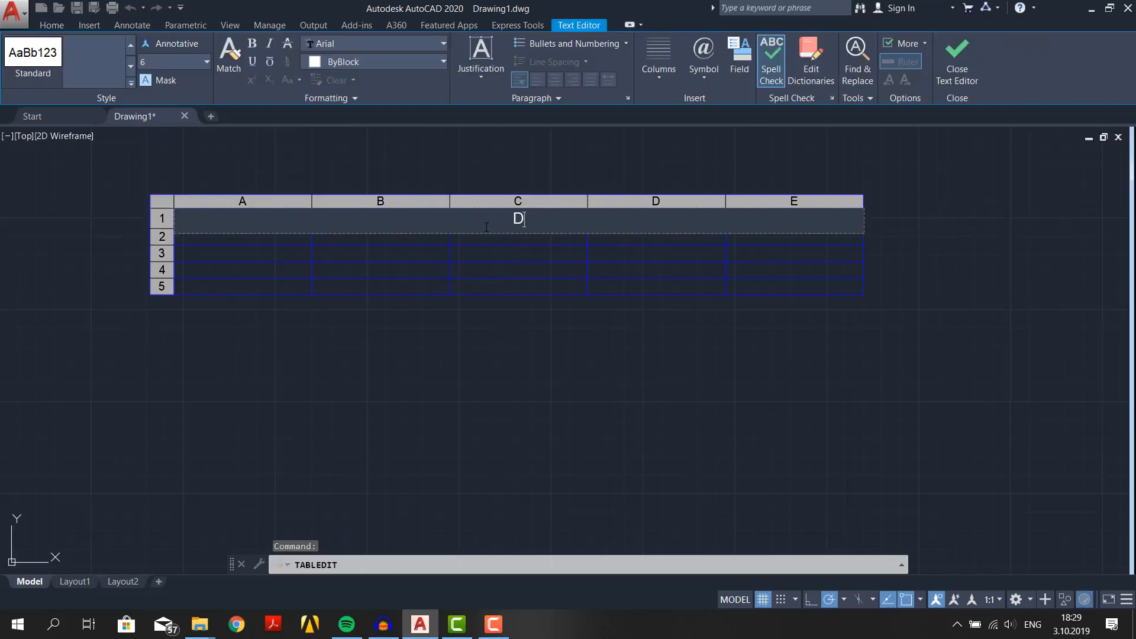
{"action": "type", "text": "Dimensions"}
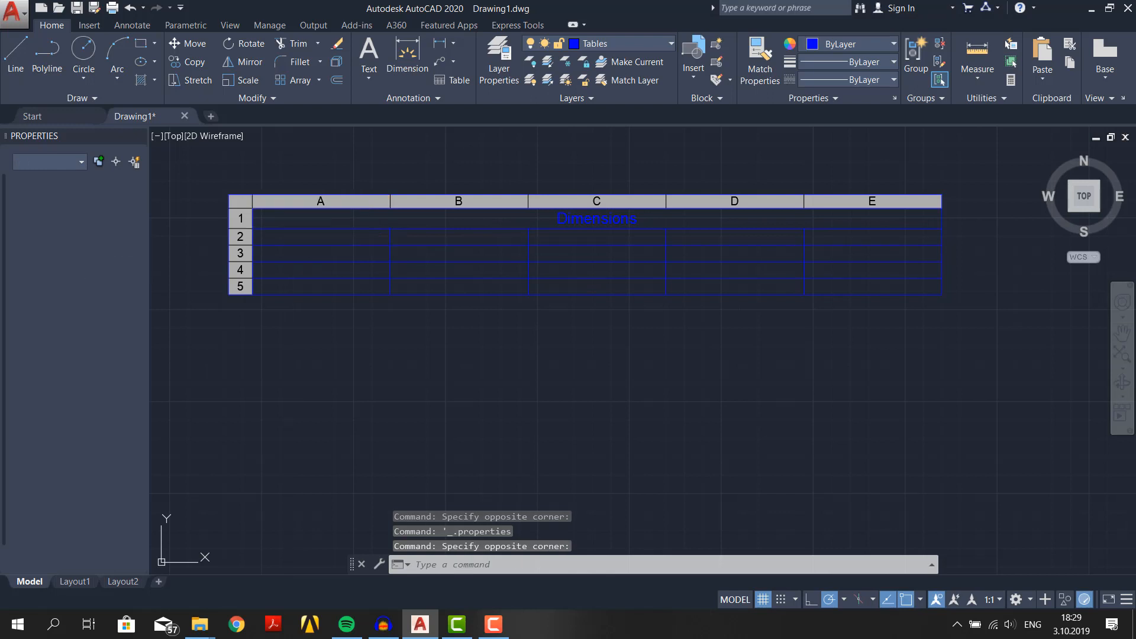
{"action": "double_click", "coordinate": [458, 237]}
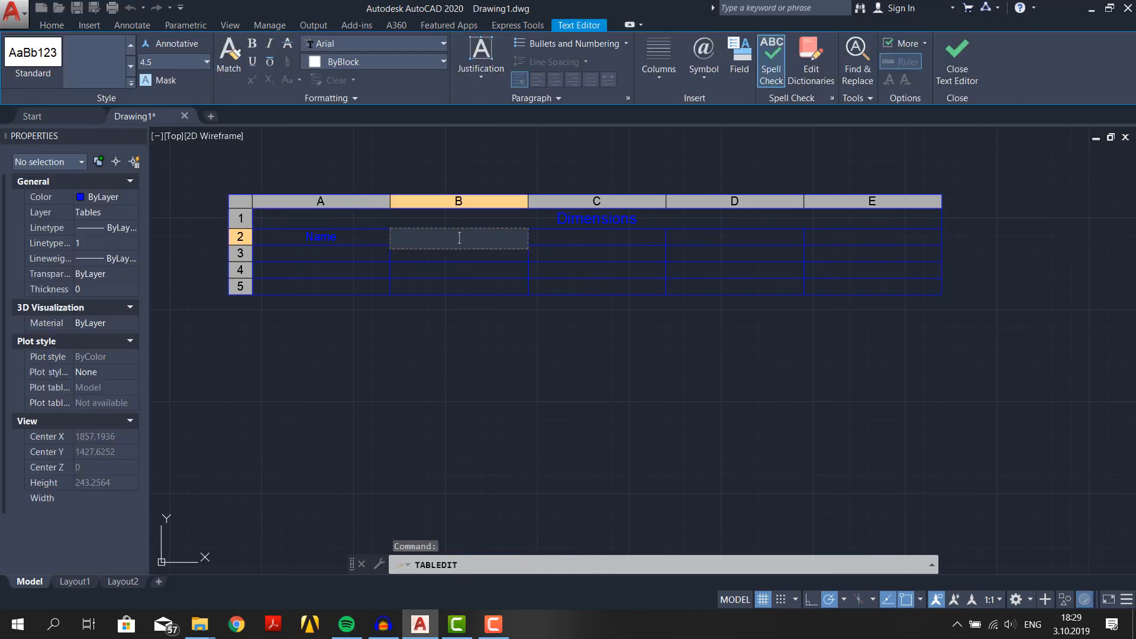
{"action": "type", "text": "Diame"}
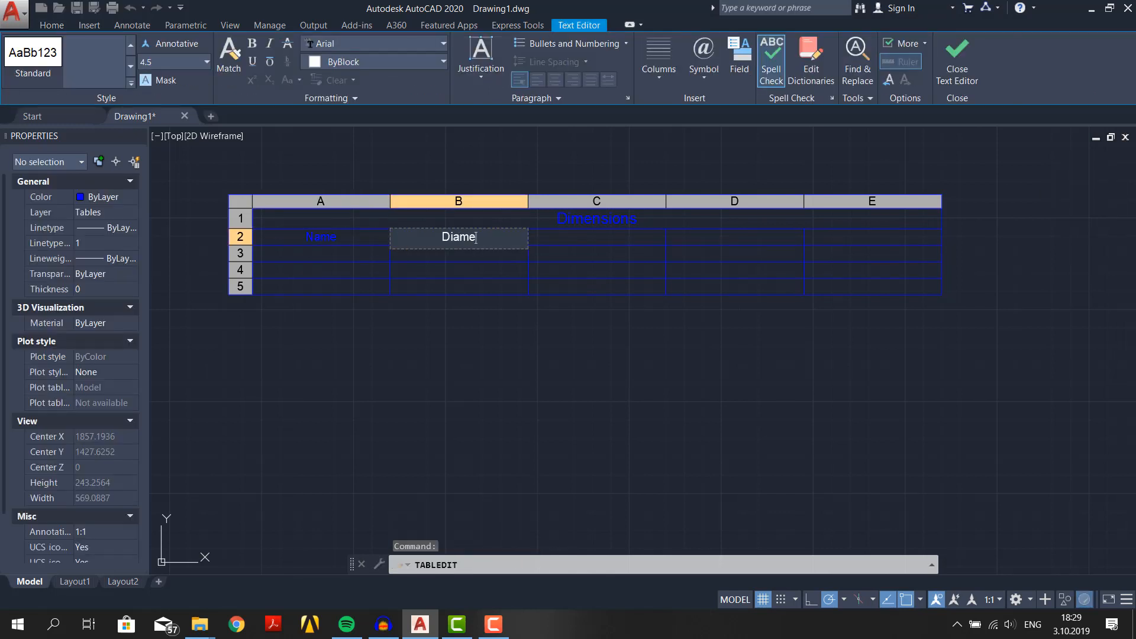
{"action": "left_click", "coordinate": [596, 238]}
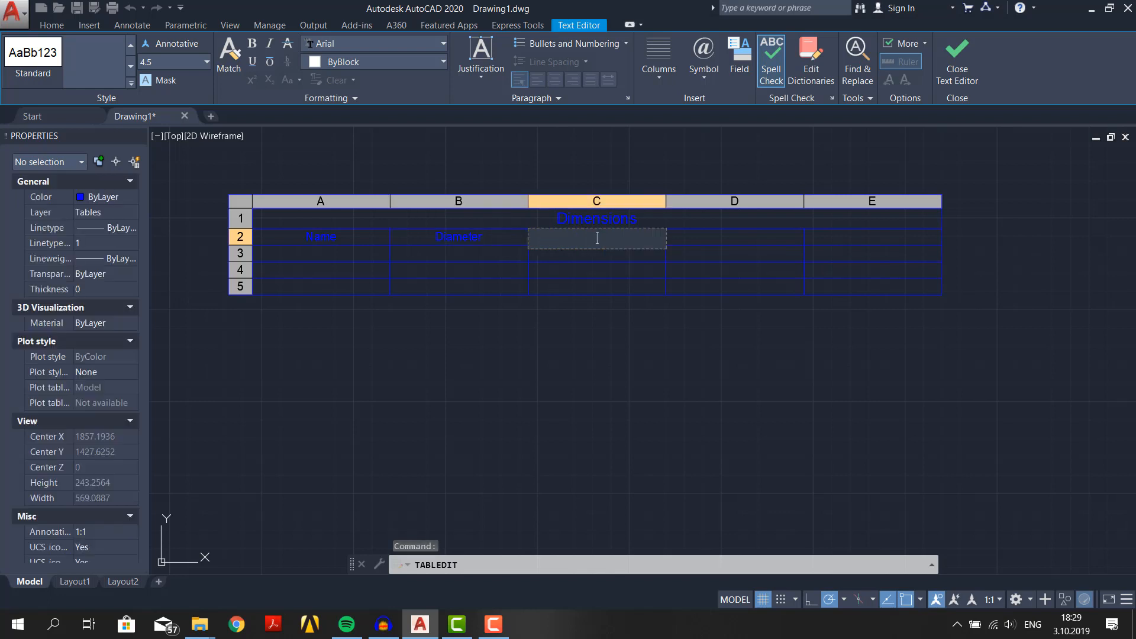
{"action": "type", "text": "Radious"}
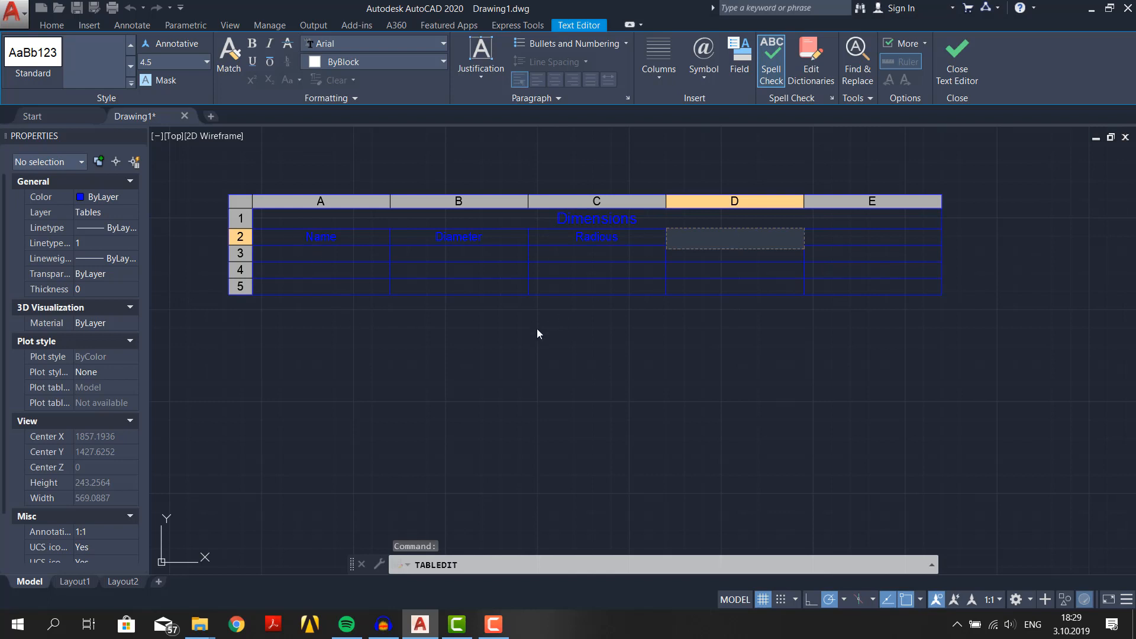
{"action": "left_click", "coordinate": [955, 59]}
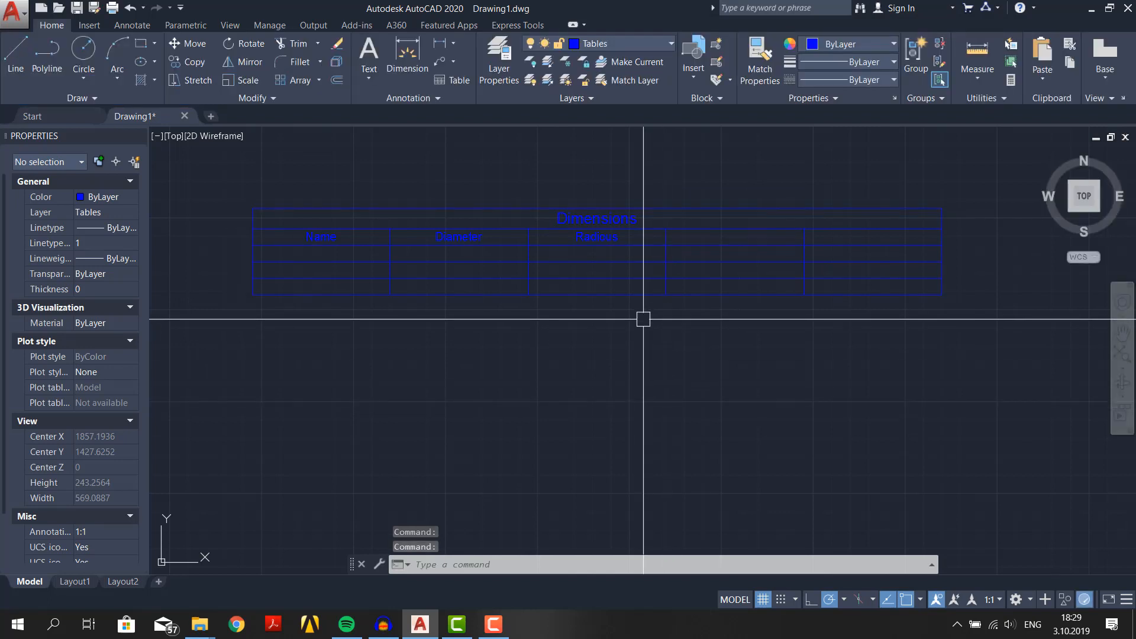